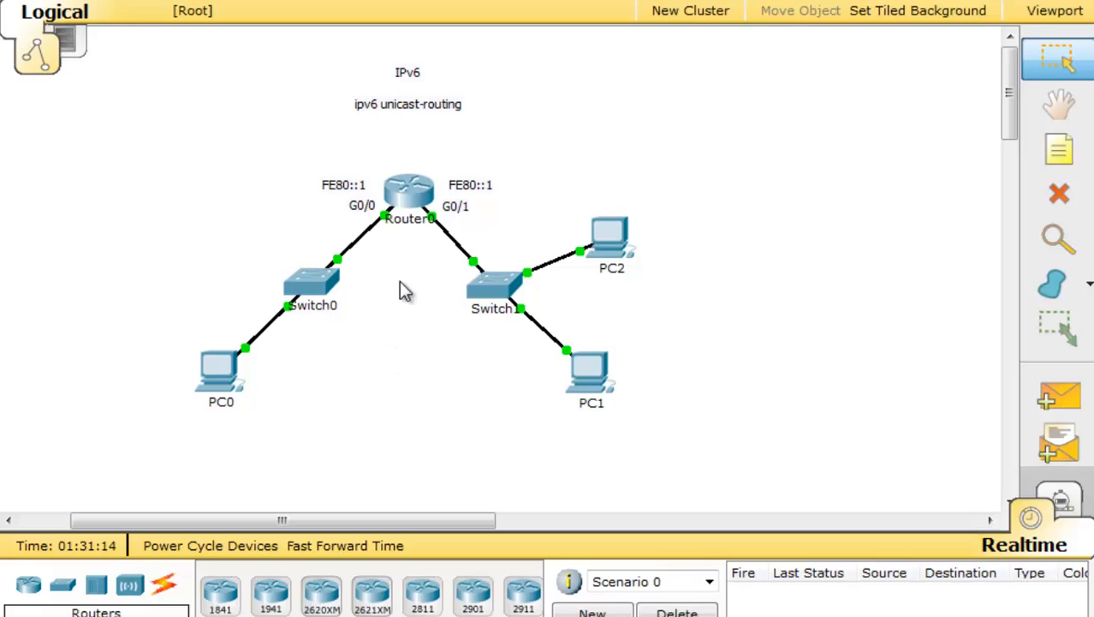
pyautogui.moveTo(416, 200)
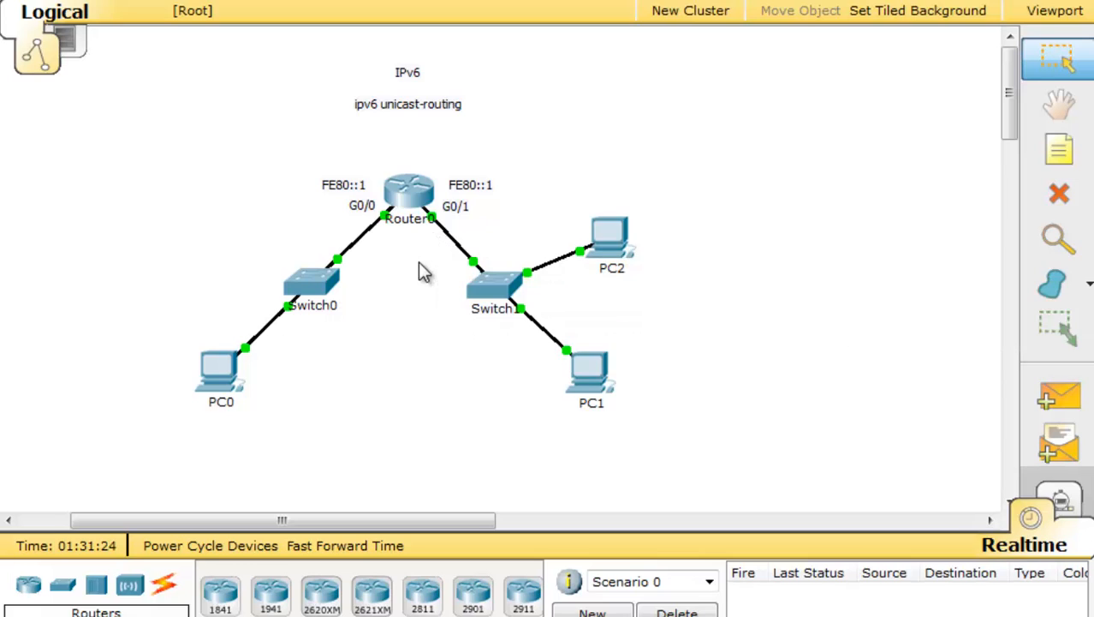
pyautogui.moveTo(417, 279)
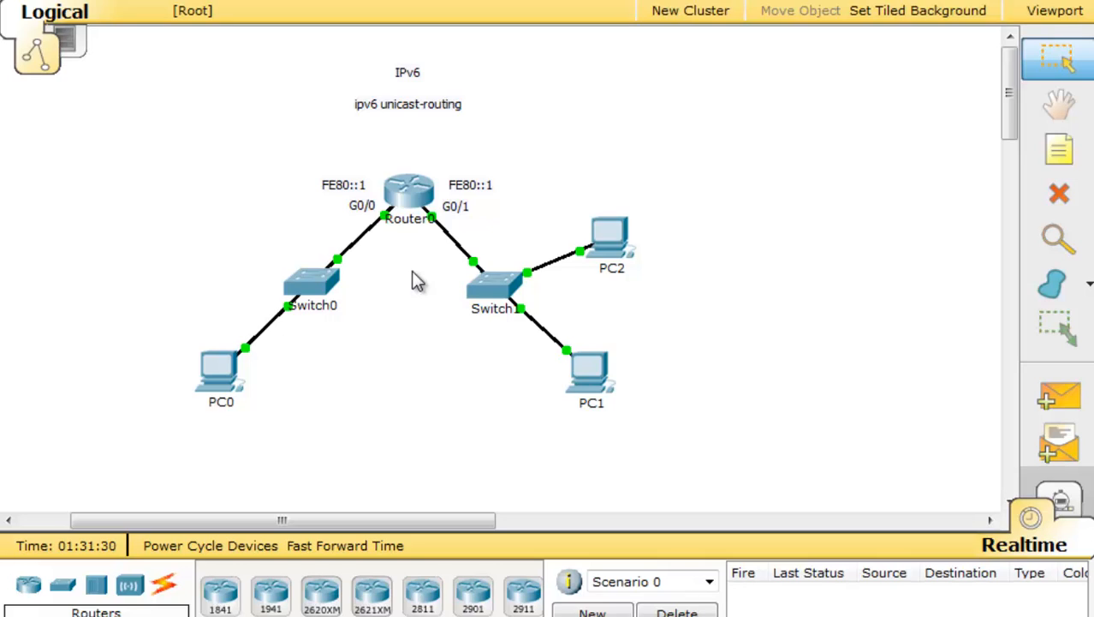
pyautogui.moveTo(442, 380)
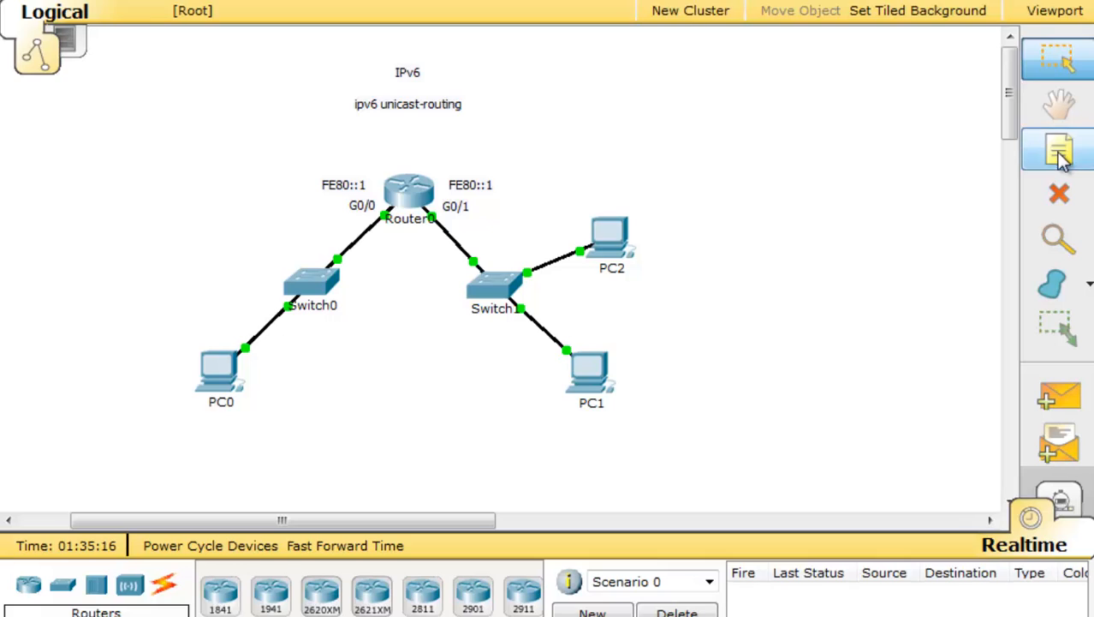
# Place a canvas note and type the address start 2001:DB8:AAAA.
pyautogui.click(1059, 149)
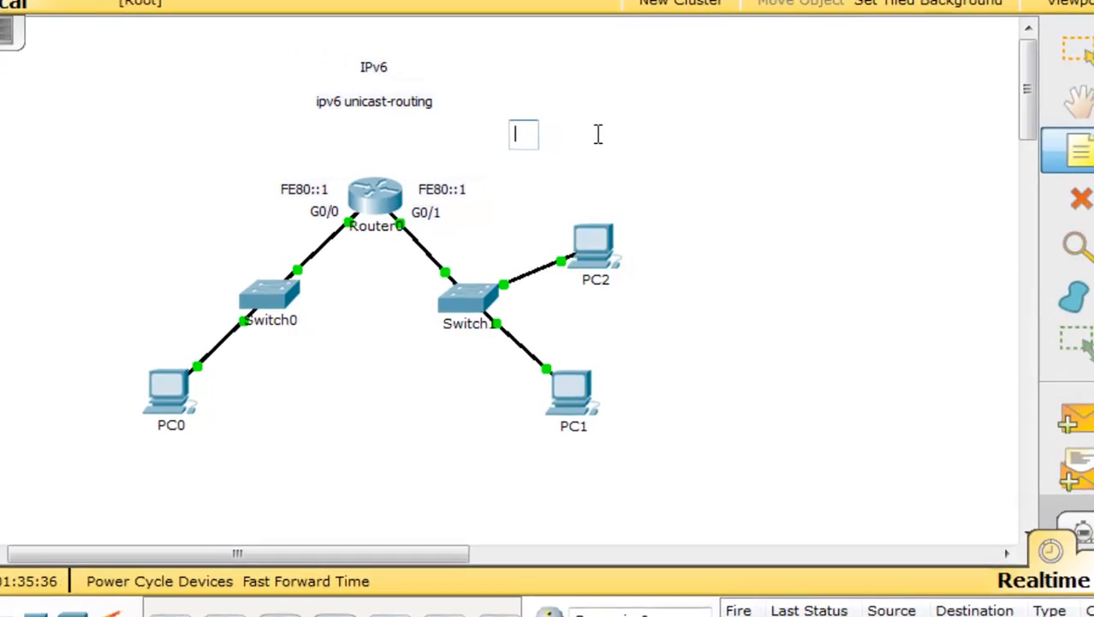
pyautogui.write('2001:')
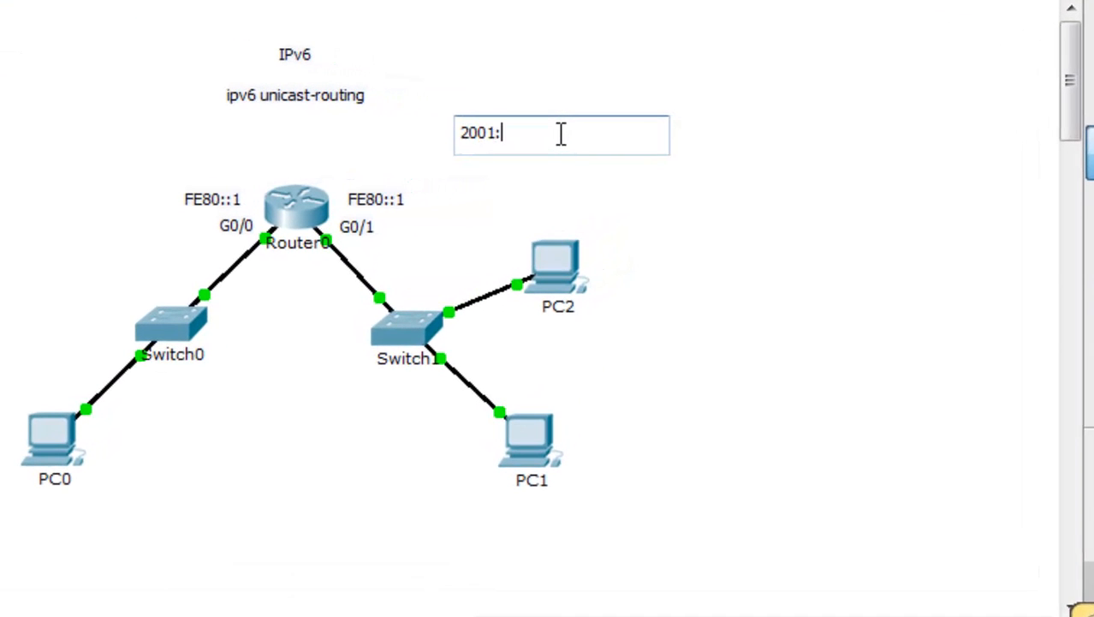
pyautogui.write('DB8')
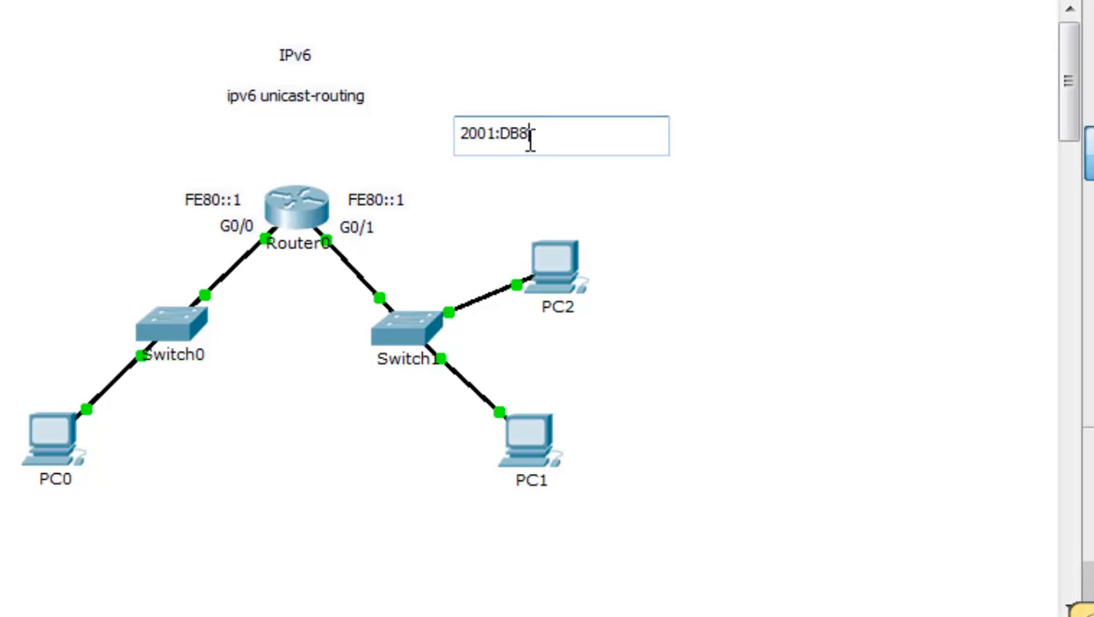
pyautogui.moveTo(528, 214)
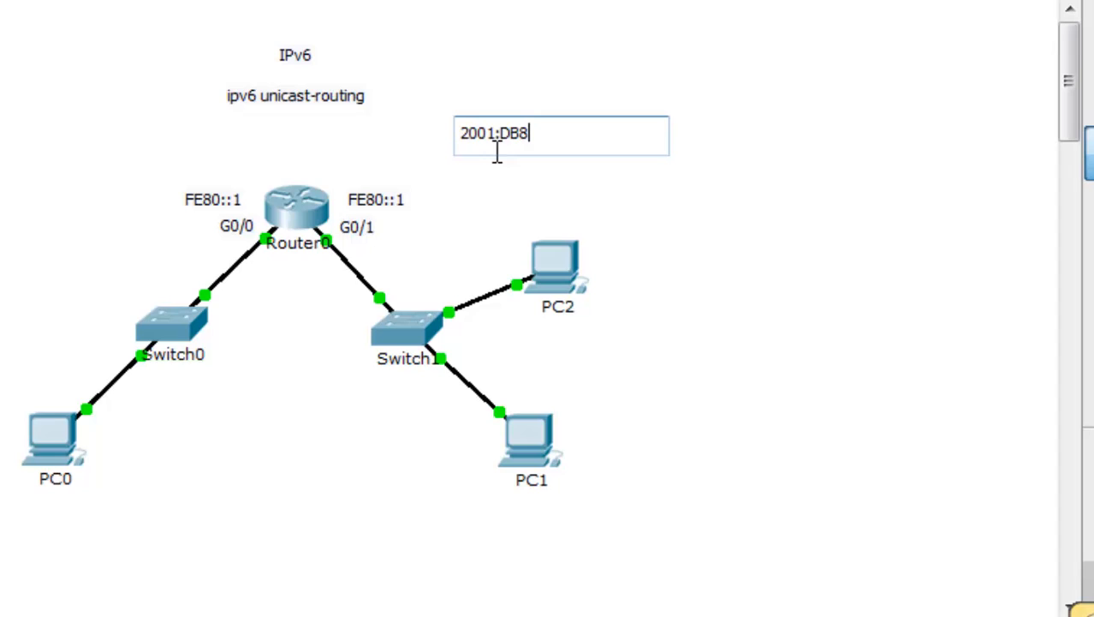
pyautogui.moveTo(536, 182)
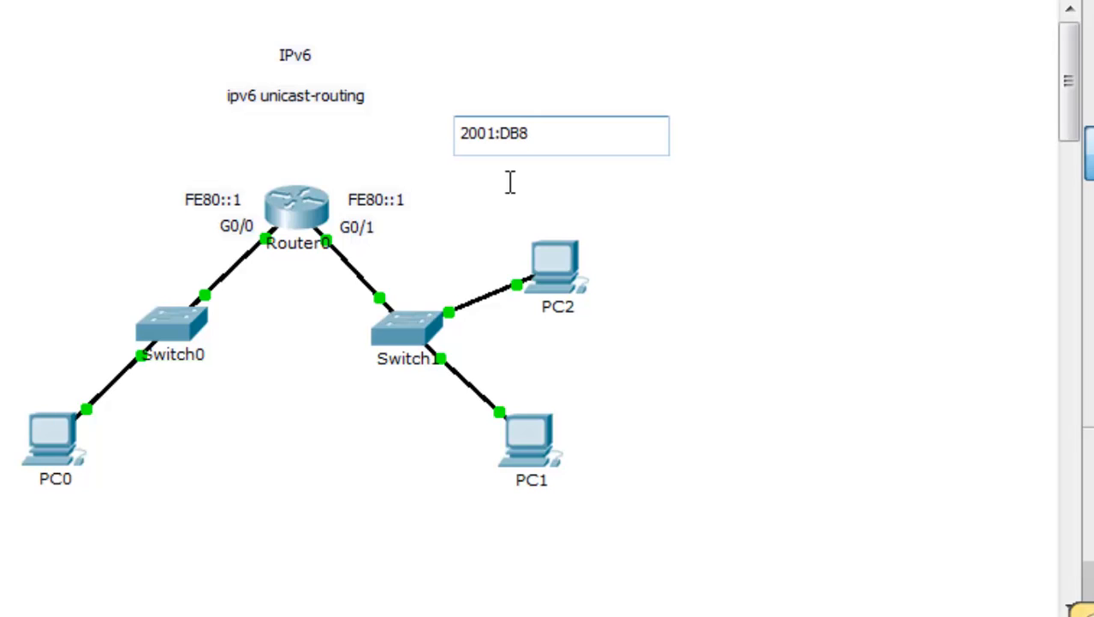
pyautogui.write(':')
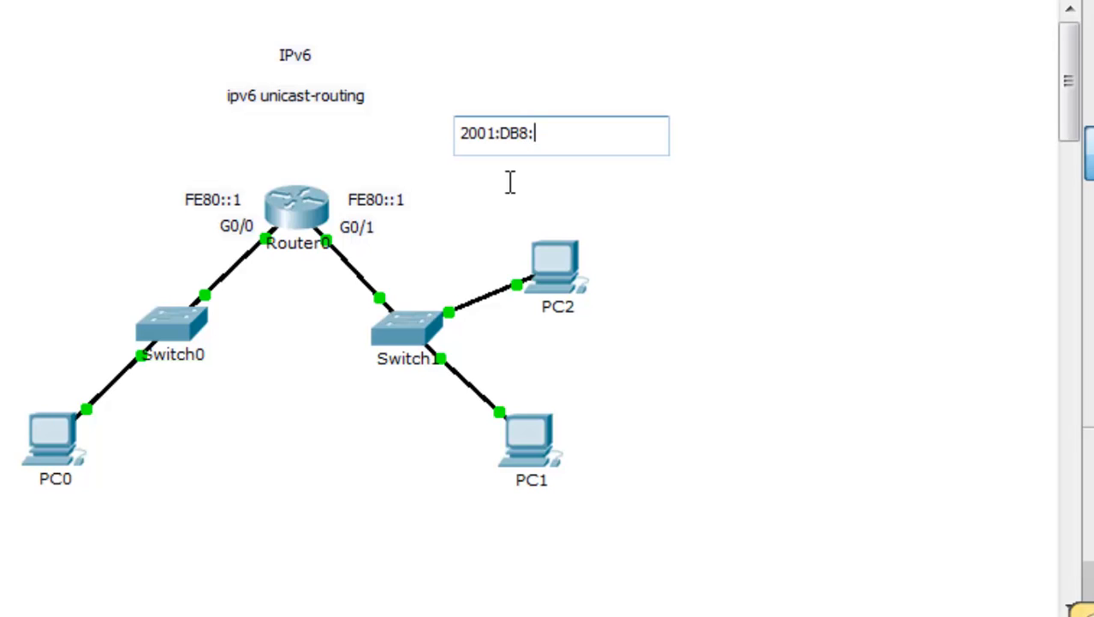
pyautogui.write('ACAD')
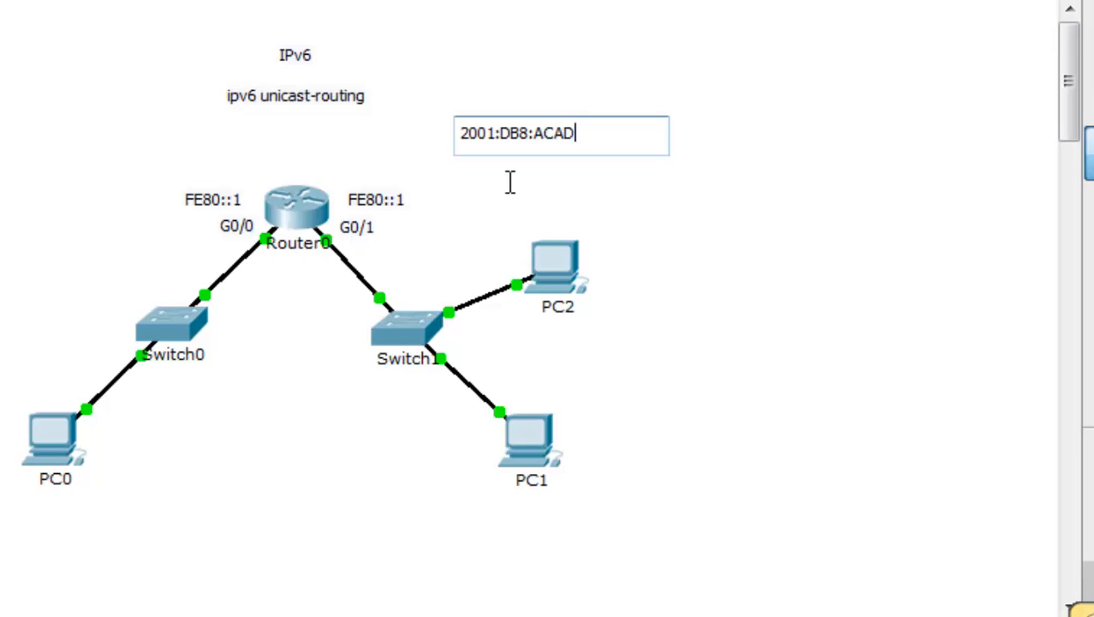
pyautogui.press('Backspace')
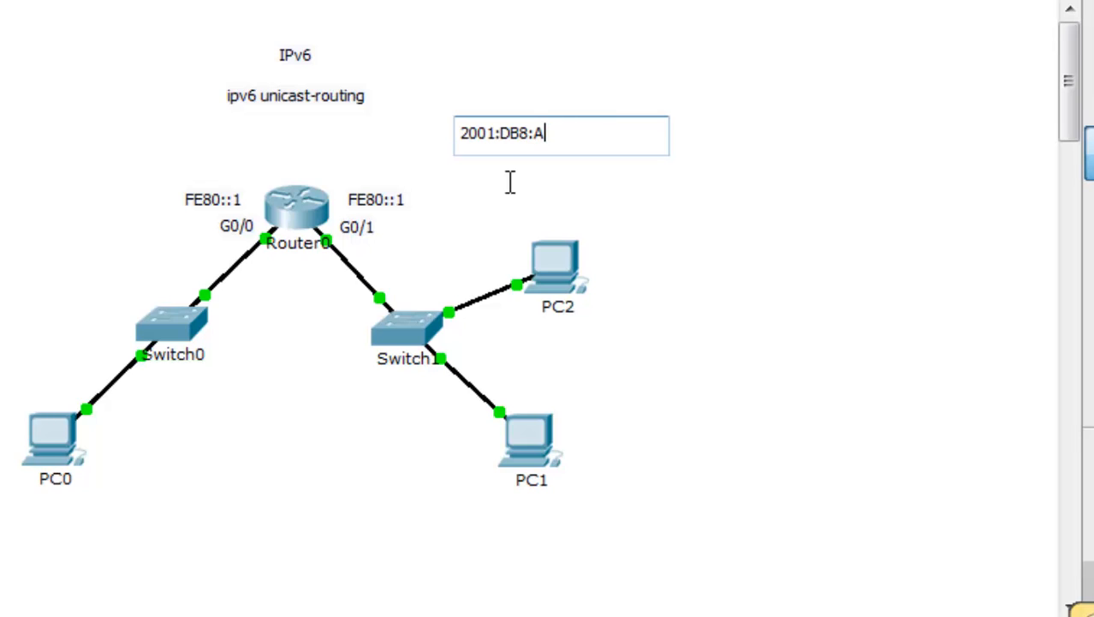
pyautogui.write('AAA')
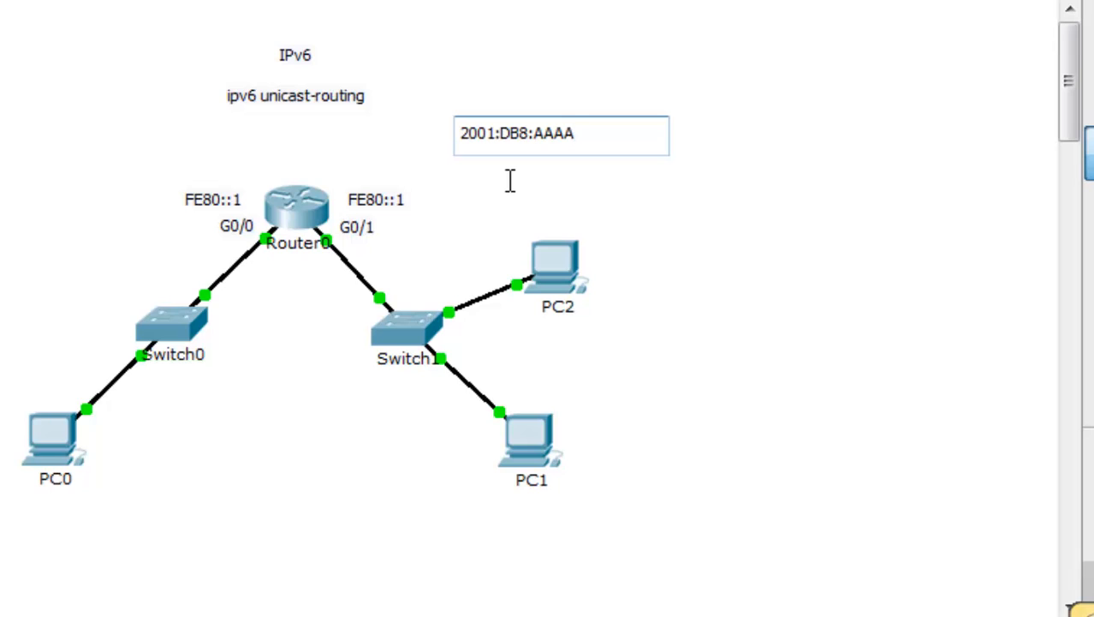
# Complete the note text to read 2001:DB8:AAAA:000A::1.
pyautogui.doubleClick(489, 133)
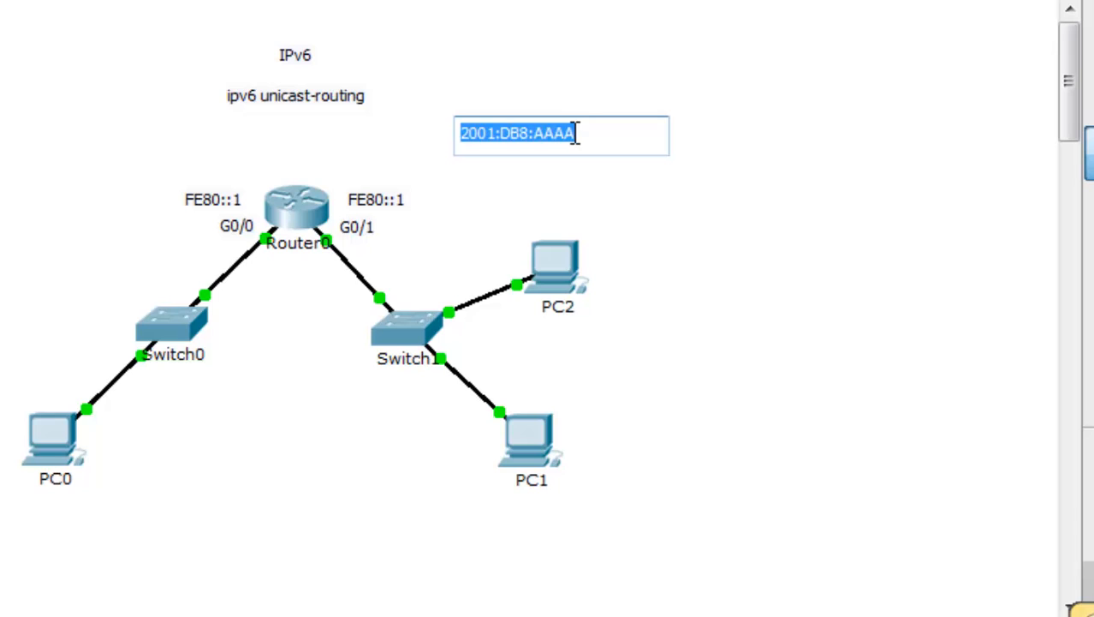
pyautogui.click(537, 178)
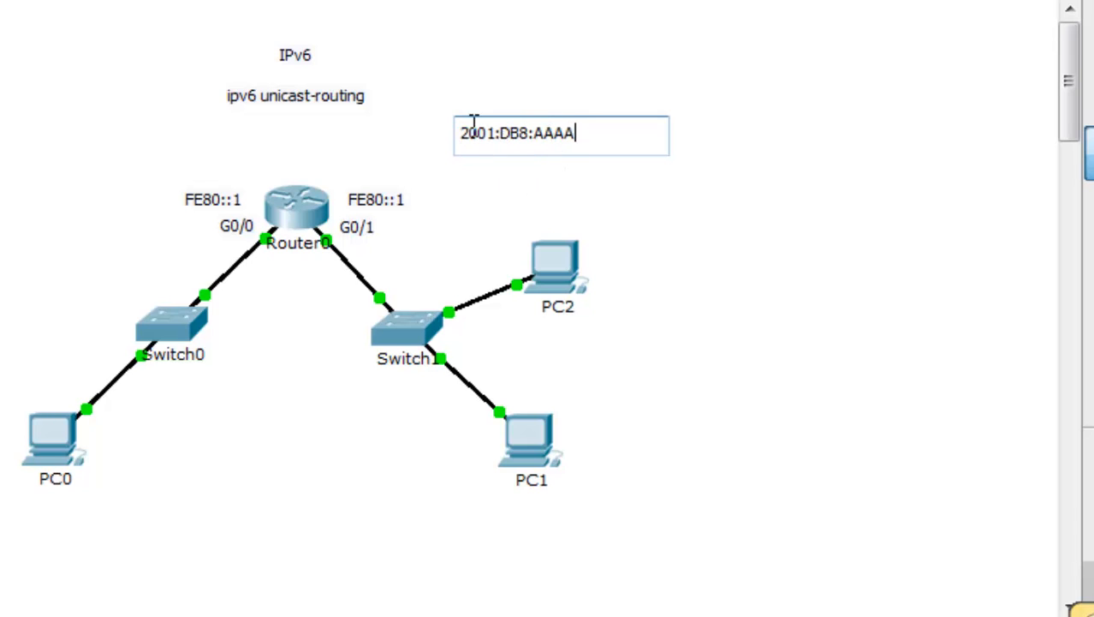
pyautogui.write(':')
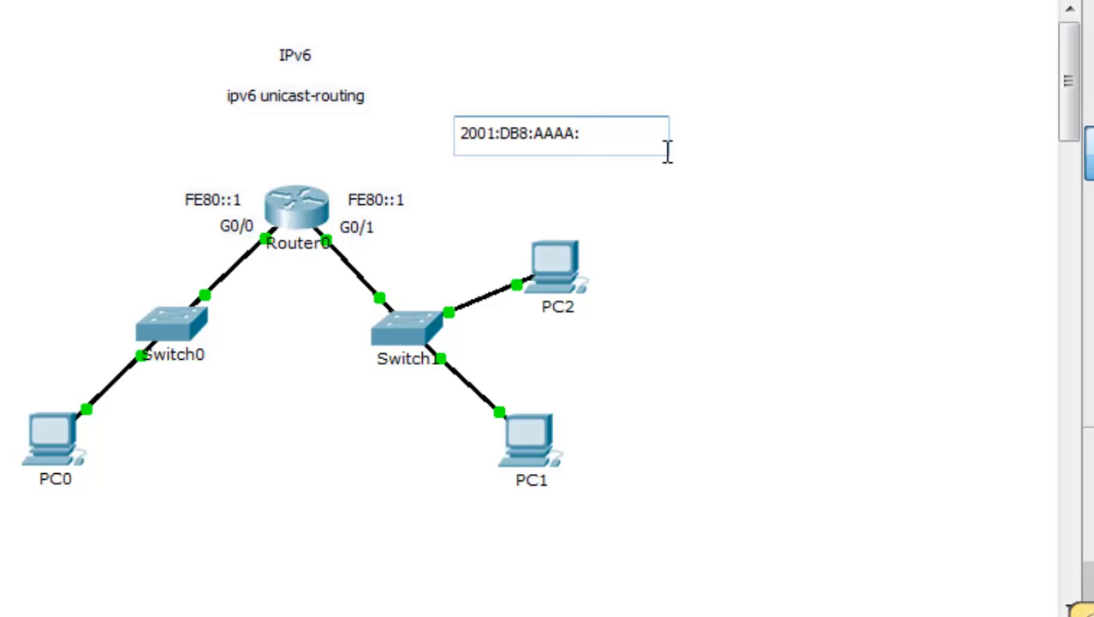
pyautogui.write('000A')
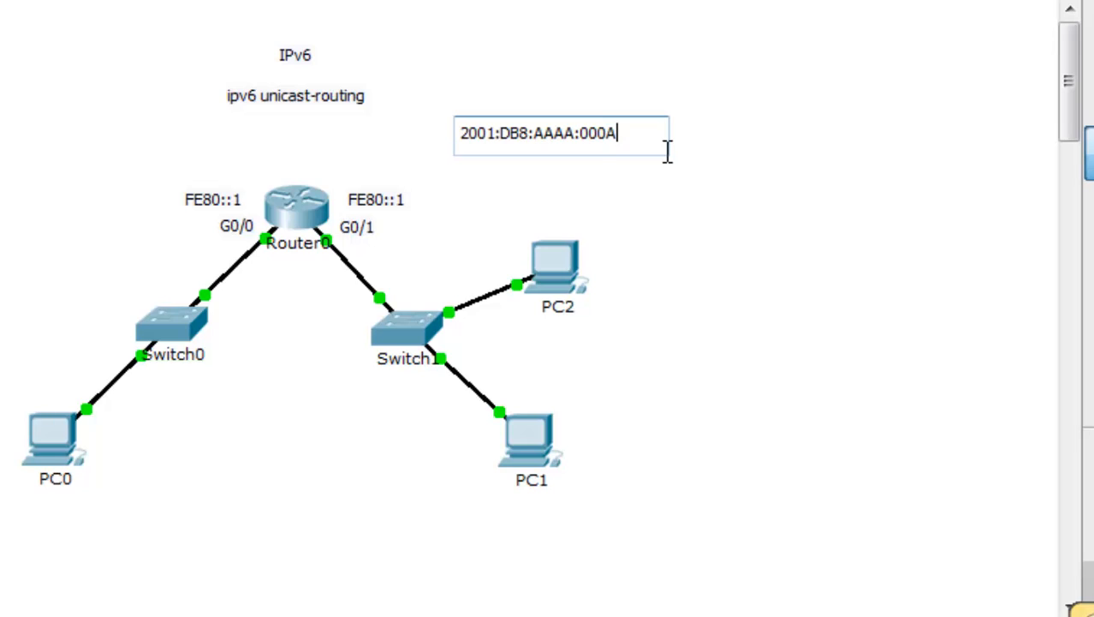
pyautogui.press('Backspace')
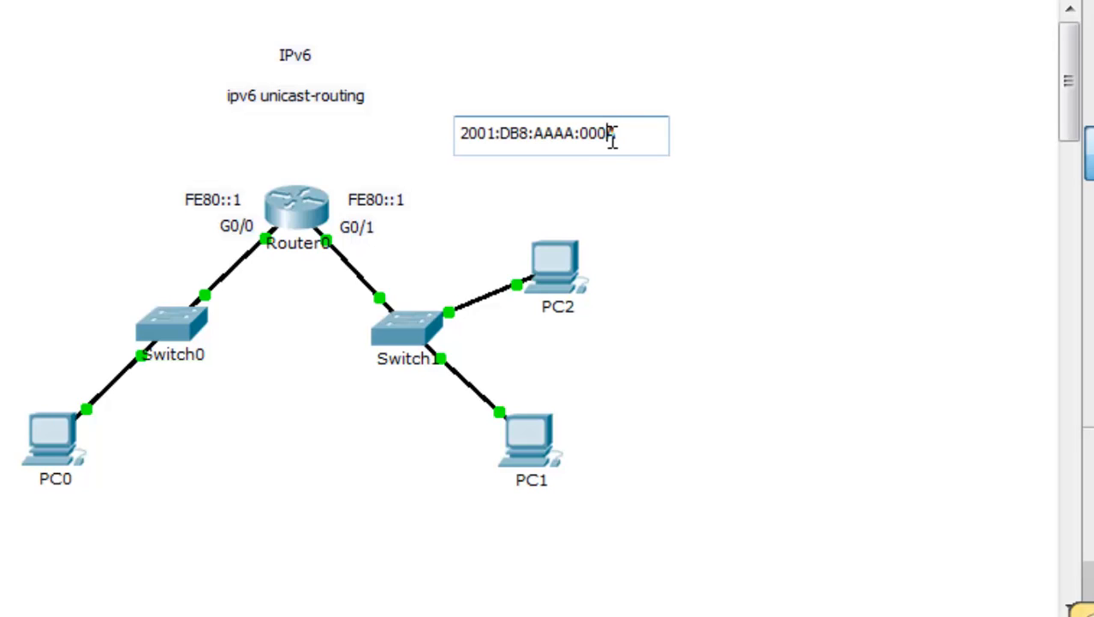
pyautogui.write('A')
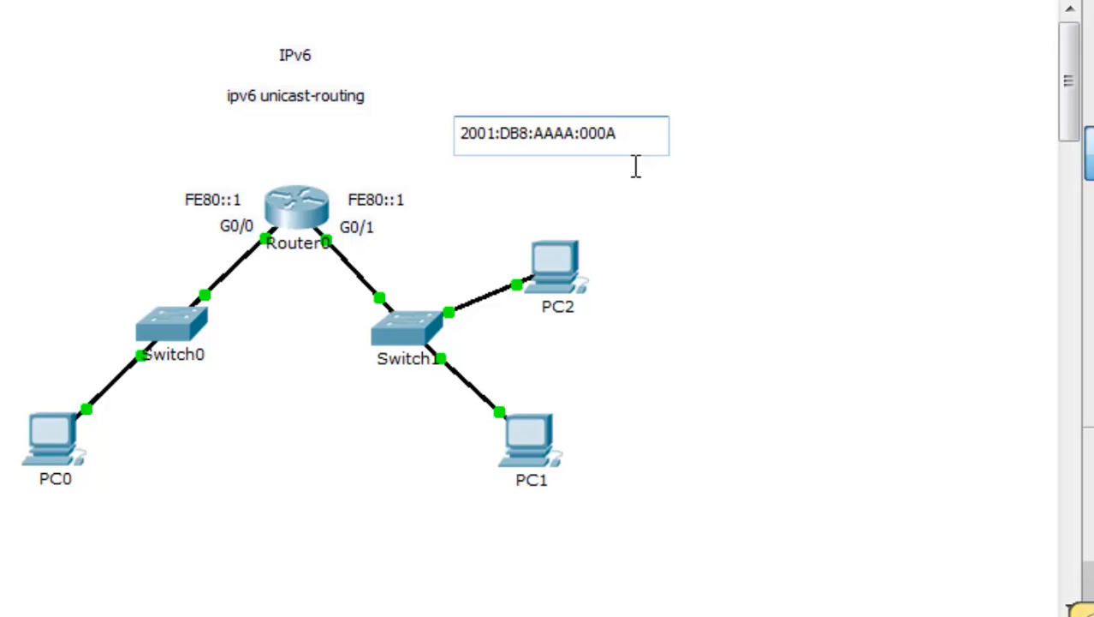
pyautogui.write('::')
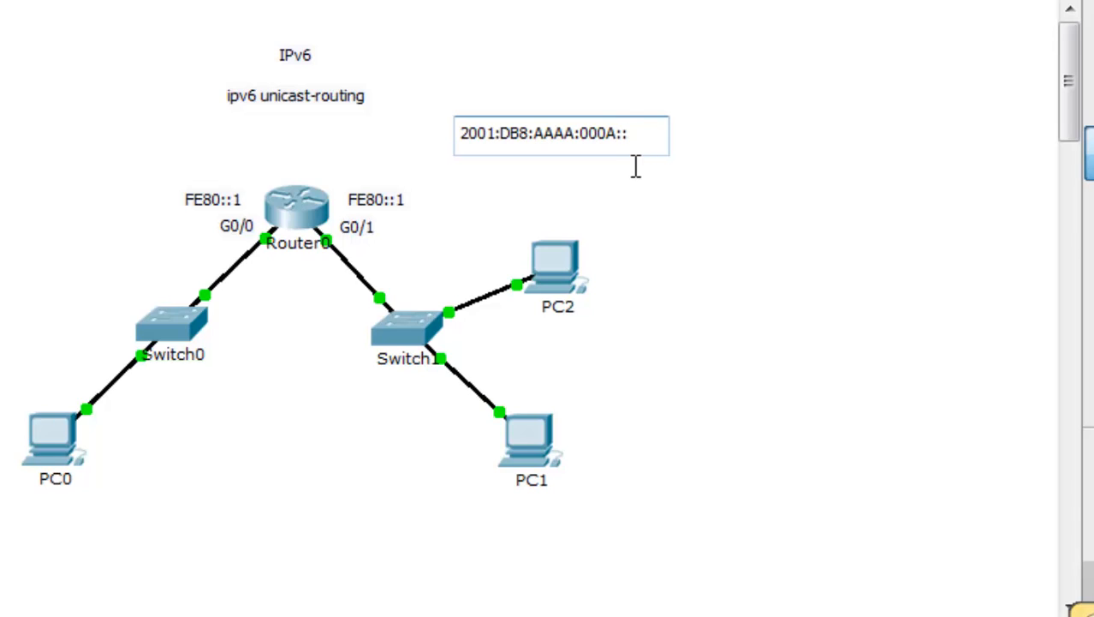
pyautogui.write('1')
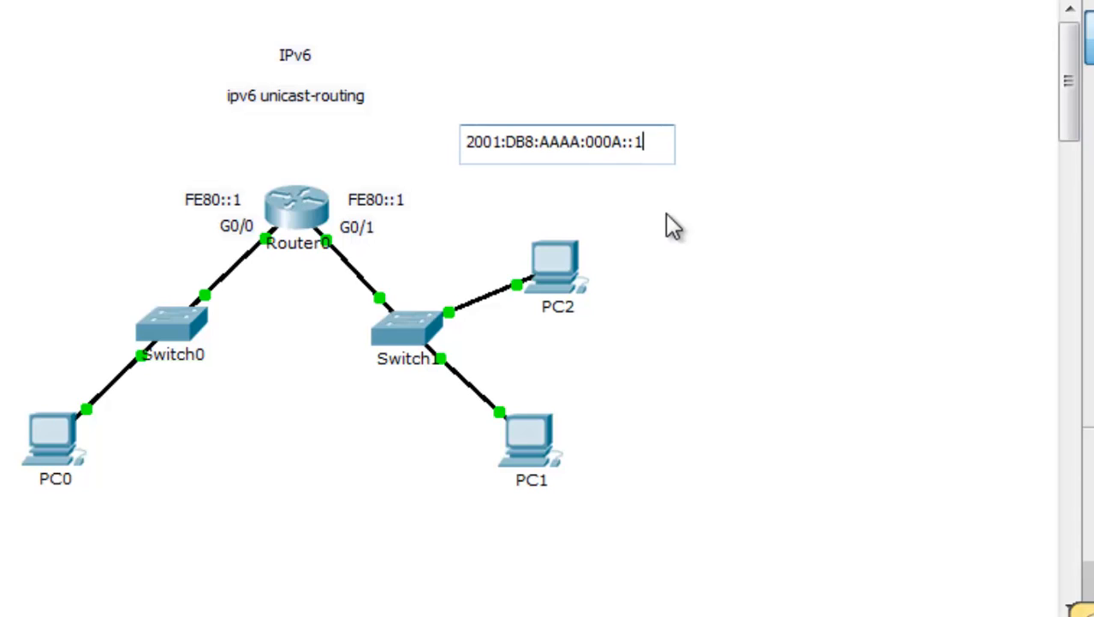
pyautogui.moveTo(664, 216)
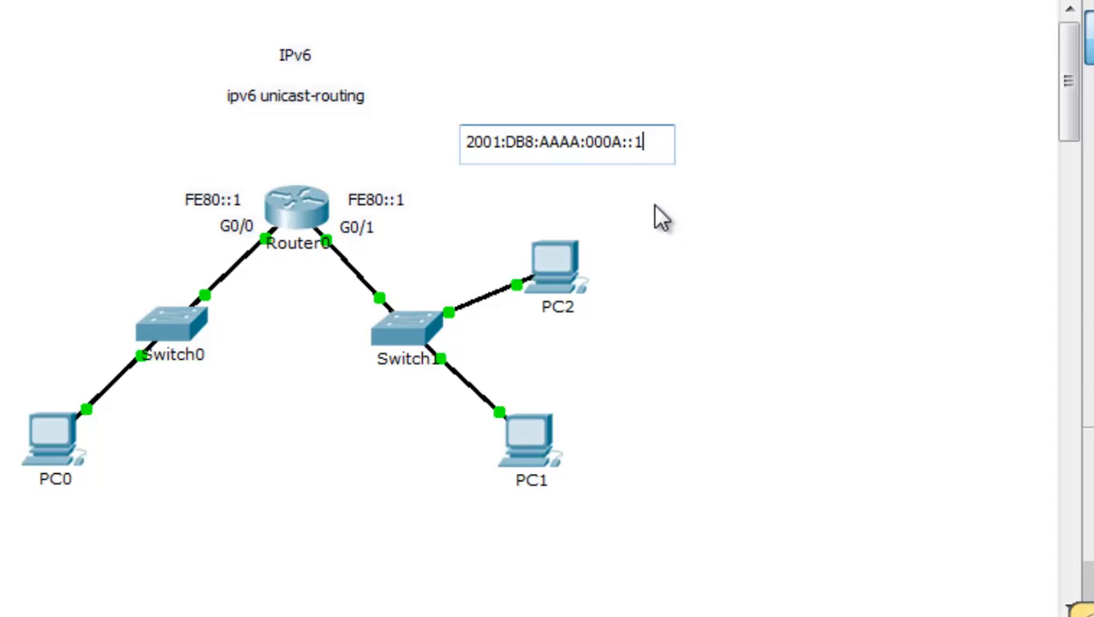
pyautogui.doubleClick(638, 143)
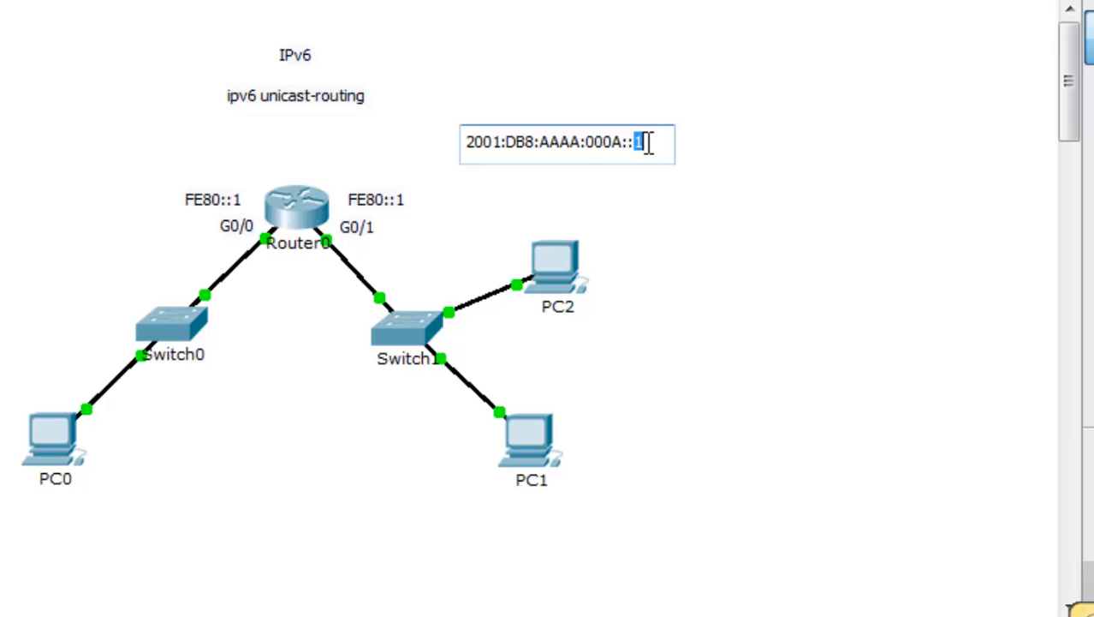
pyautogui.moveTo(646, 215)
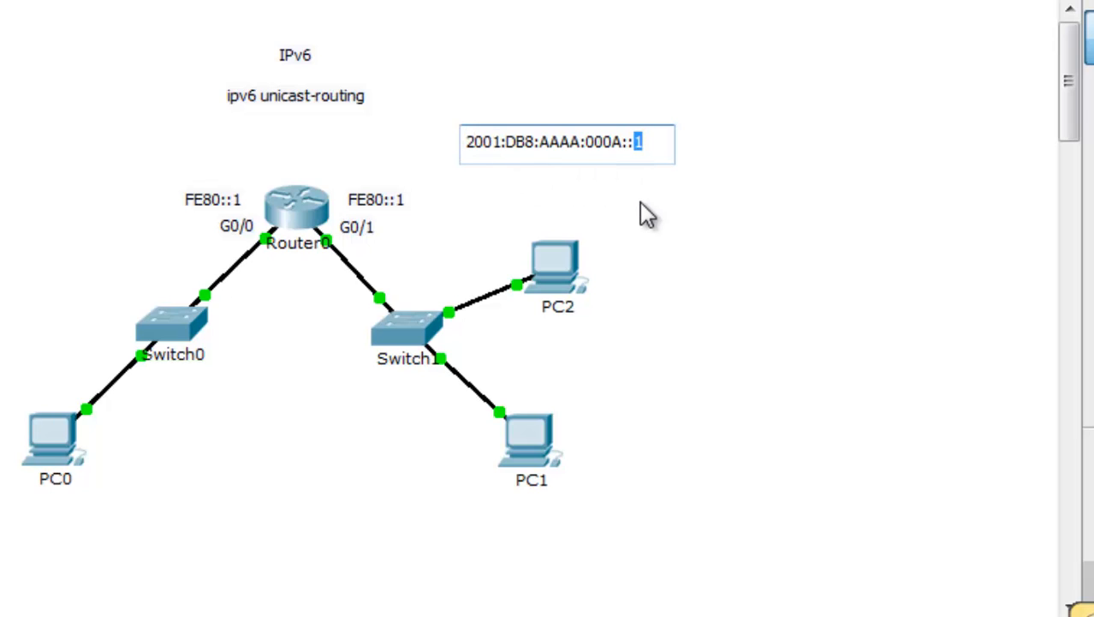
pyautogui.moveTo(659, 201)
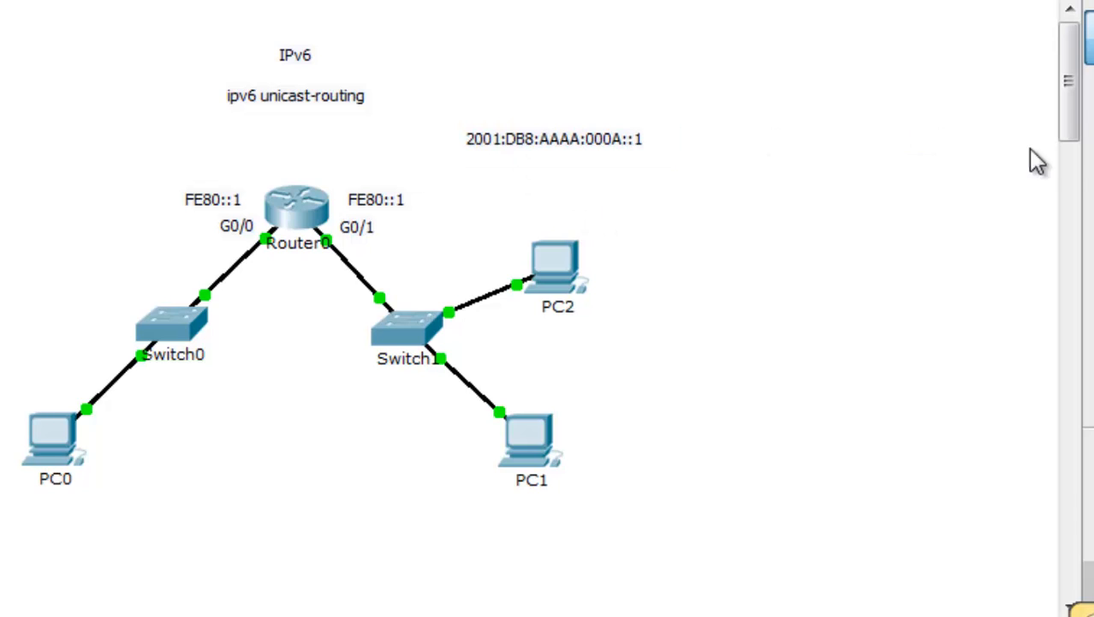
# Add a second note and expand it to 2001:0DB8:AAAA:000A:0000:0000:0000:0001.
pyautogui.click(478, 199)
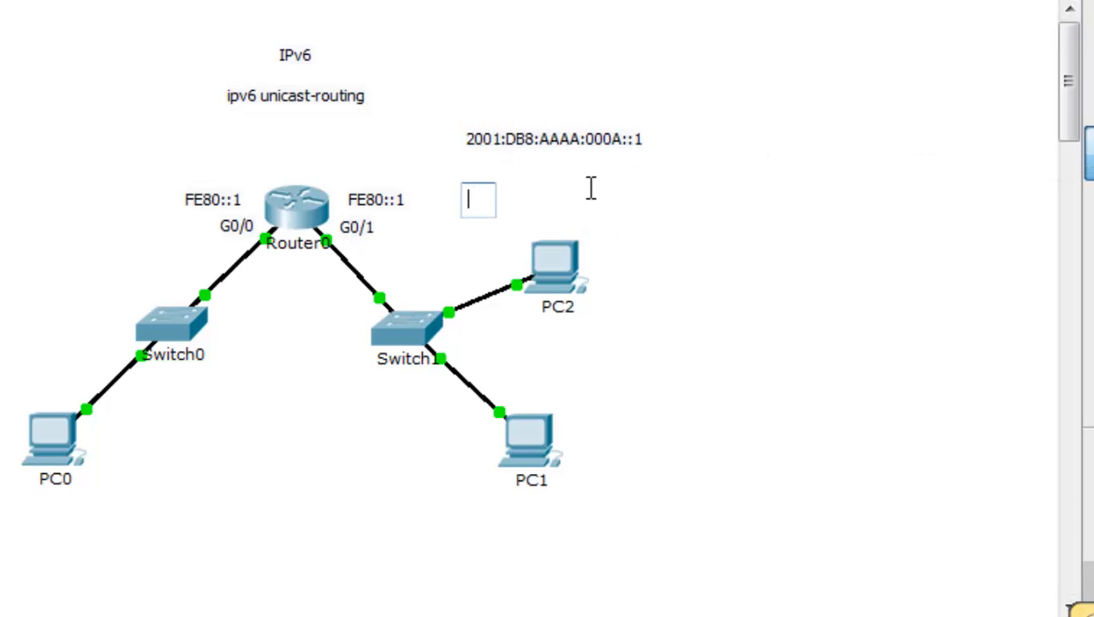
pyautogui.write('2001:DB8:AAAA:000A::1')
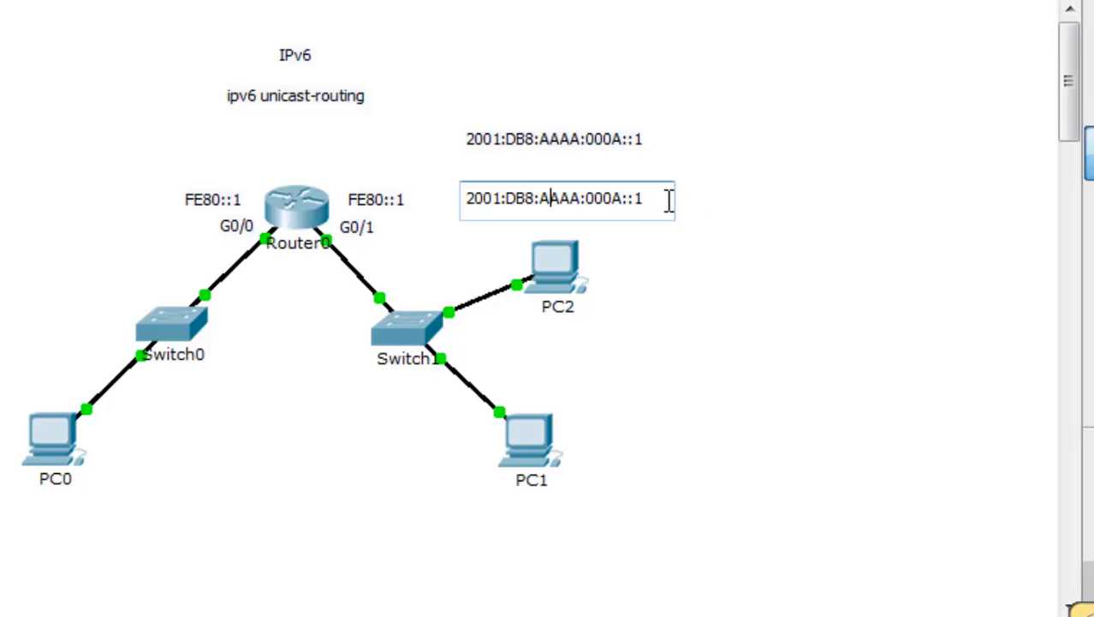
pyautogui.click(507, 198)
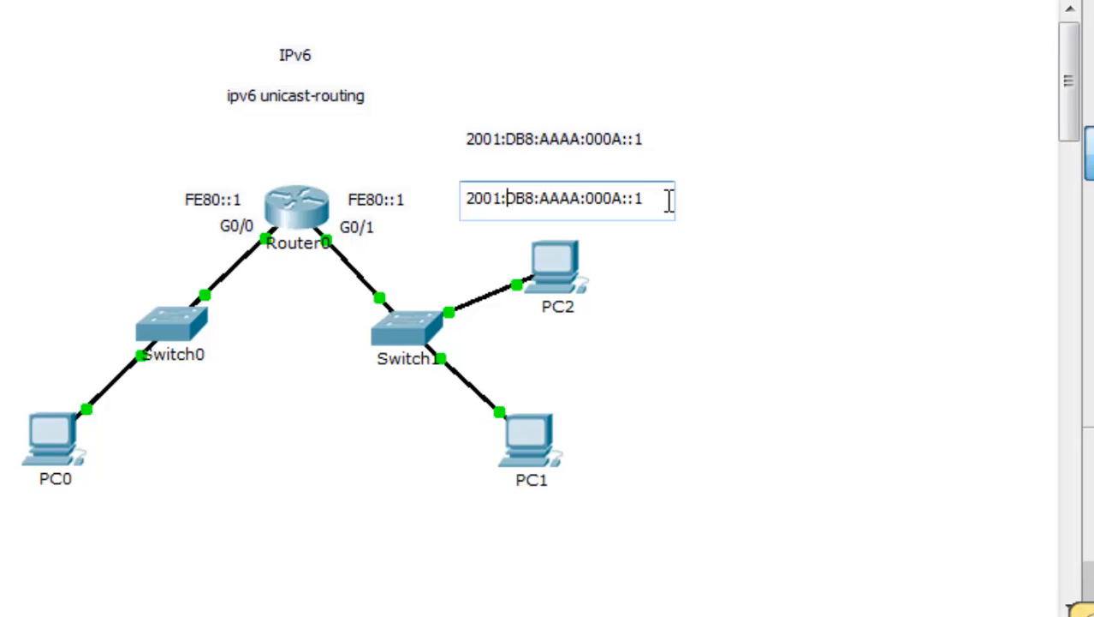
pyautogui.write('0')
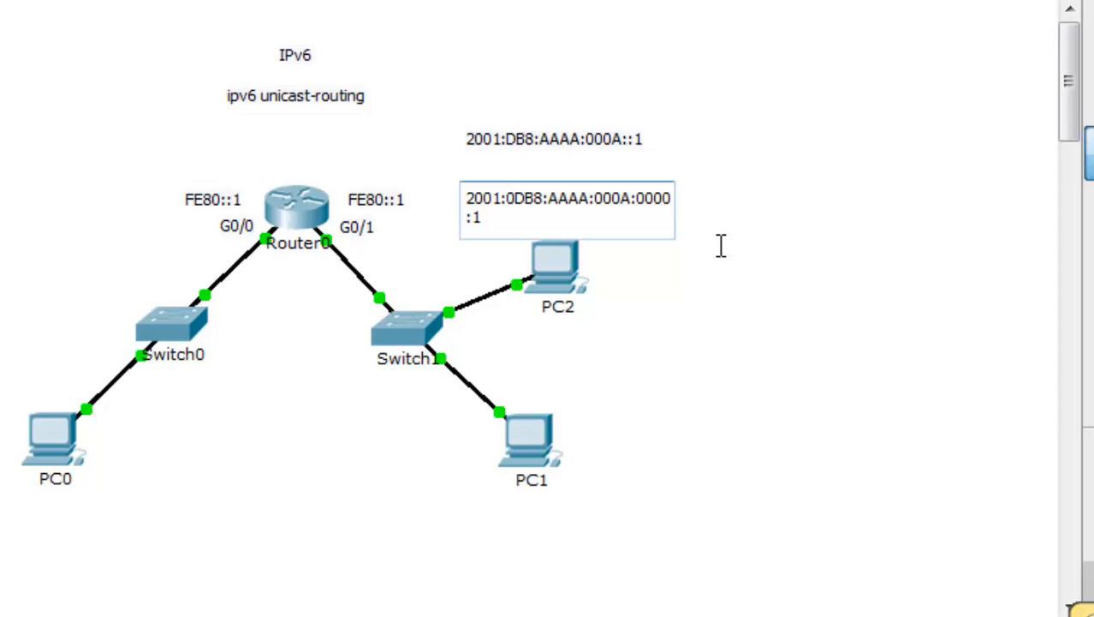
pyautogui.write('000:')
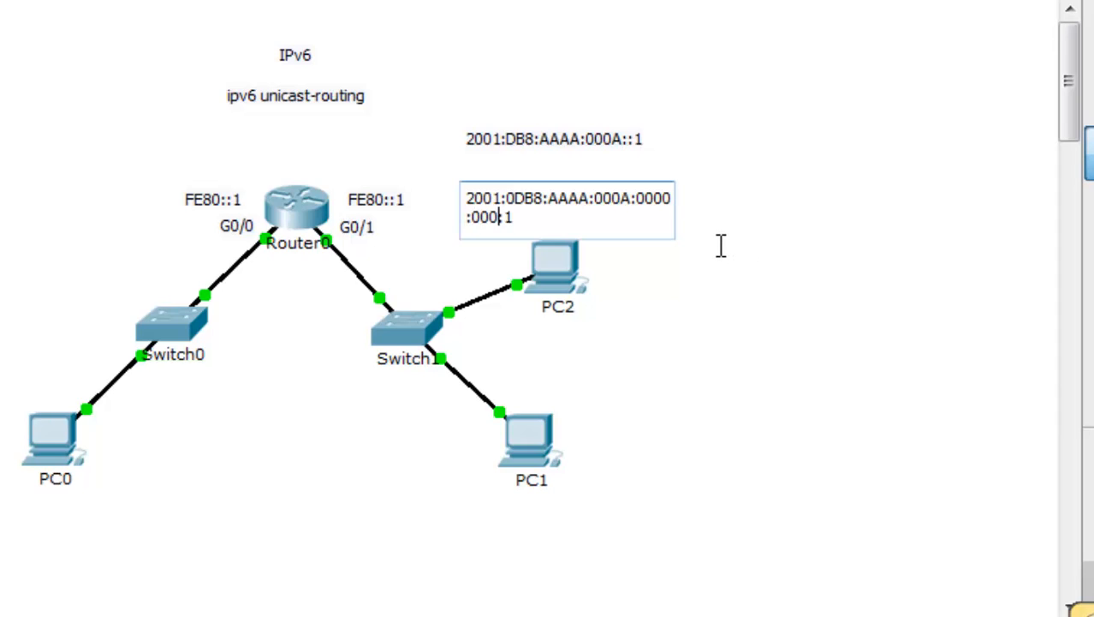
pyautogui.write('0:1')
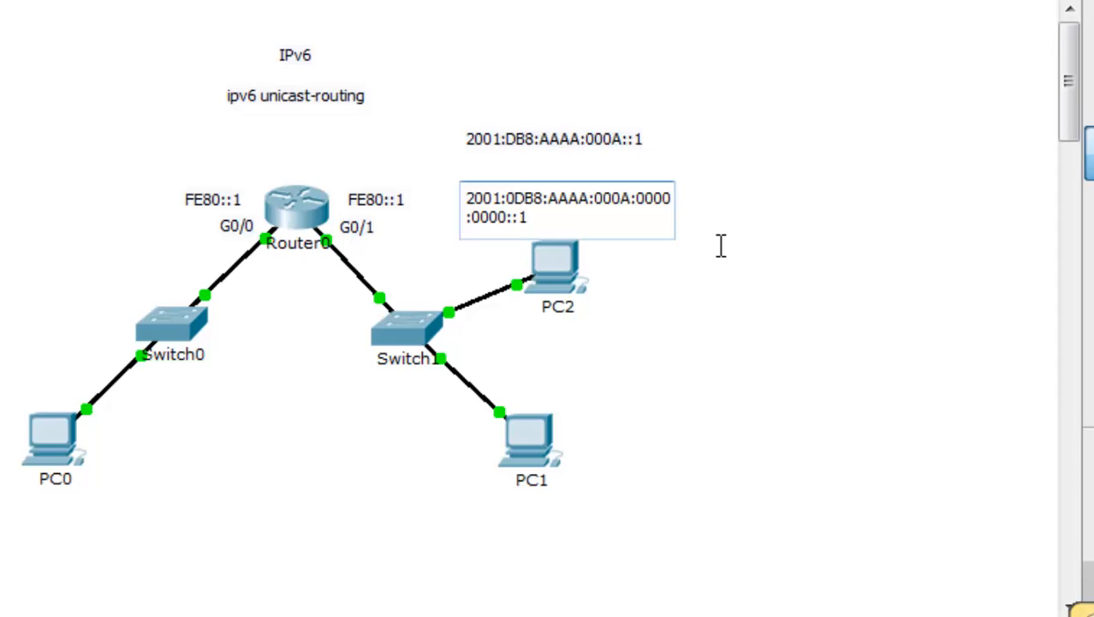
pyautogui.write('0000:')
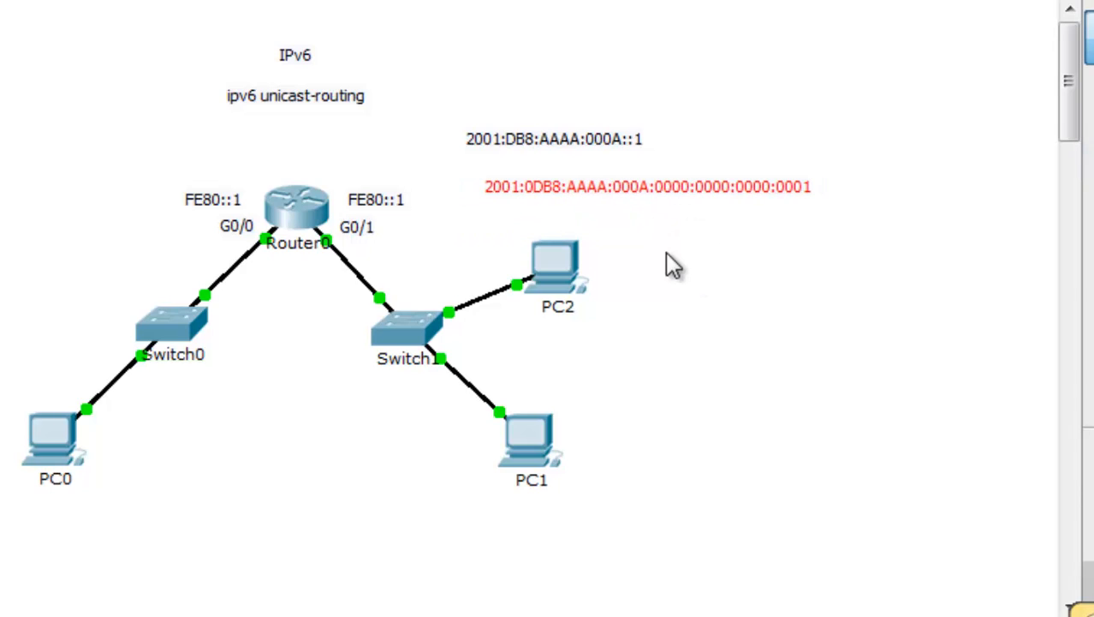
pyautogui.moveTo(501, 219)
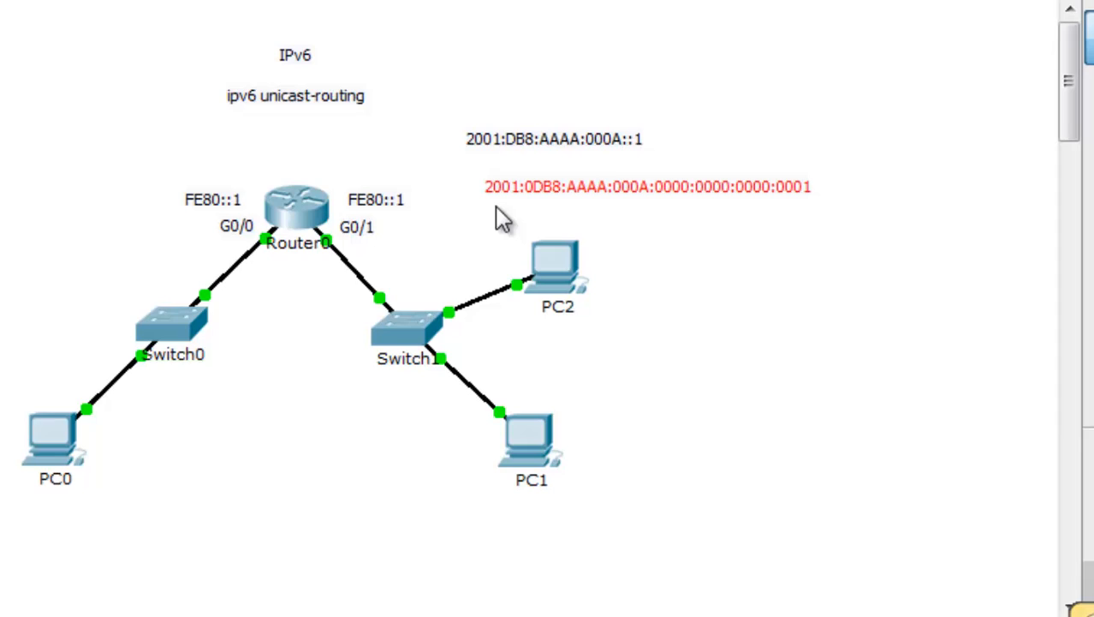
pyautogui.moveTo(681, 213)
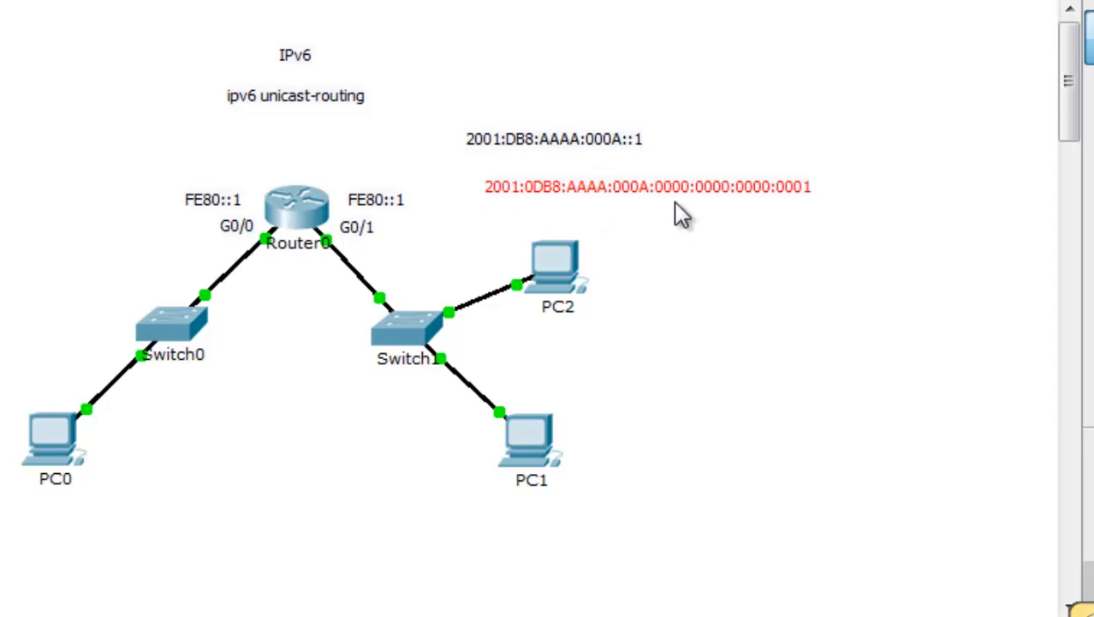
pyautogui.moveTo(702, 216)
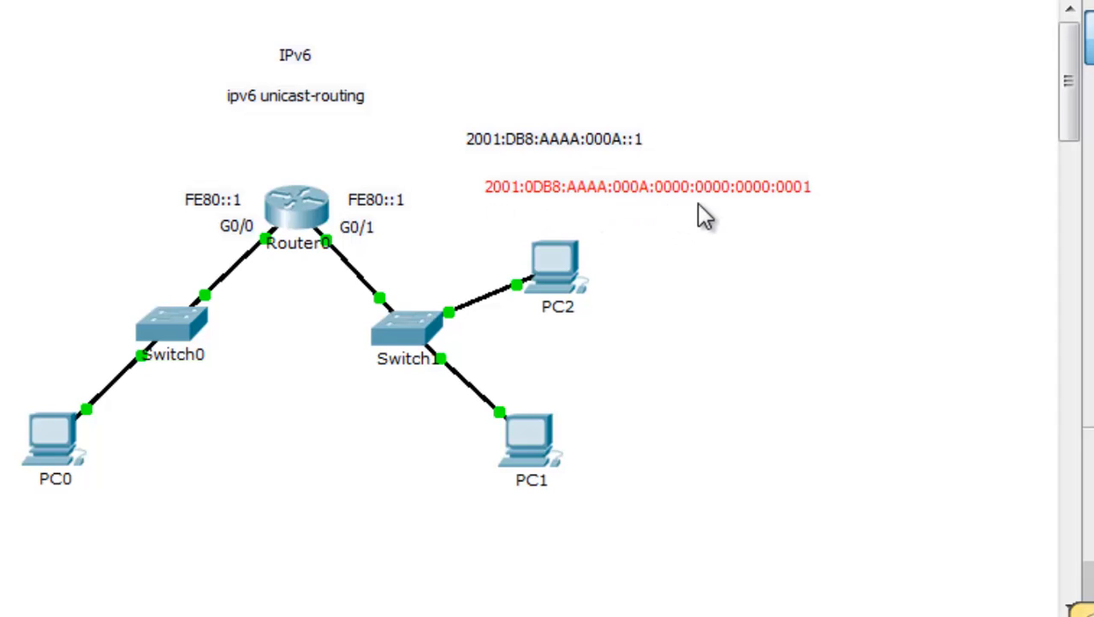
# Highlight the expanded note's 2001:0DB8, AAAA and remaining address groups in turn.
pyautogui.doubleClick(647, 185)
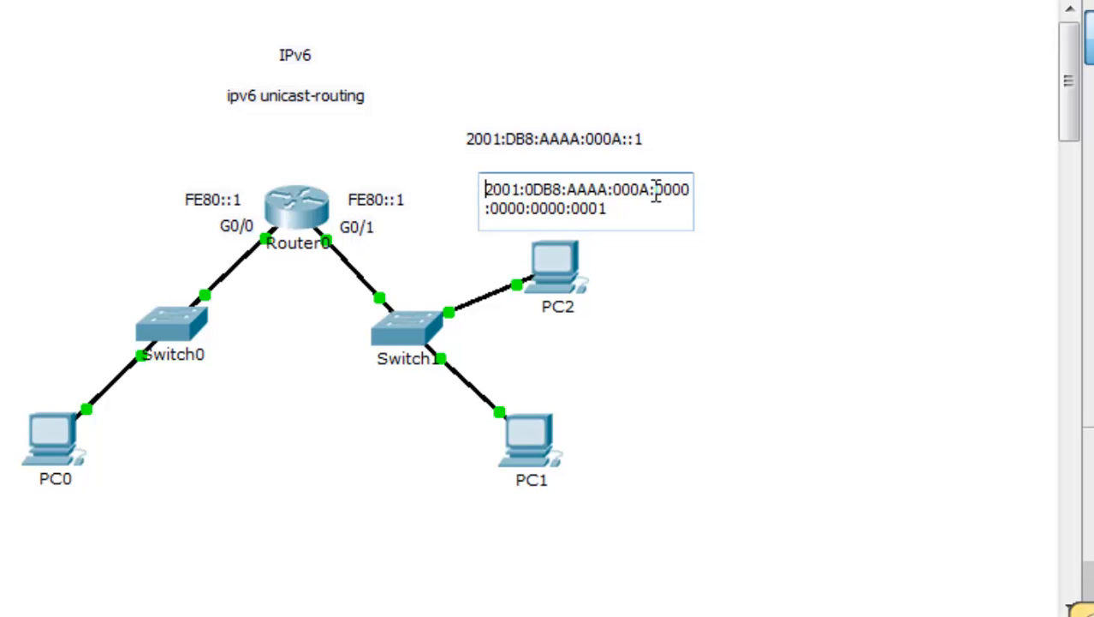
pyautogui.doubleClick(671, 189)
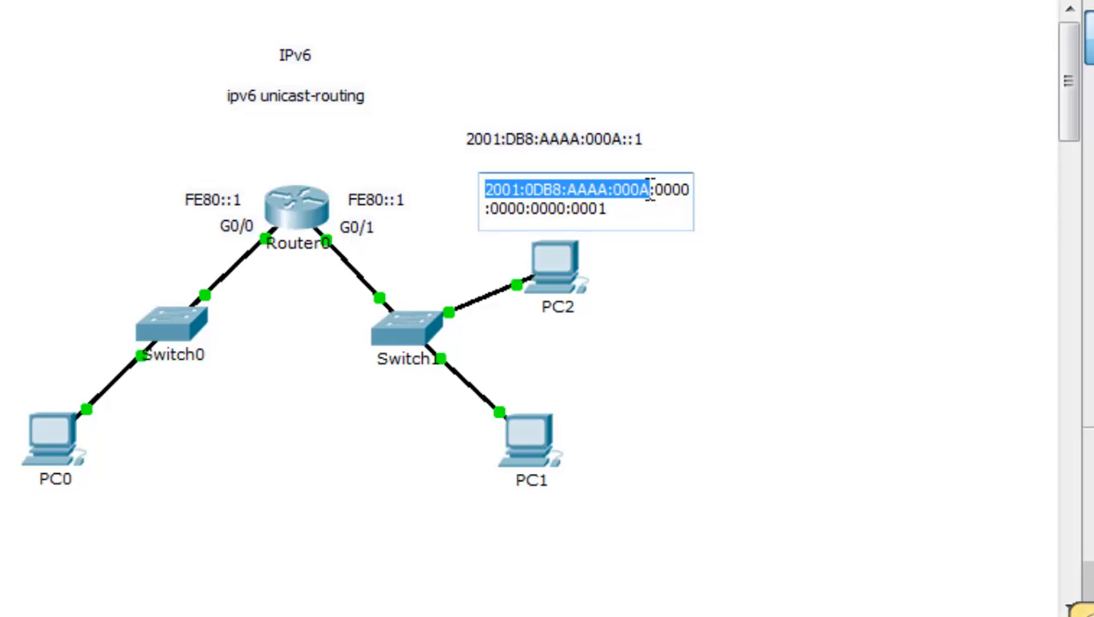
pyautogui.moveTo(501, 208)
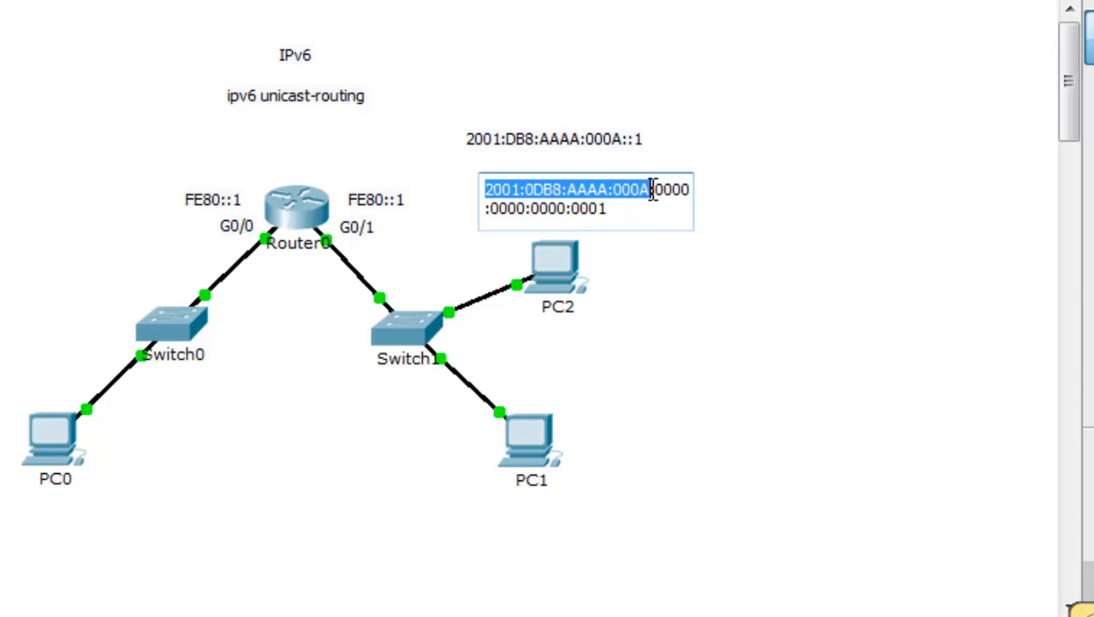
pyautogui.moveTo(659, 210)
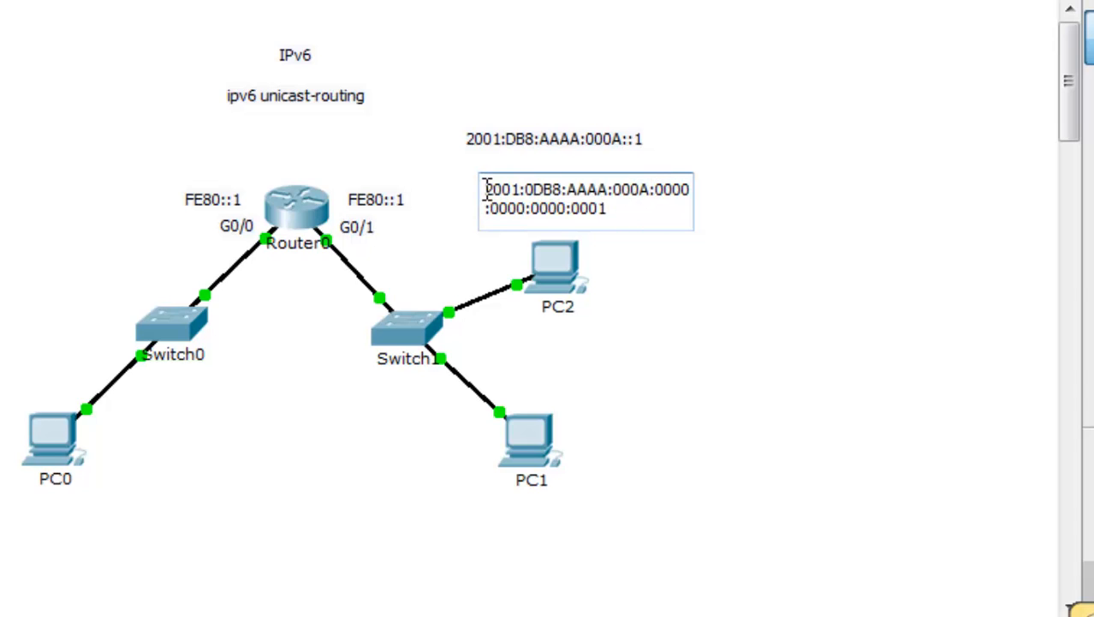
pyautogui.doubleClick(522, 189)
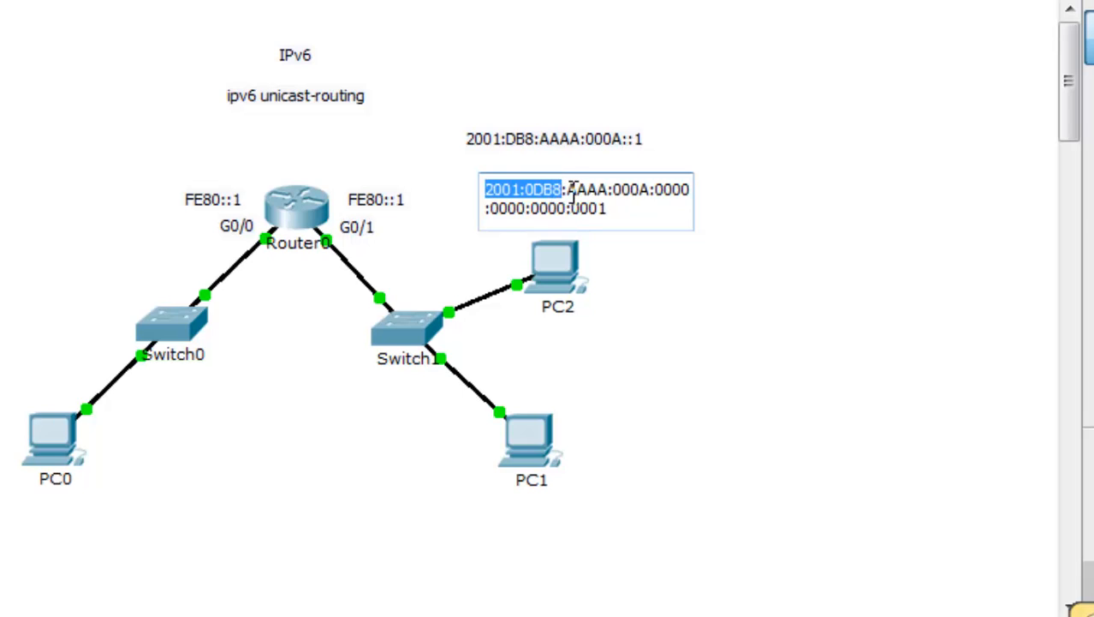
pyautogui.doubleClick(587, 189)
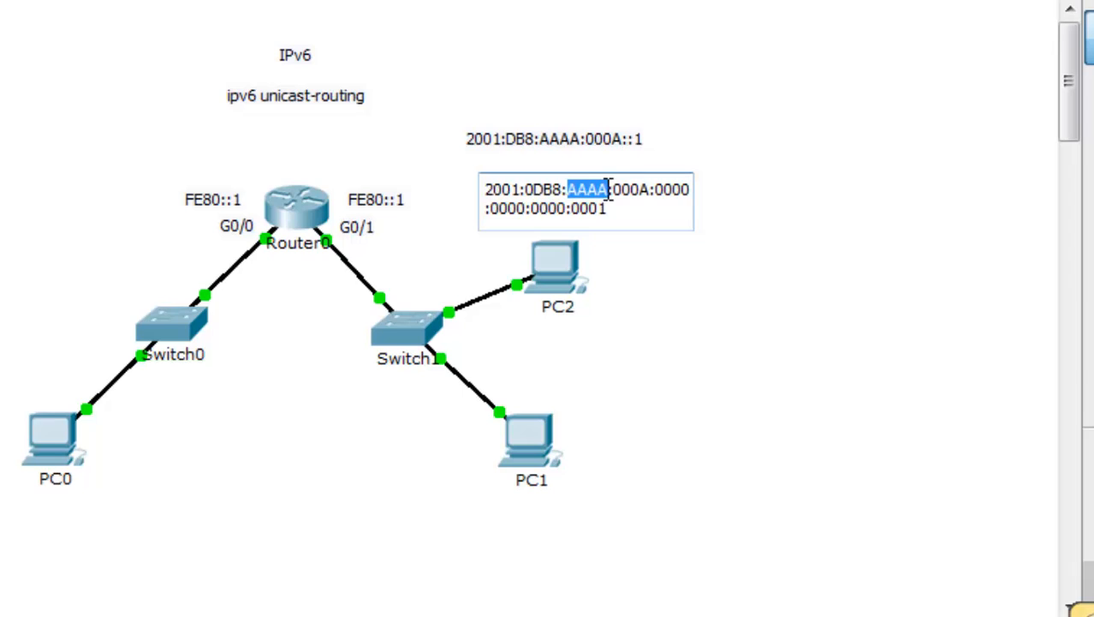
pyautogui.moveTo(628, 190)
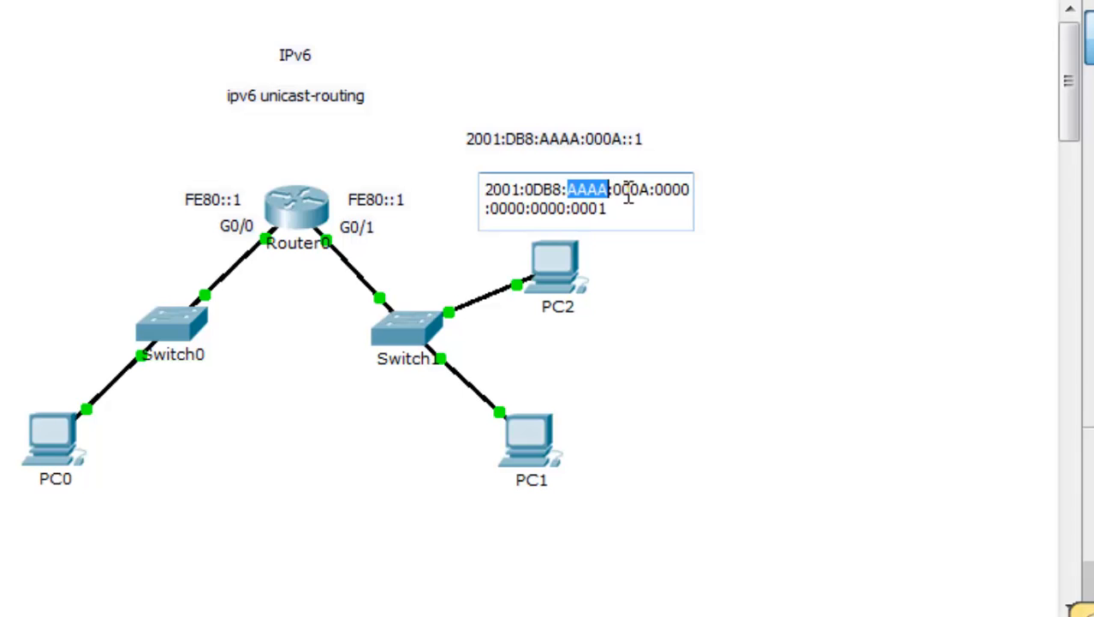
pyautogui.doubleClick(629, 189)
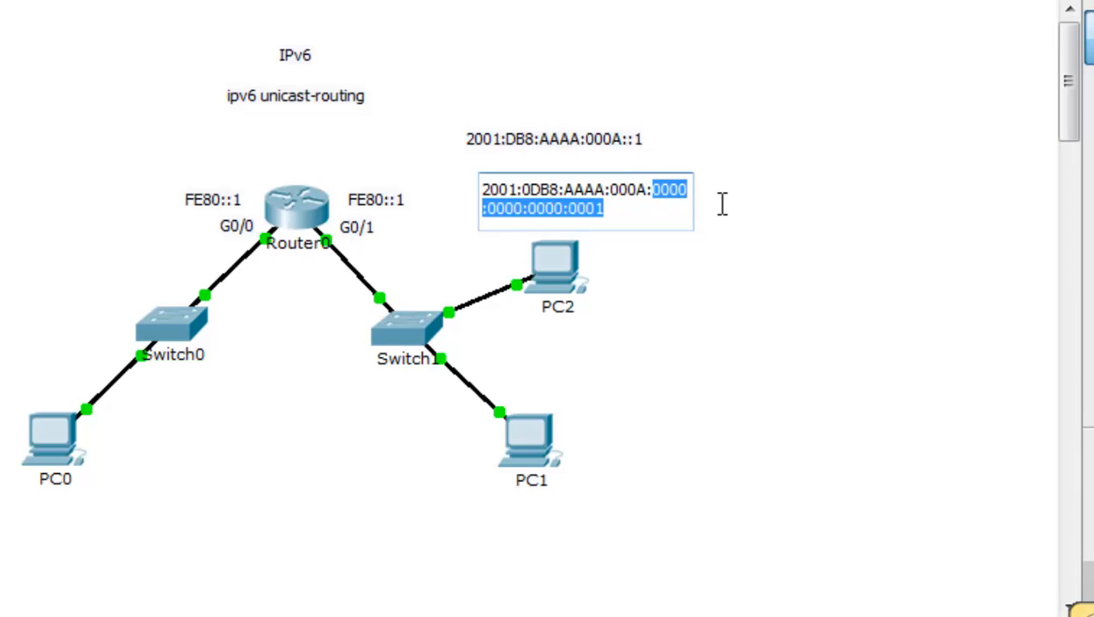
pyautogui.moveTo(721, 214)
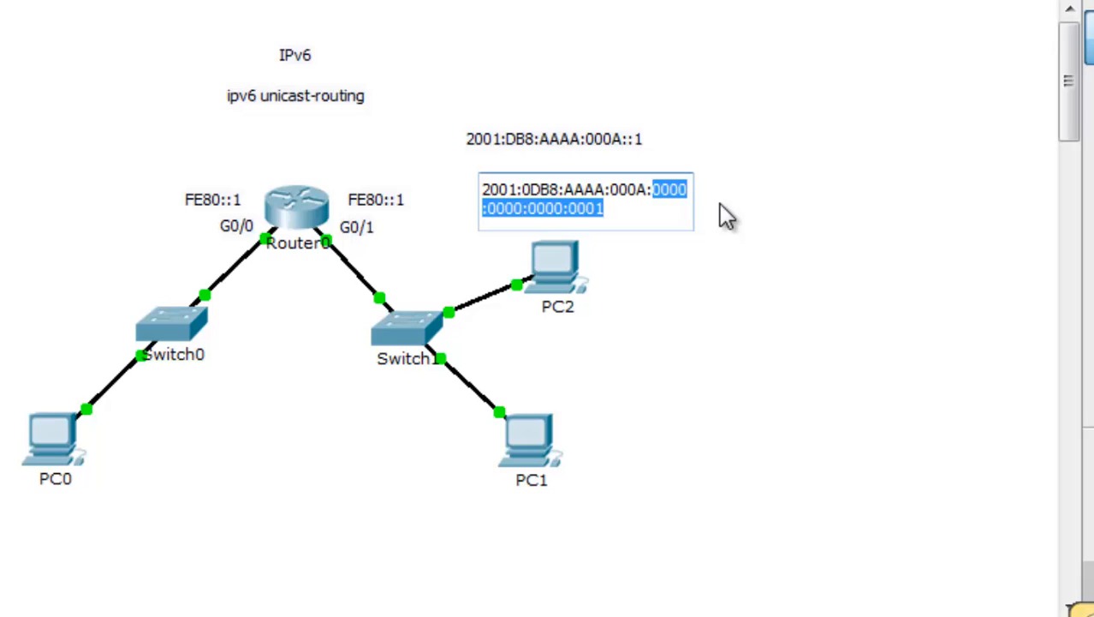
pyautogui.moveTo(604, 219)
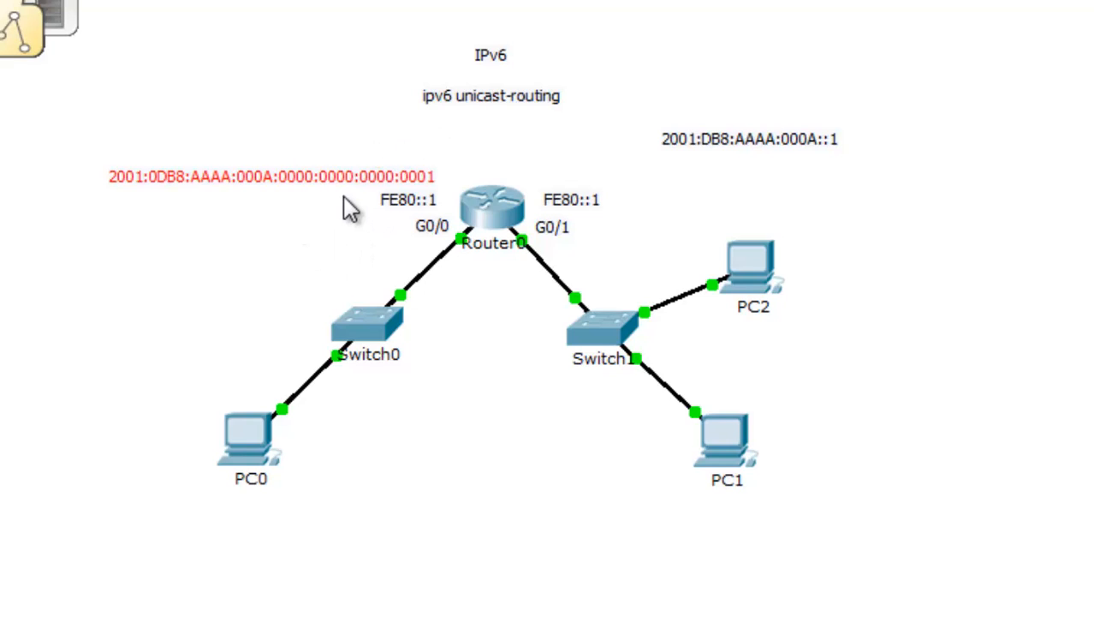
pyautogui.moveTo(341, 193)
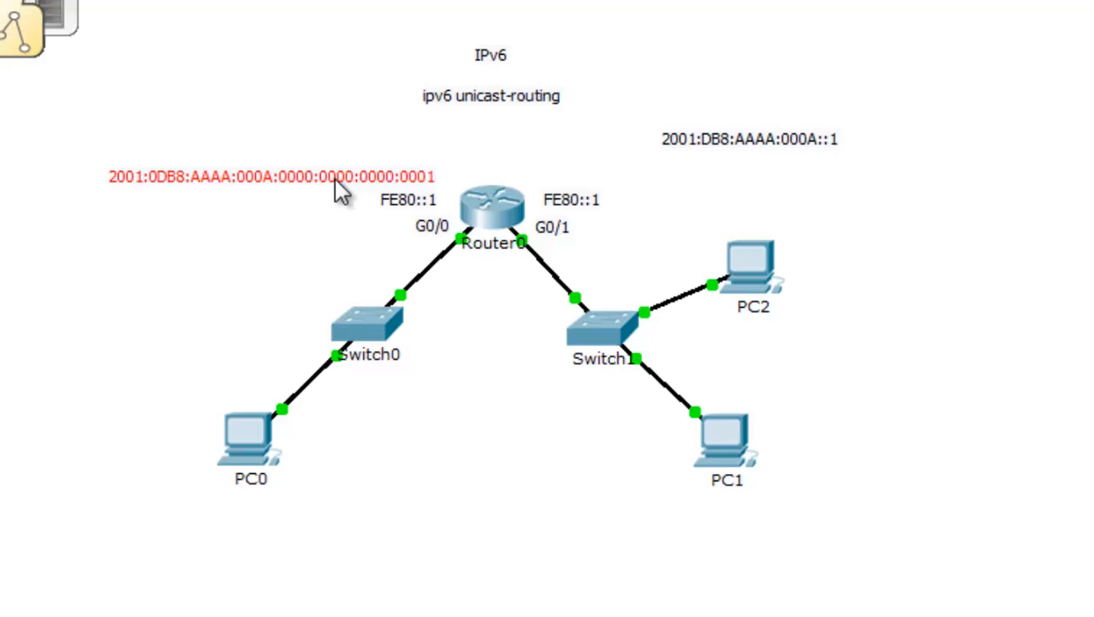
# Edit the G0/0 note to the compressed address 2001:DB8:AAAA:A::1.
pyautogui.doubleClick(257, 177)
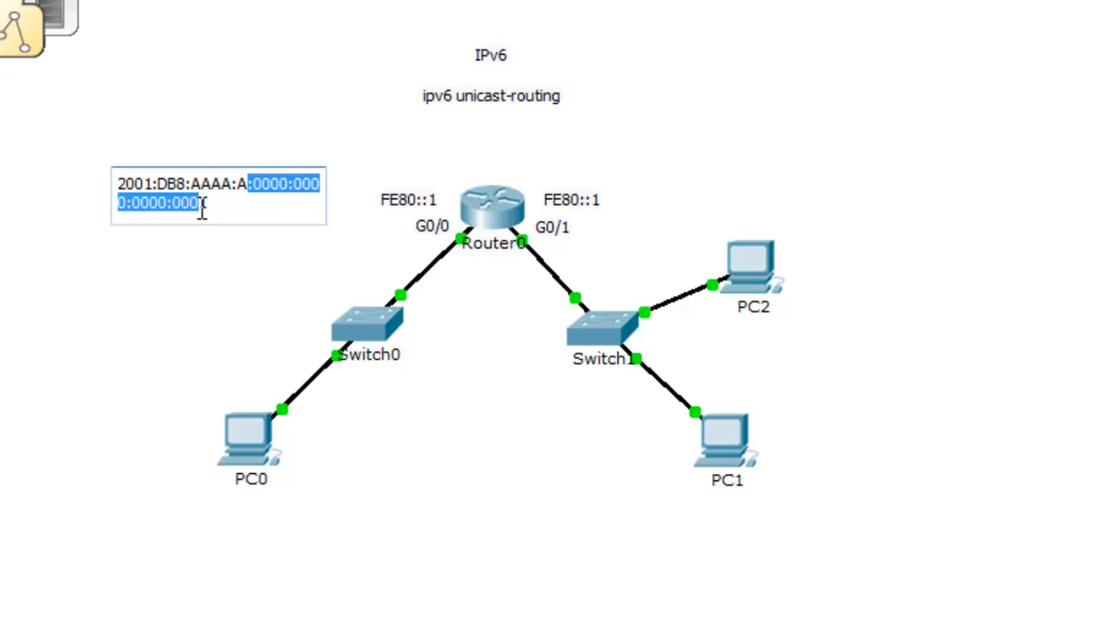
pyautogui.write('1')
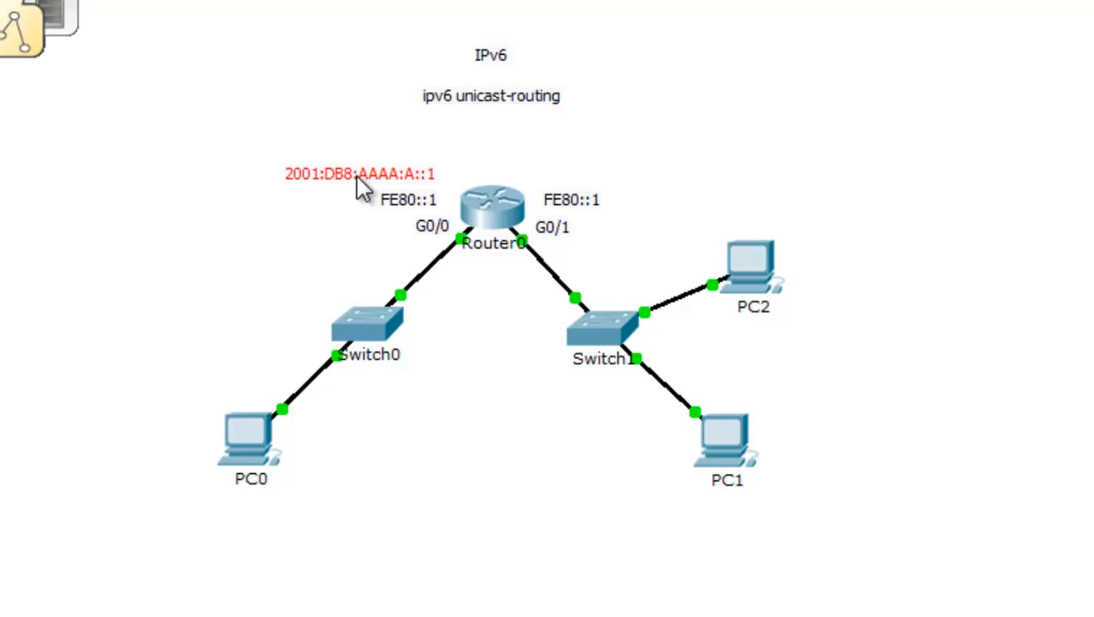
pyautogui.moveTo(409, 184)
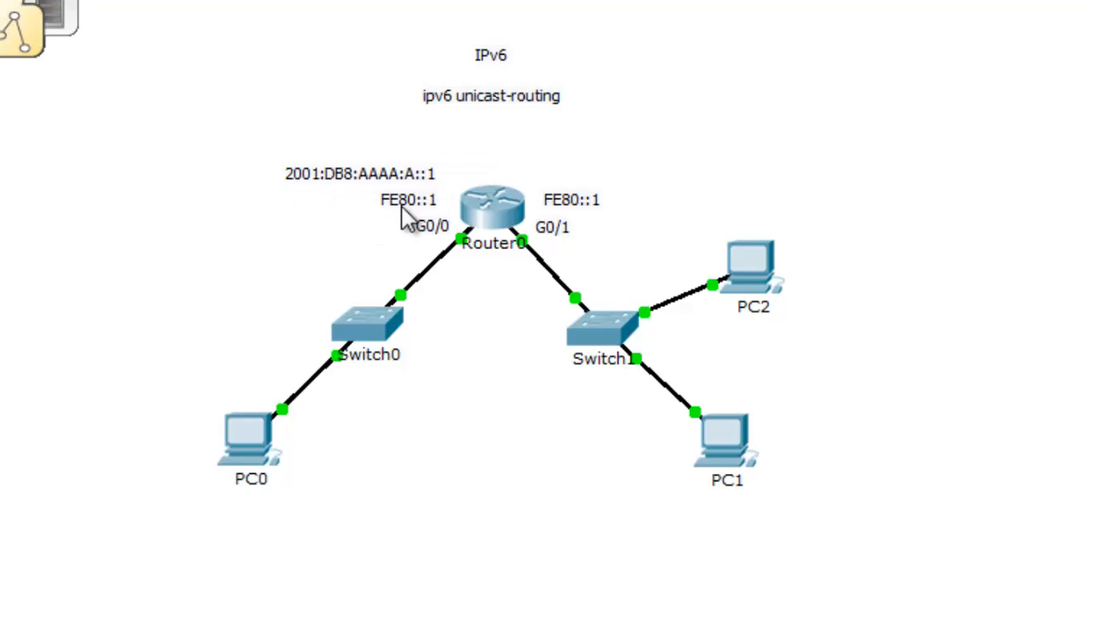
pyautogui.moveTo(434, 196)
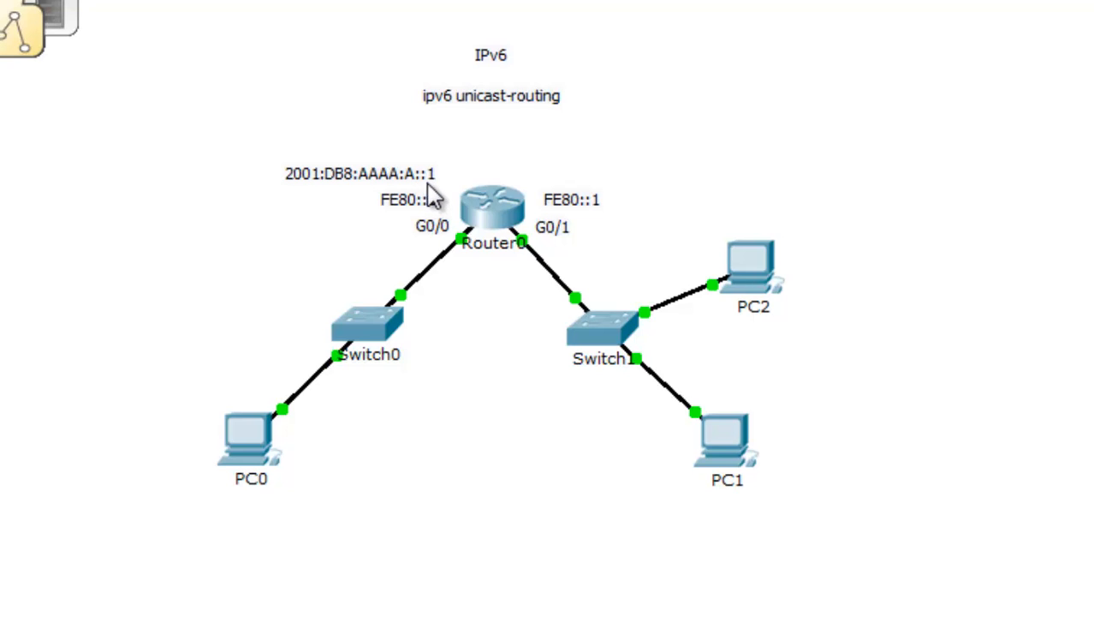
pyautogui.moveTo(295, 225)
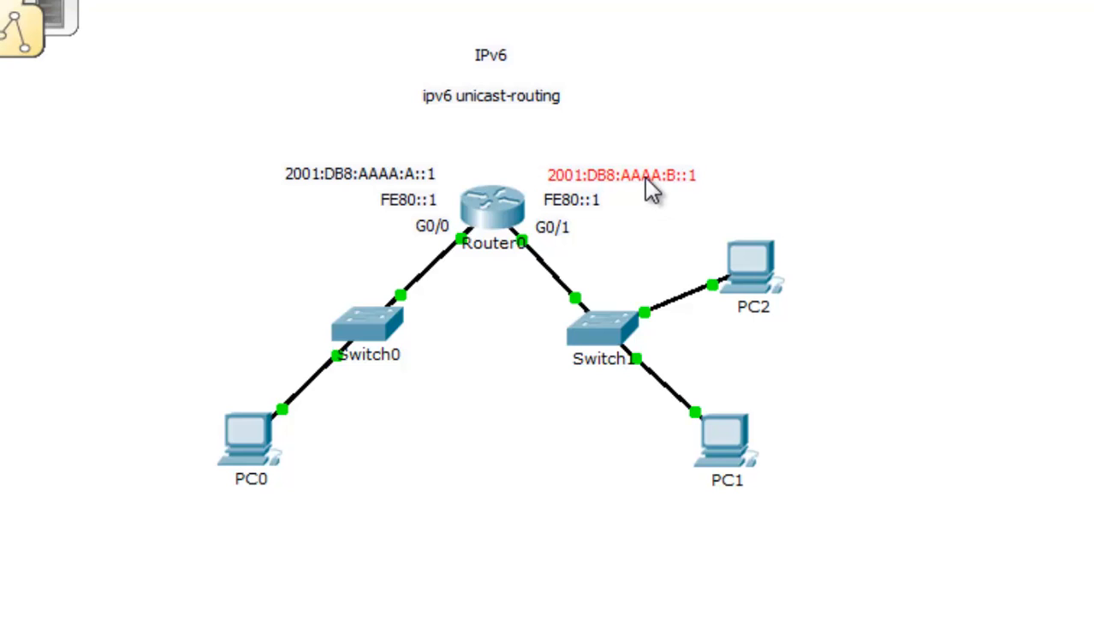
pyautogui.moveTo(389, 204)
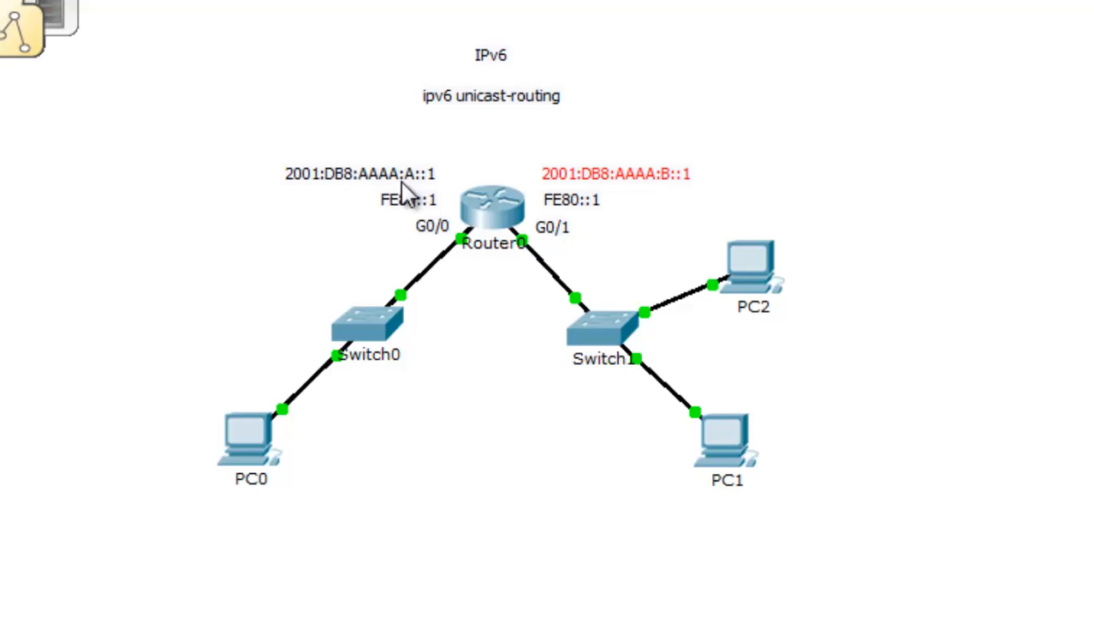
pyautogui.moveTo(698, 193)
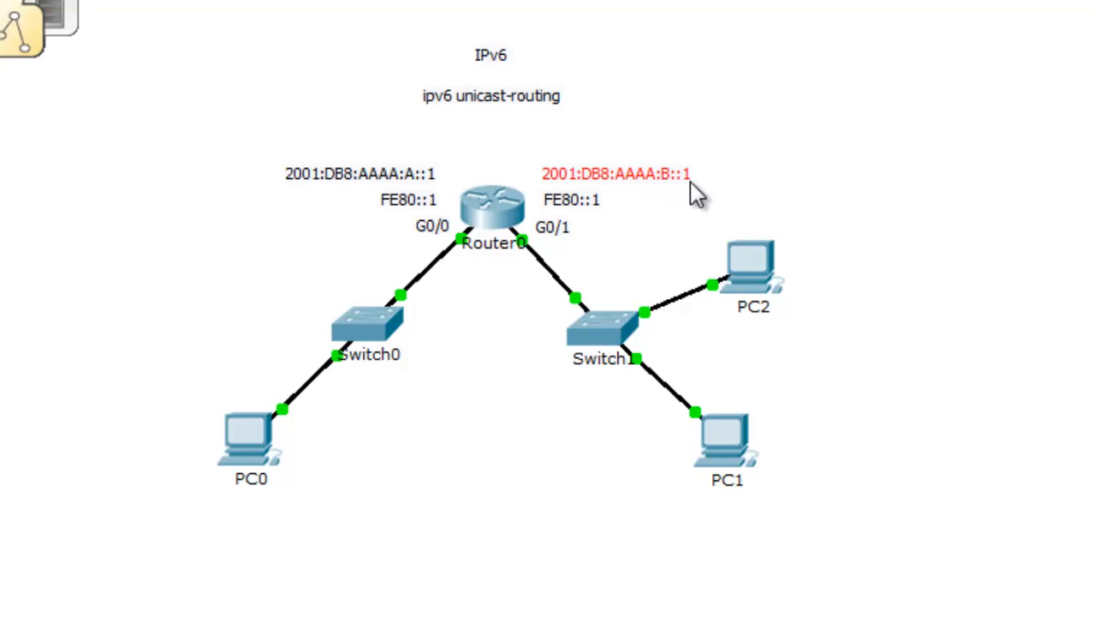
pyautogui.moveTo(437, 197)
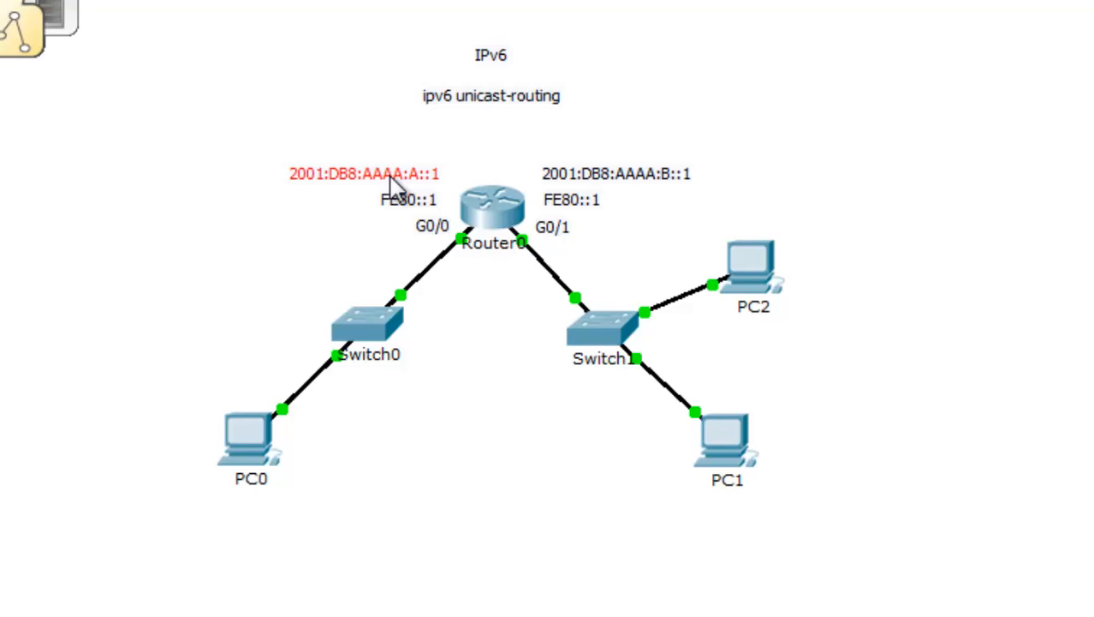
pyautogui.moveTo(488, 291)
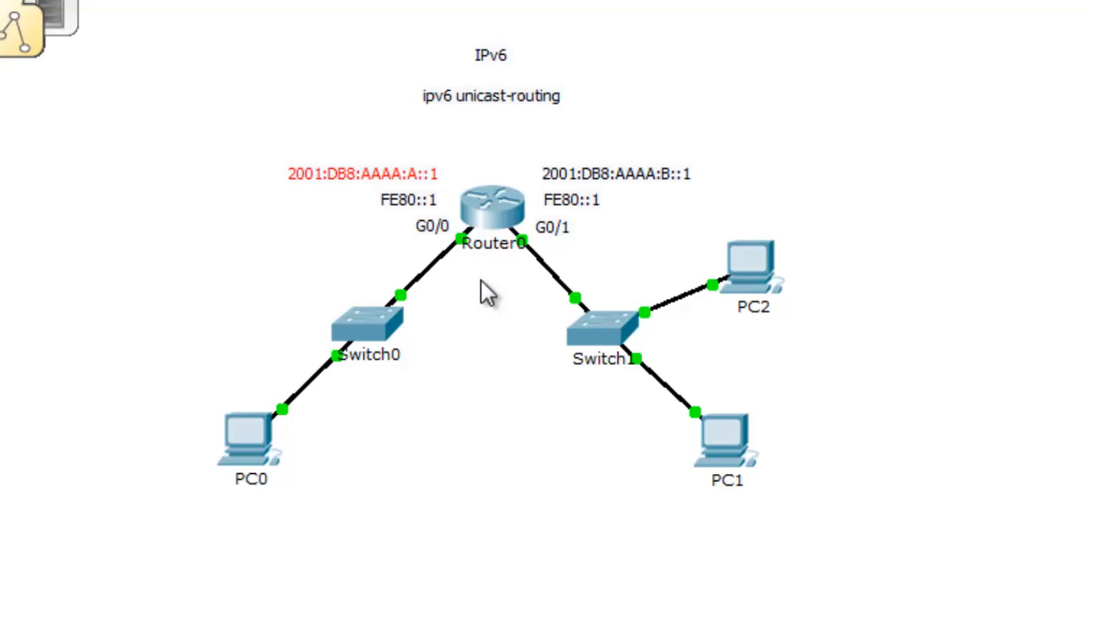
pyautogui.moveTo(621, 238)
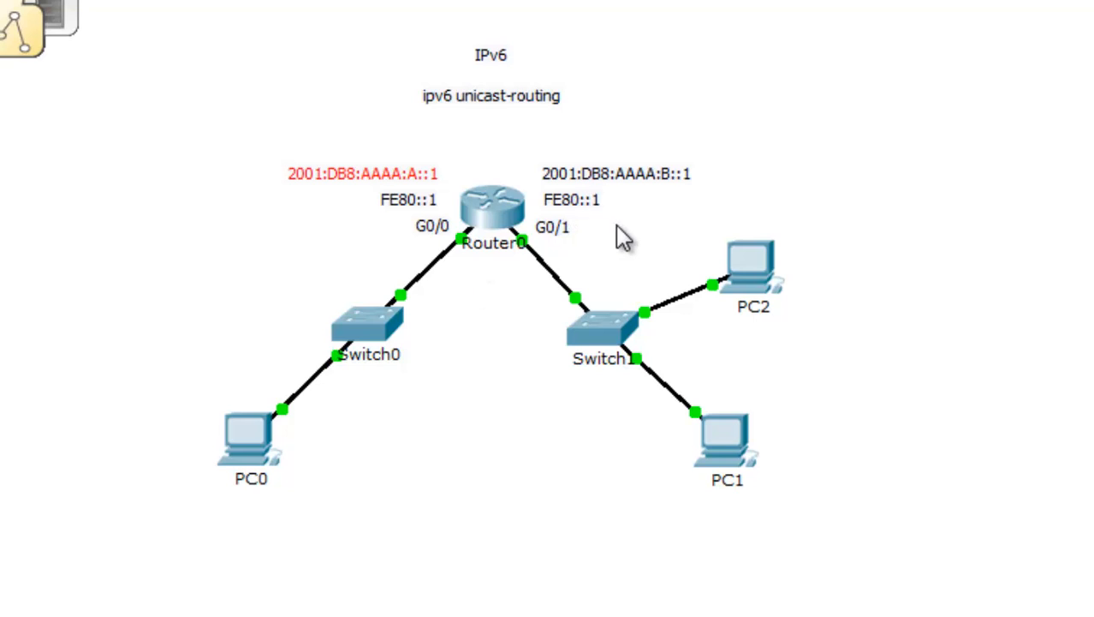
pyautogui.moveTo(441, 334)
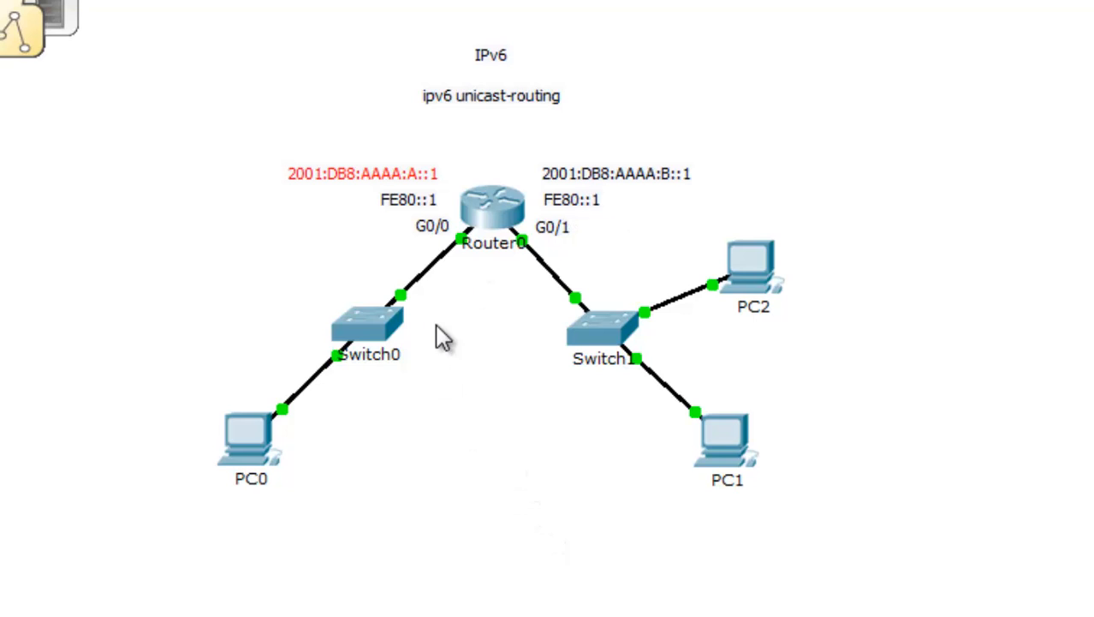
pyautogui.moveTo(576, 216)
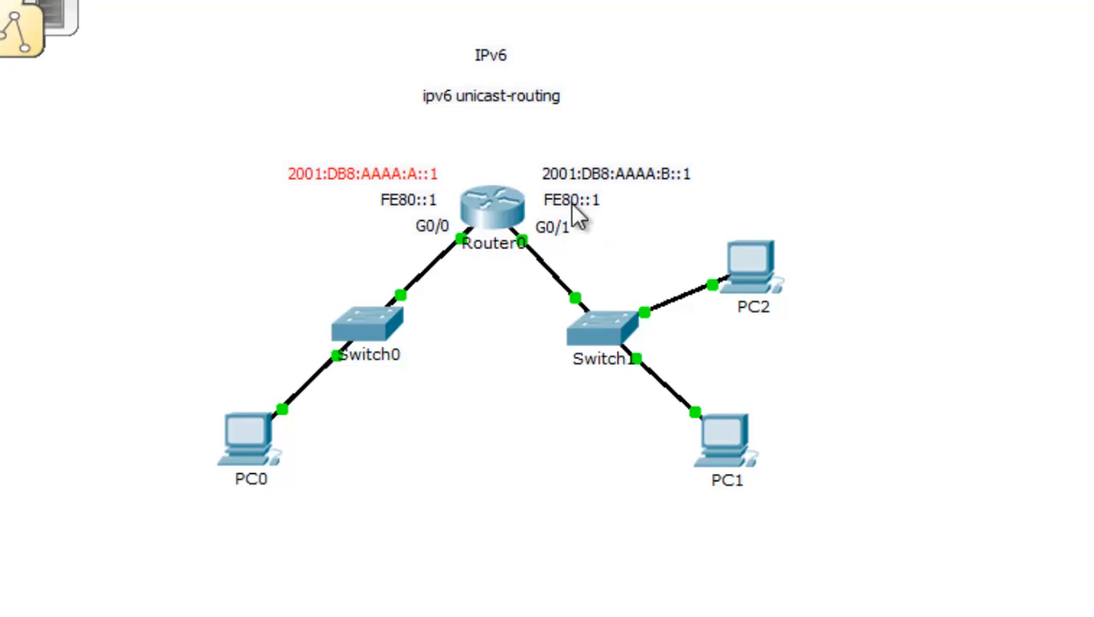
pyautogui.moveTo(411, 179)
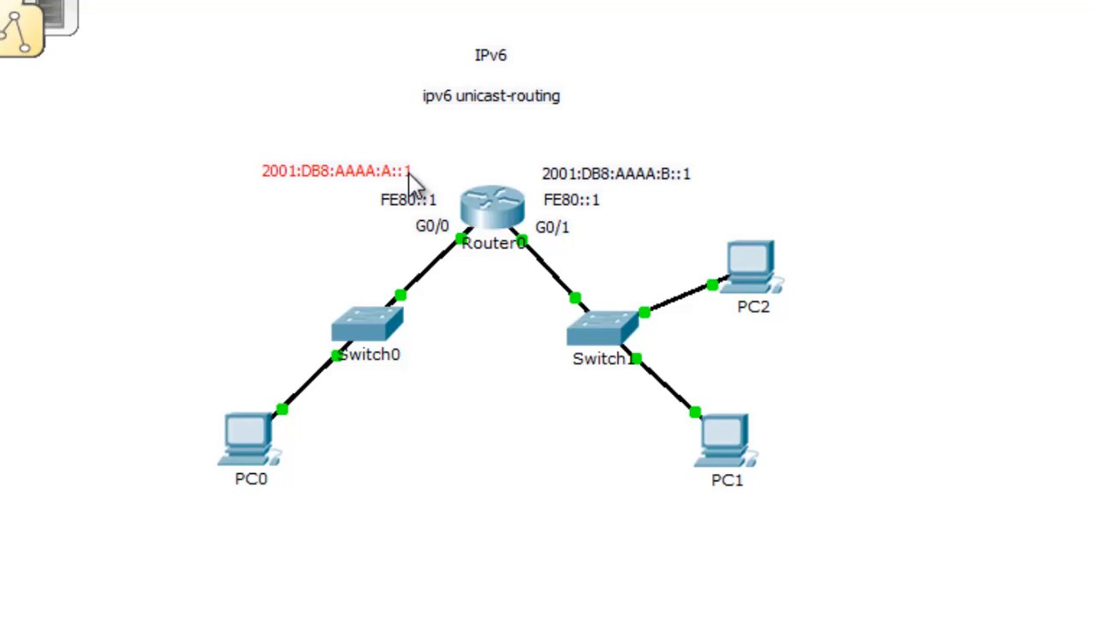
# Append /64 to the G0/0 and G0/1 address notes.
pyautogui.doubleClick(334, 172)
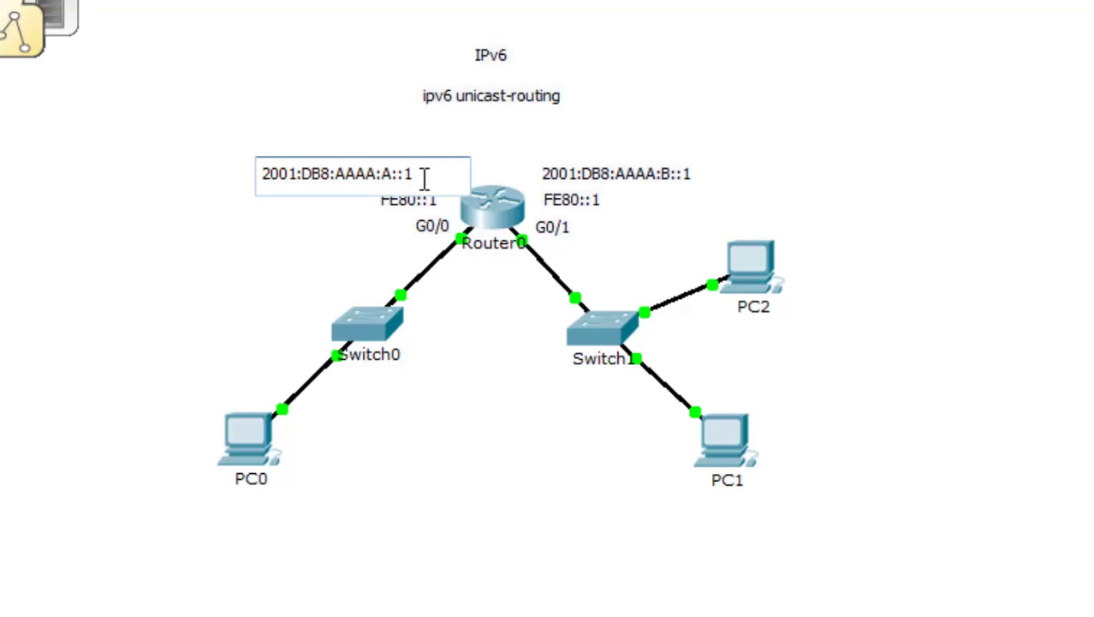
pyautogui.write('/64')
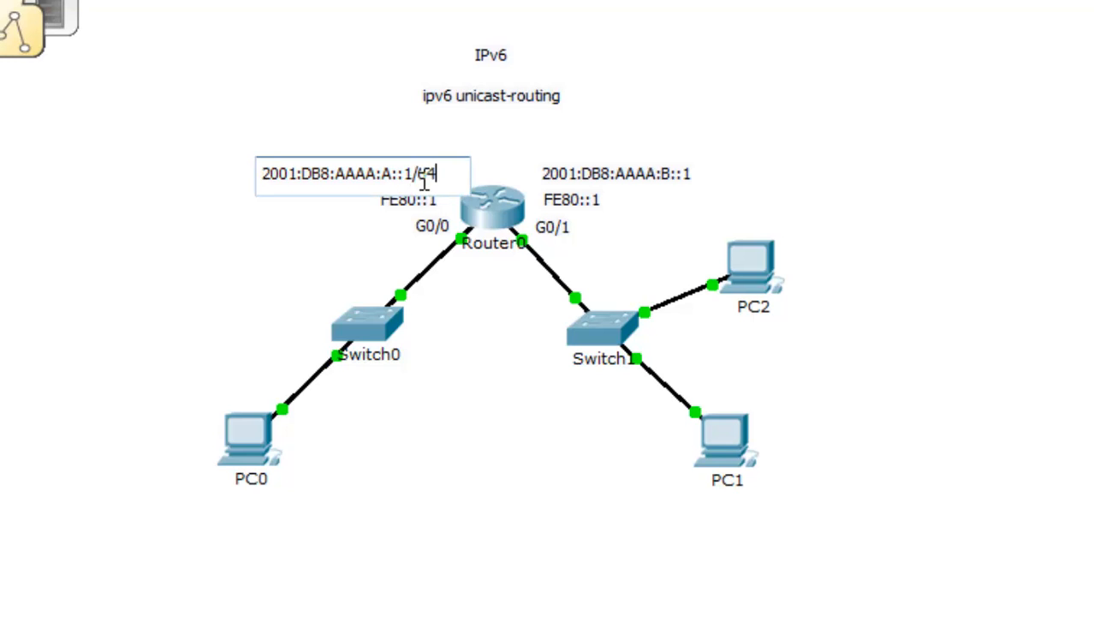
pyautogui.moveTo(306, 205)
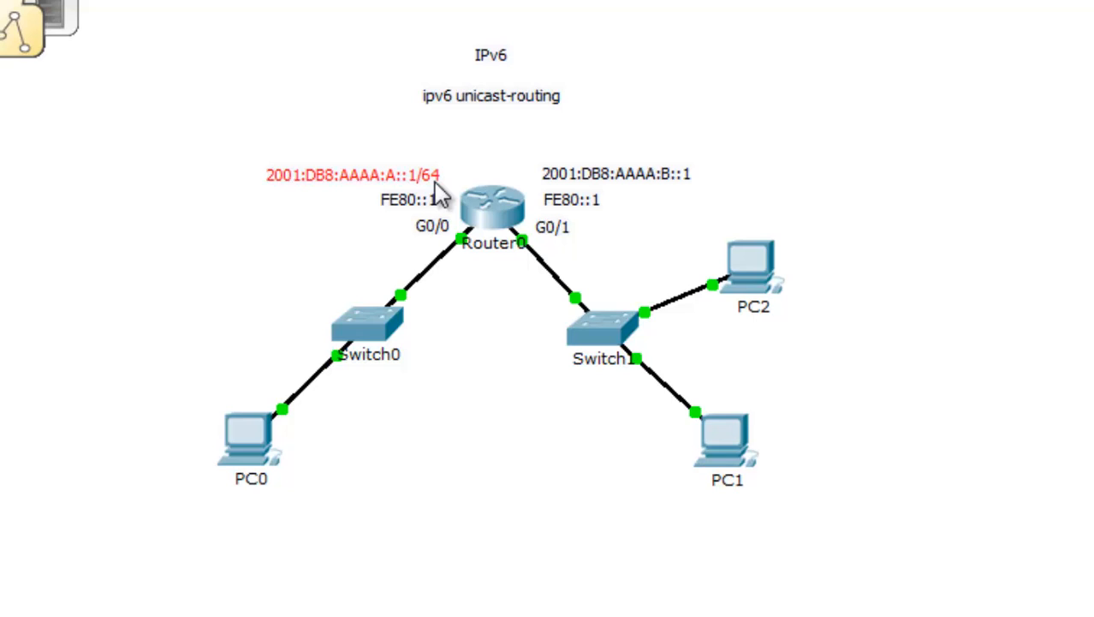
pyautogui.moveTo(443, 195)
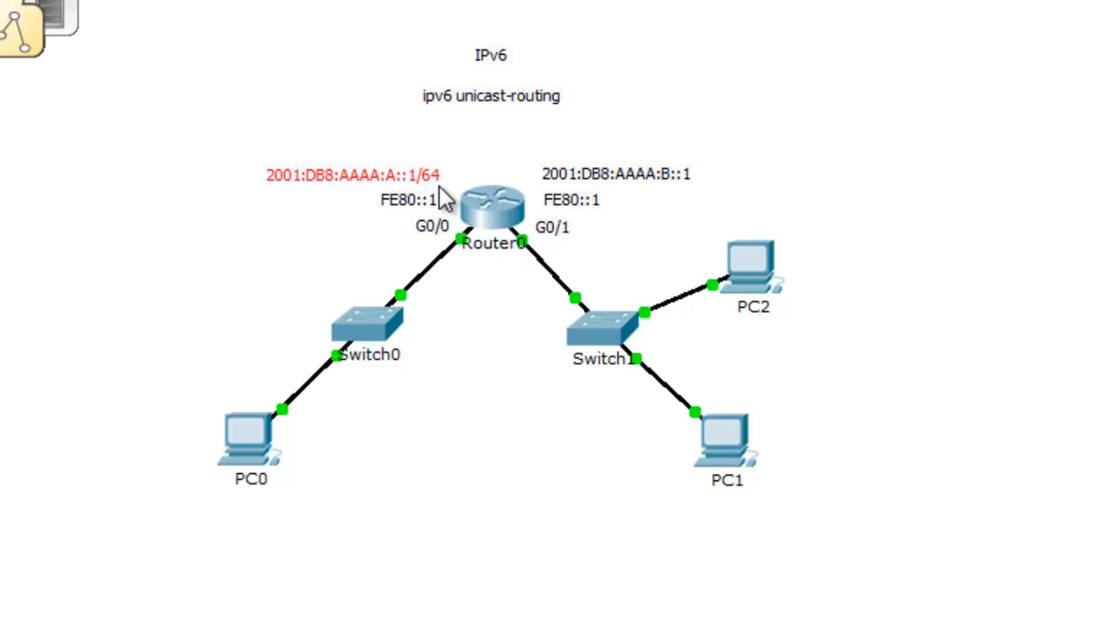
pyautogui.moveTo(368, 214)
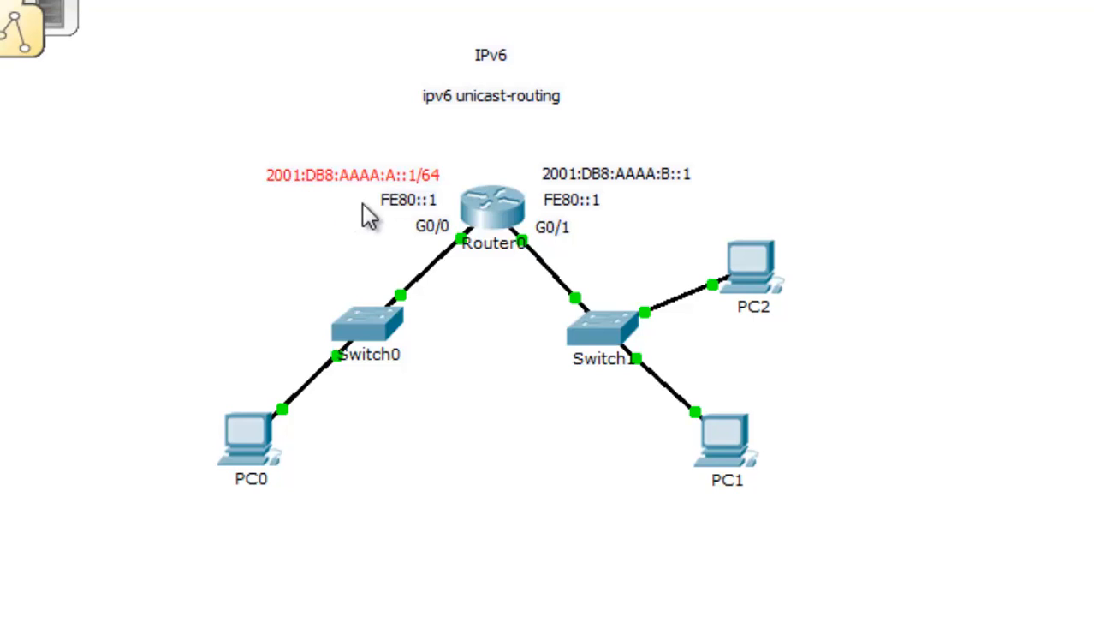
pyautogui.moveTo(334, 188)
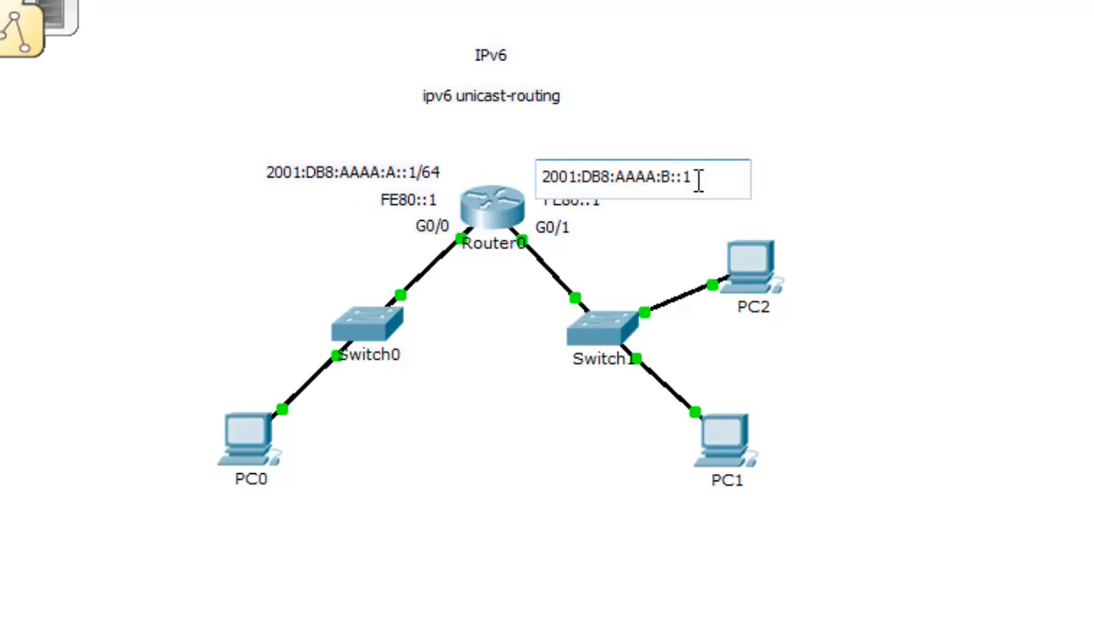
pyautogui.write('/64')
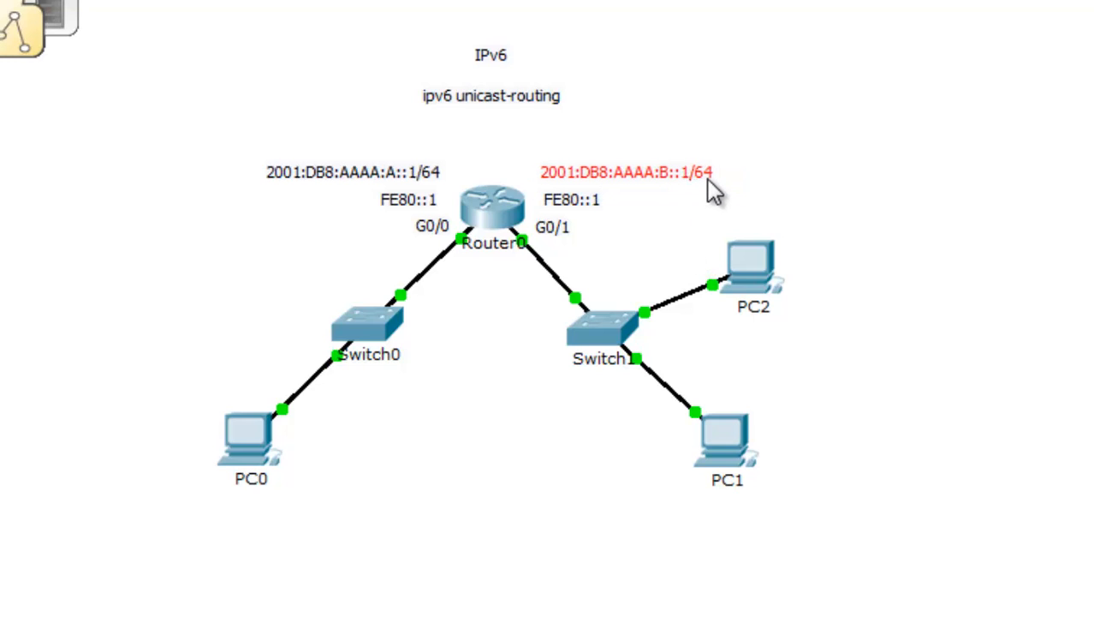
pyautogui.moveTo(403, 201)
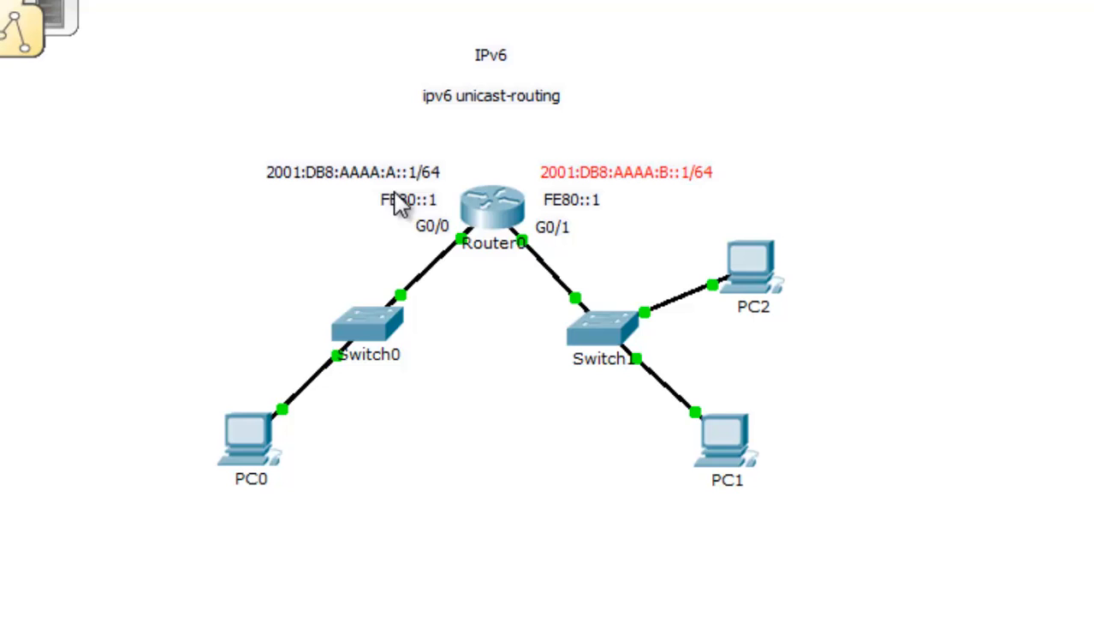
pyautogui.doubleClick(353, 172)
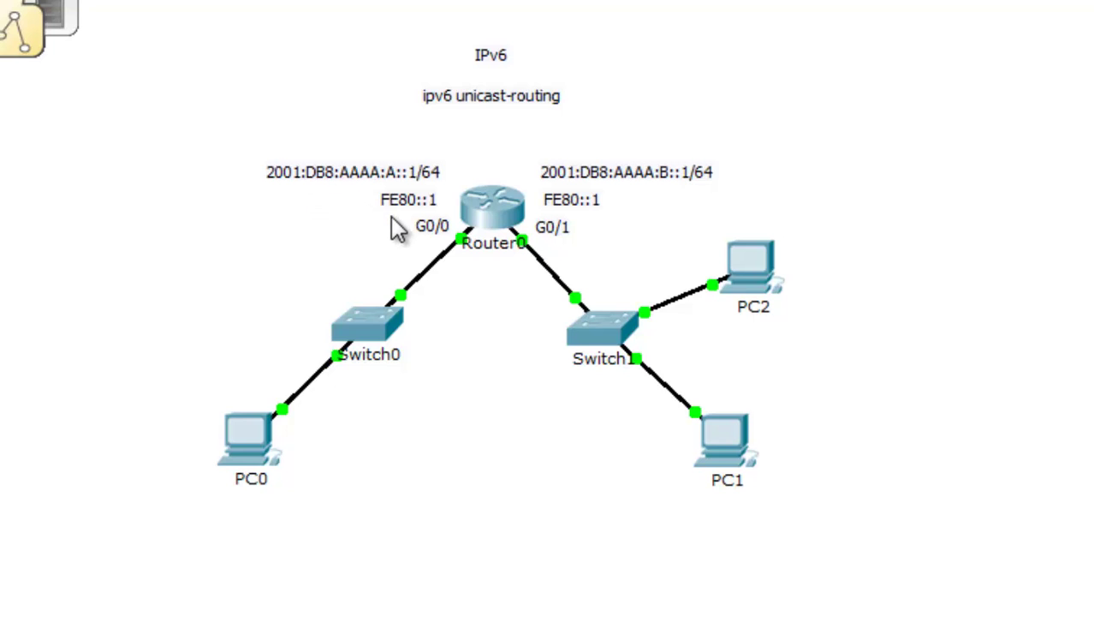
pyautogui.moveTo(501, 214)
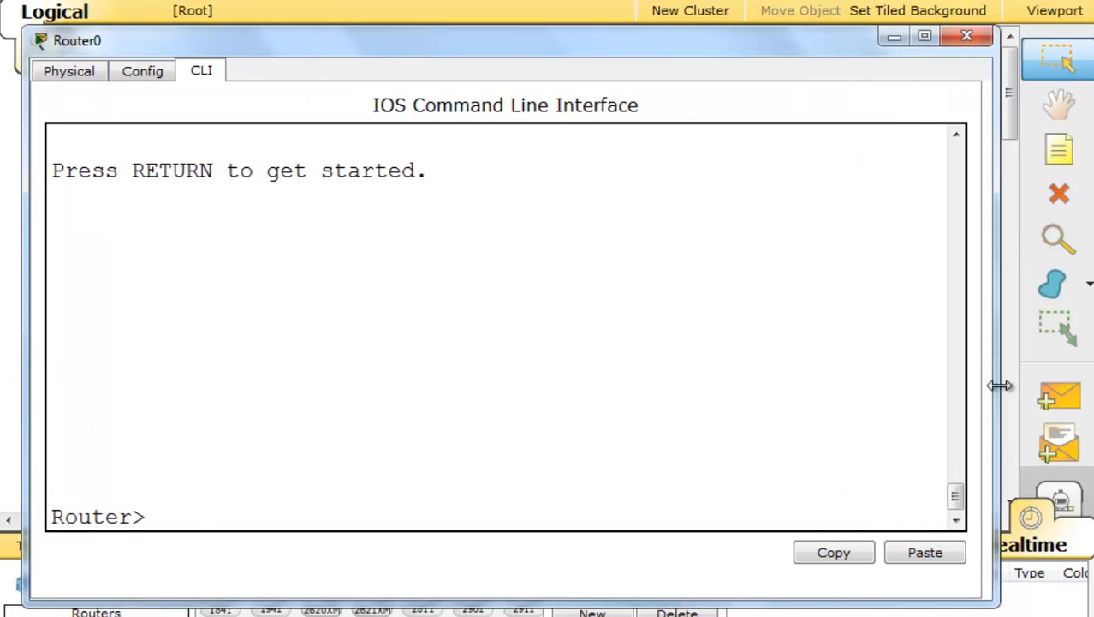
# In Router0's CLI, enter privileged mode and configure interface g0/0.
pyautogui.write('enable')
pyautogui.write('int')
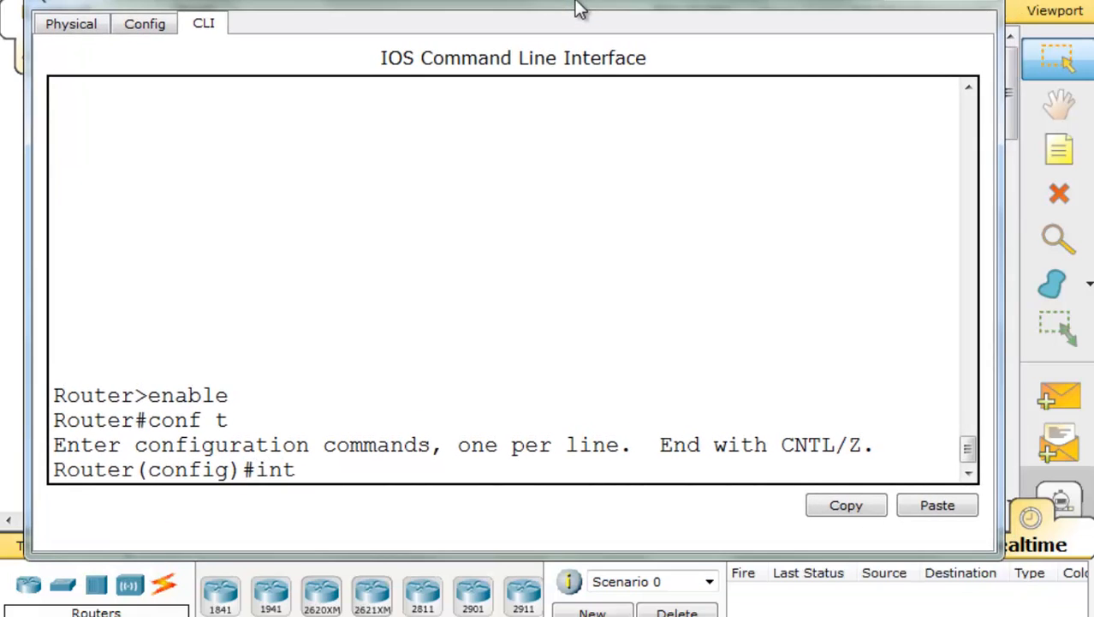
pyautogui.write('g0/0')
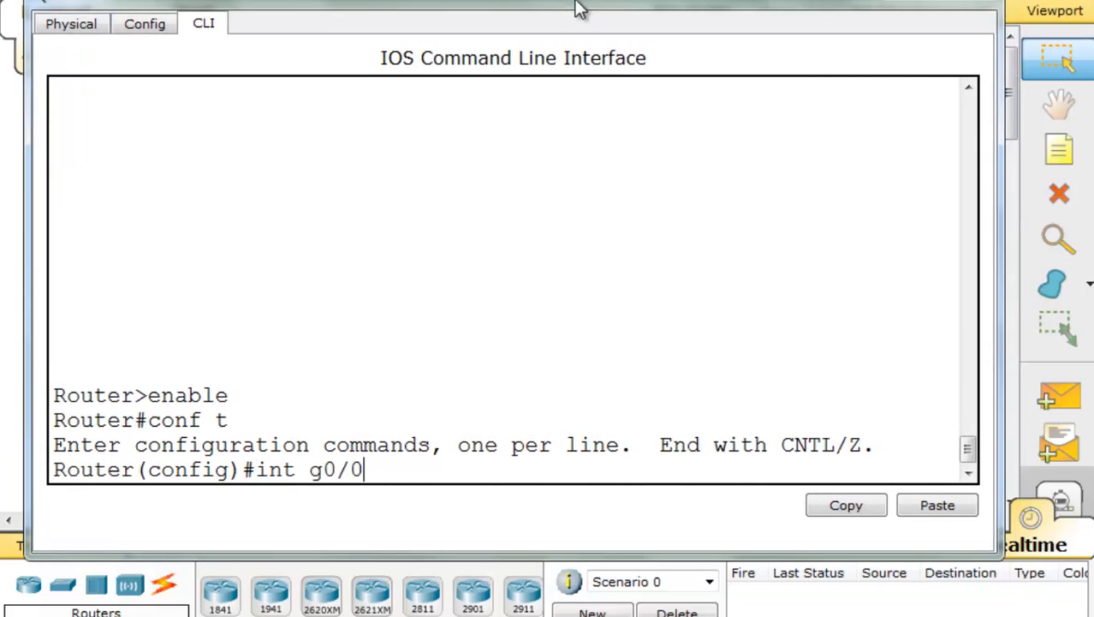
pyautogui.press('Return')
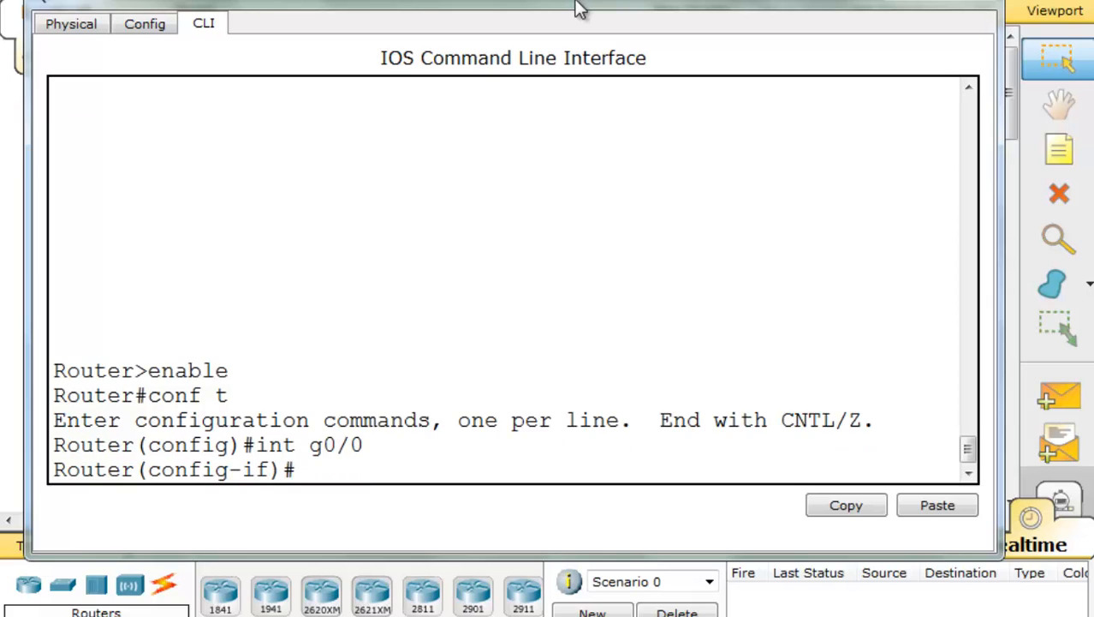
# Assign IPv6 address 2001:DB8:AAAA:A::1/64 to G0/0.
pyautogui.write('ipv')
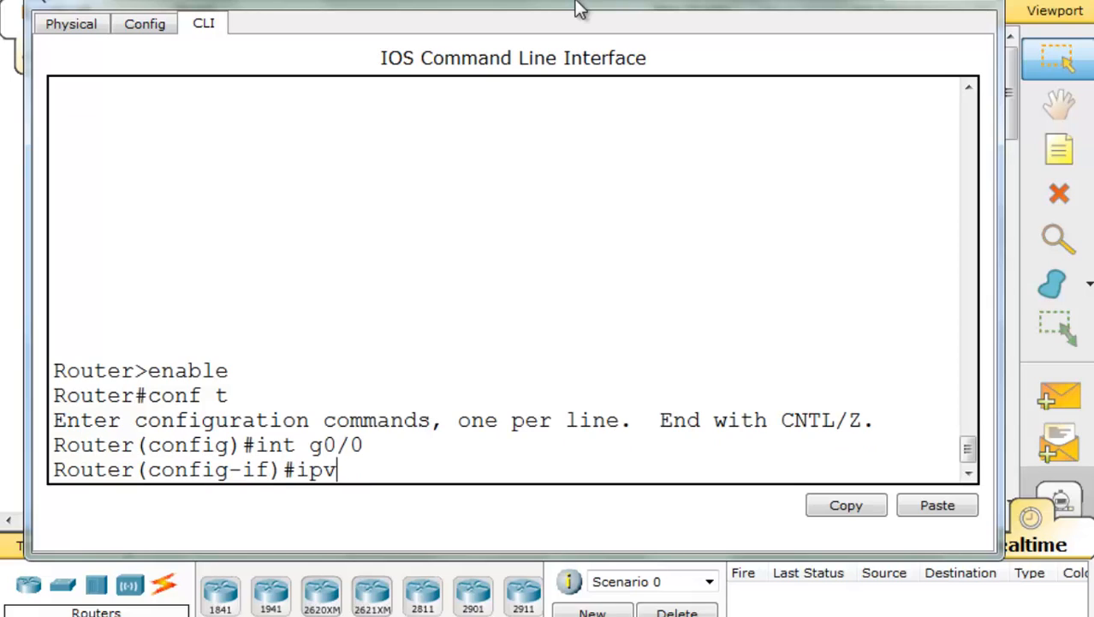
pyautogui.write('6 addre')
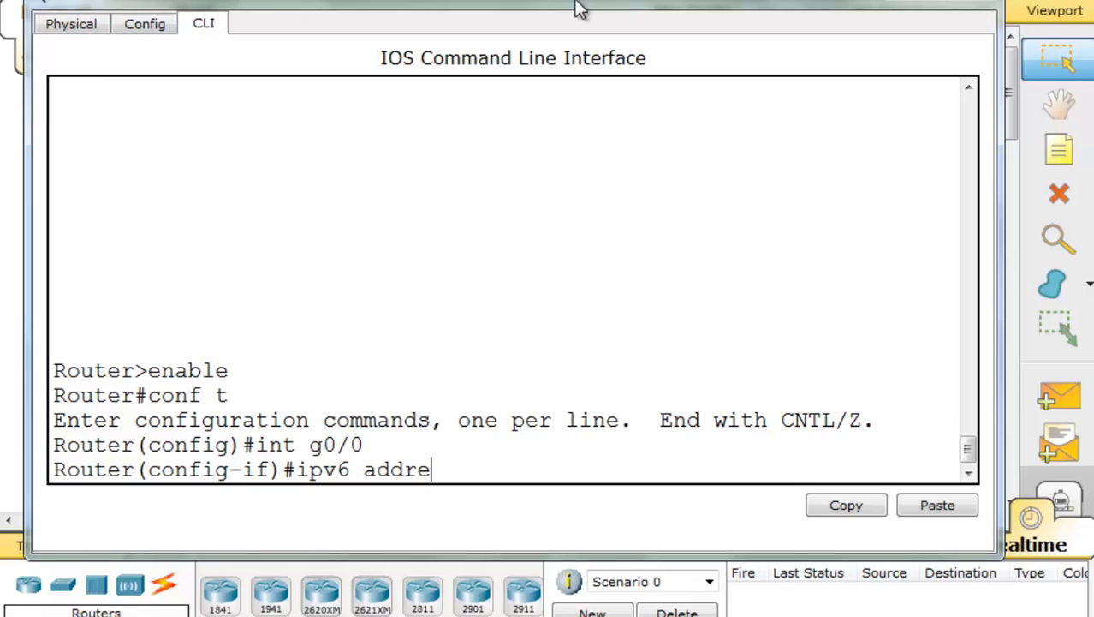
pyautogui.write('ss 2')
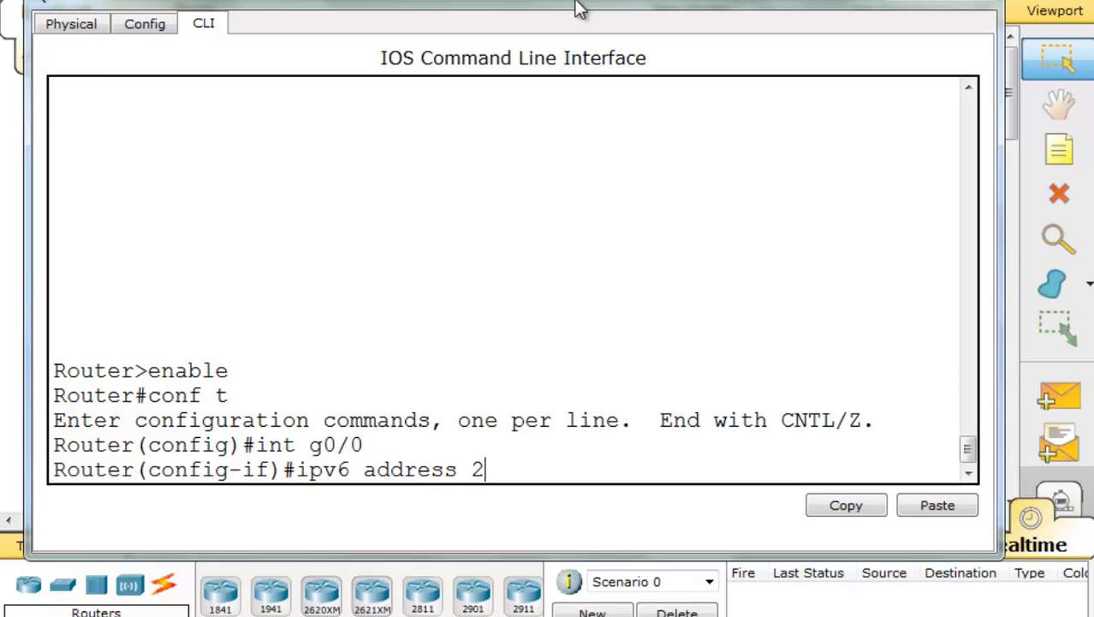
pyautogui.write('001:D')
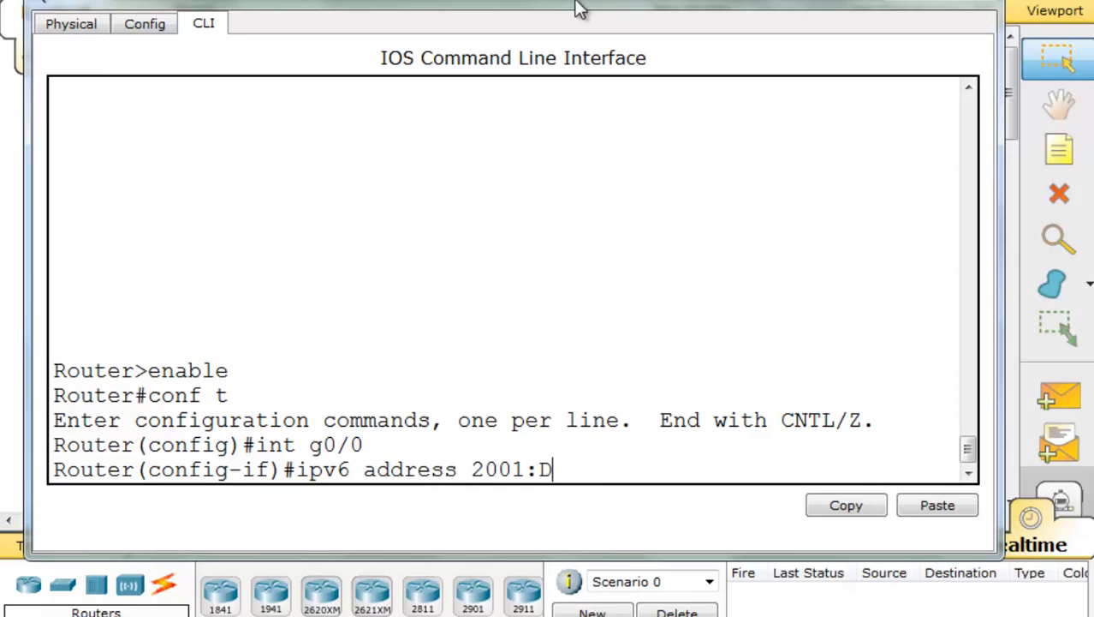
pyautogui.write('B8')
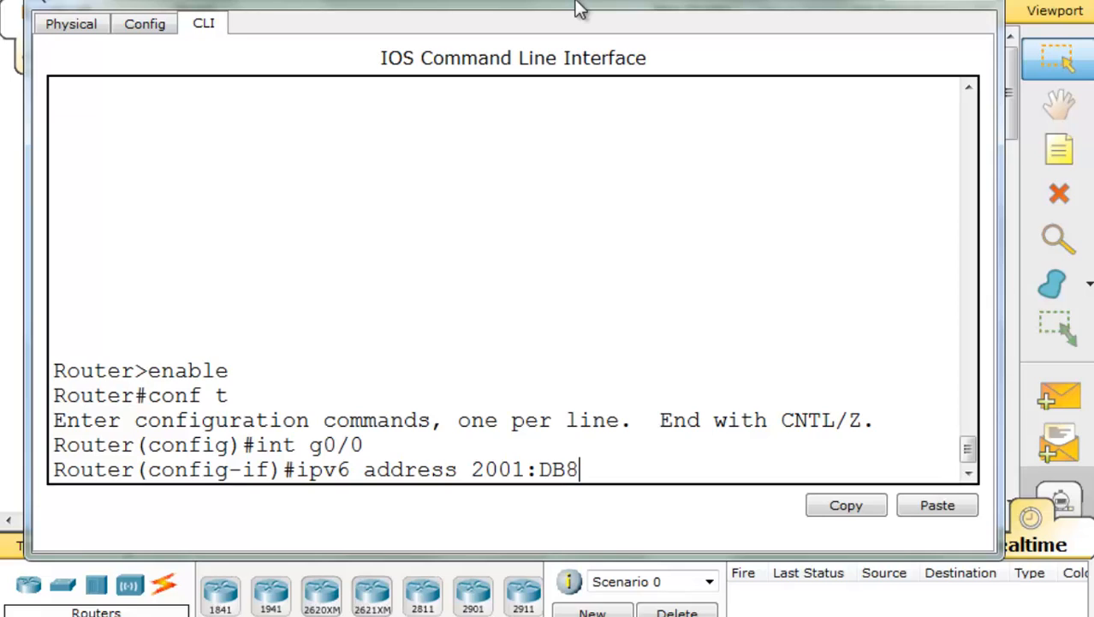
pyautogui.write(':')
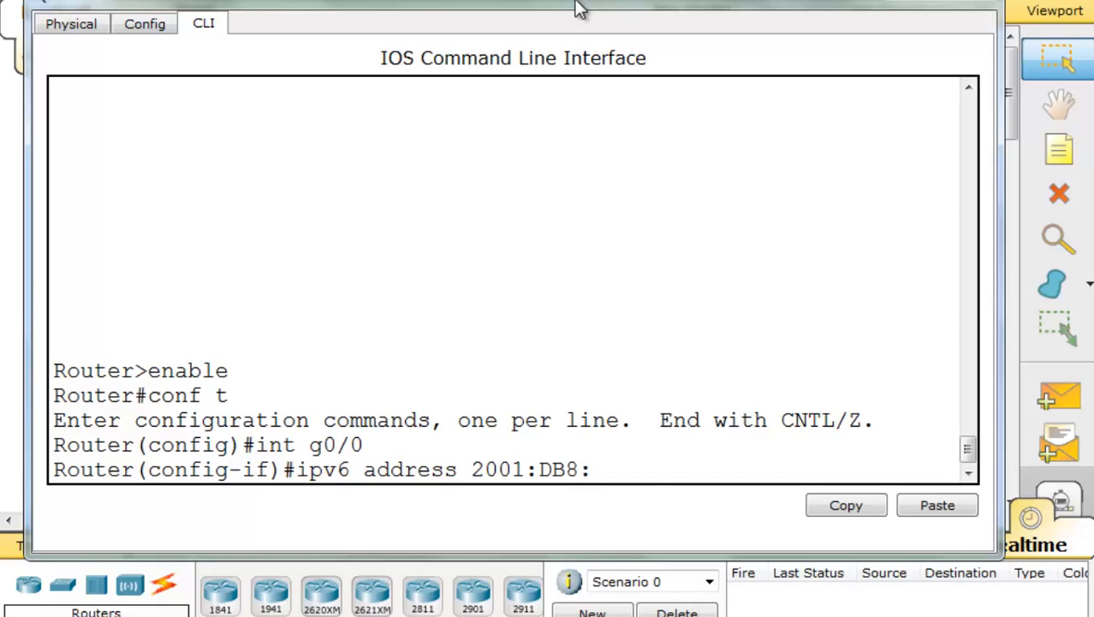
pyautogui.write('AAAA')
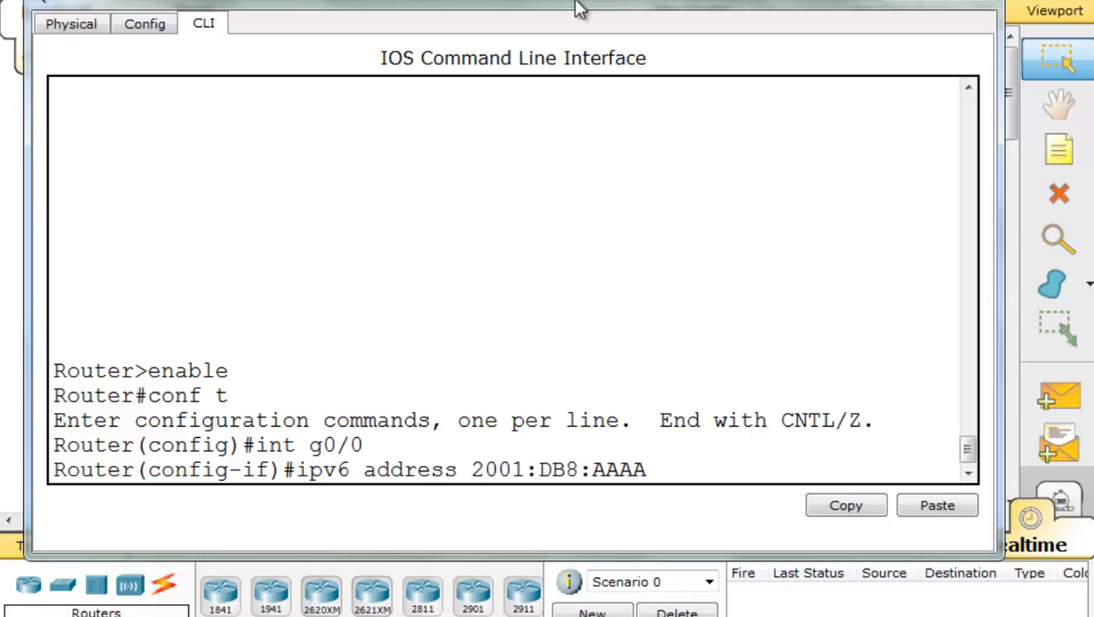
pyautogui.write(':A')
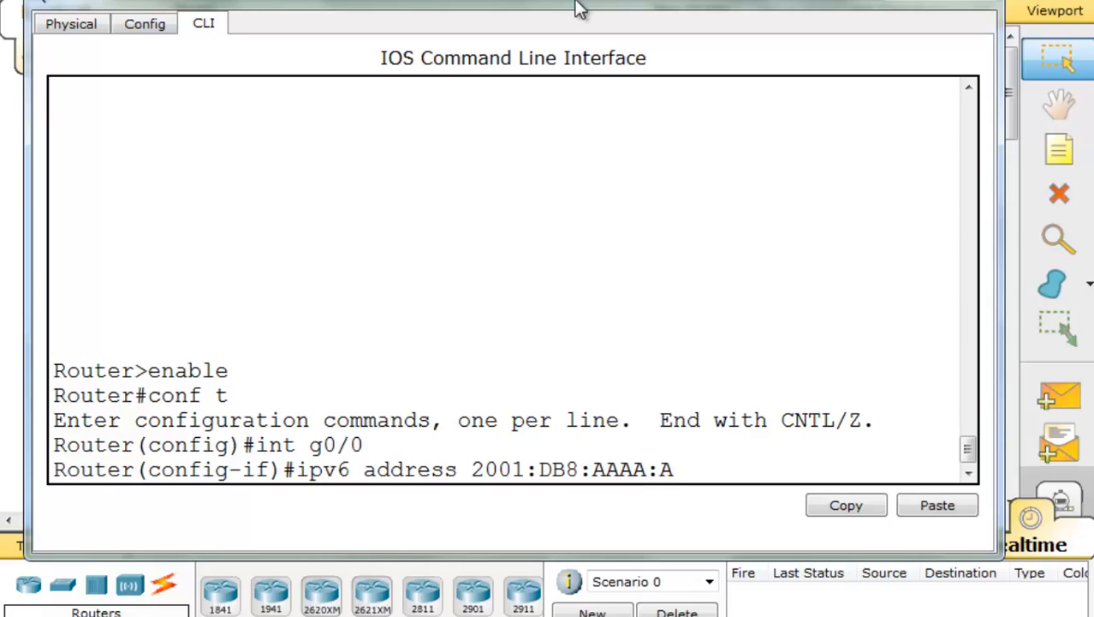
pyautogui.write('::')
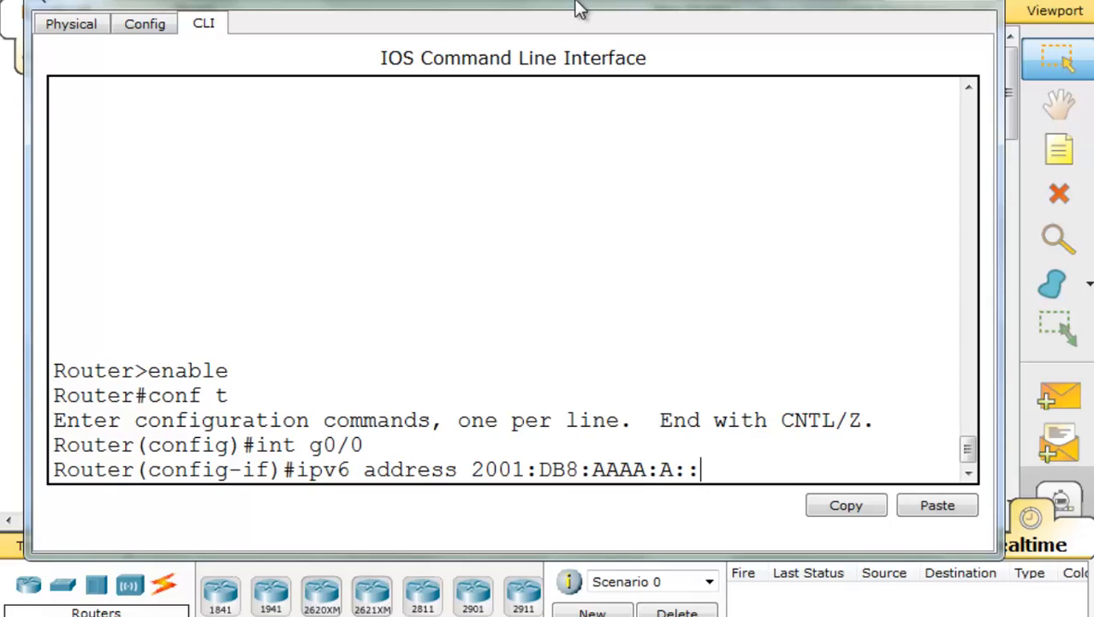
pyautogui.write('1')
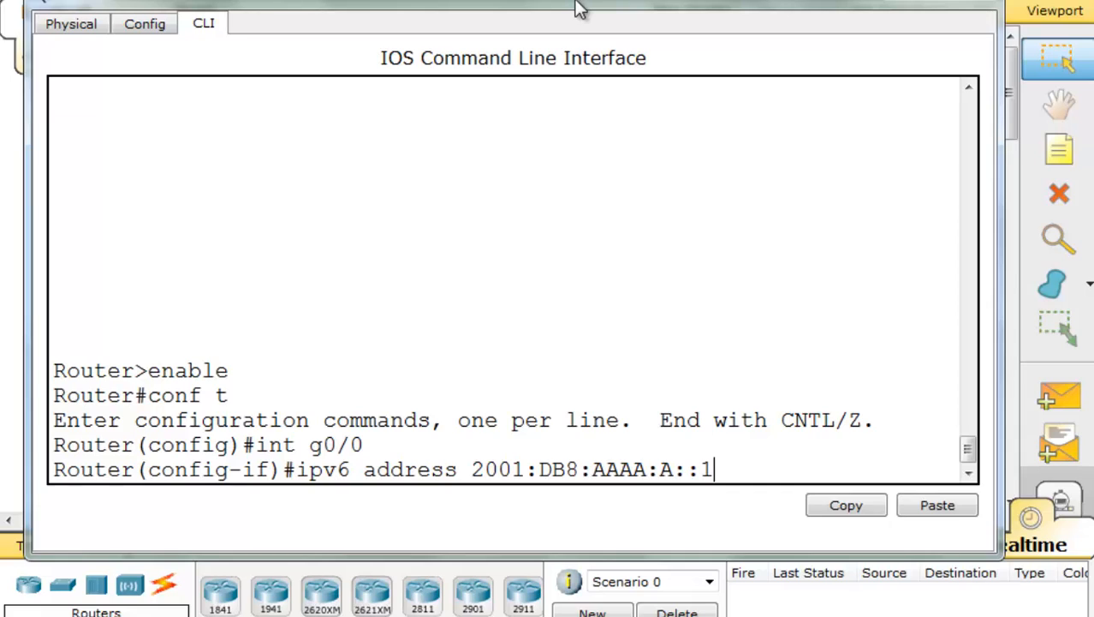
pyautogui.write('/64')
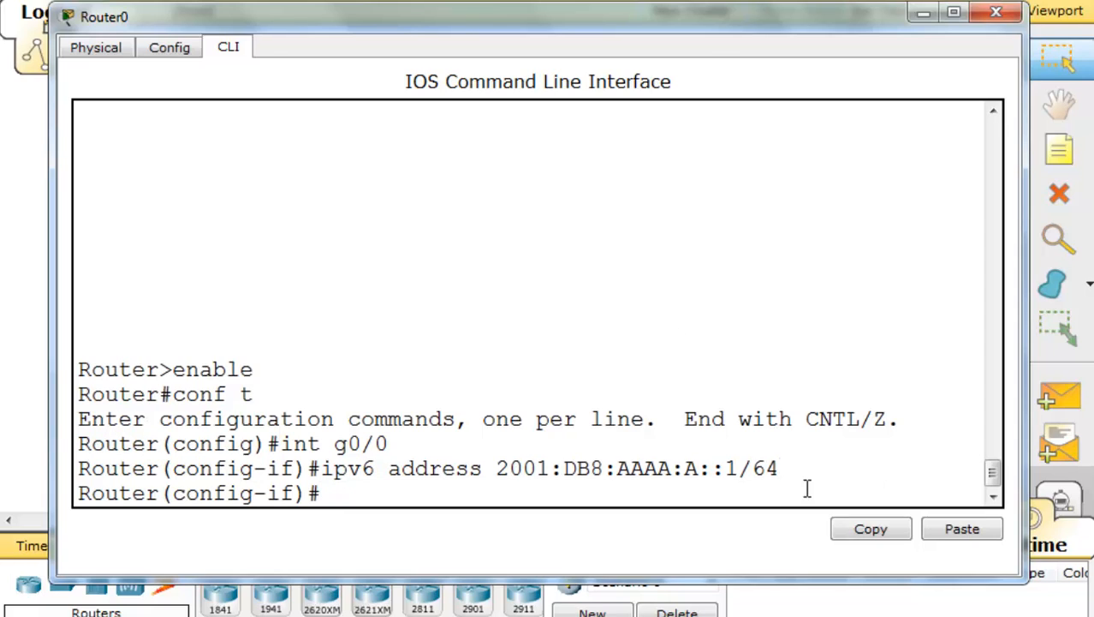
# Bring G0/0 up with no shutdown and give G0/1 2001:DB8:AAAA:B::1/64.
pyautogui.write('no shut')
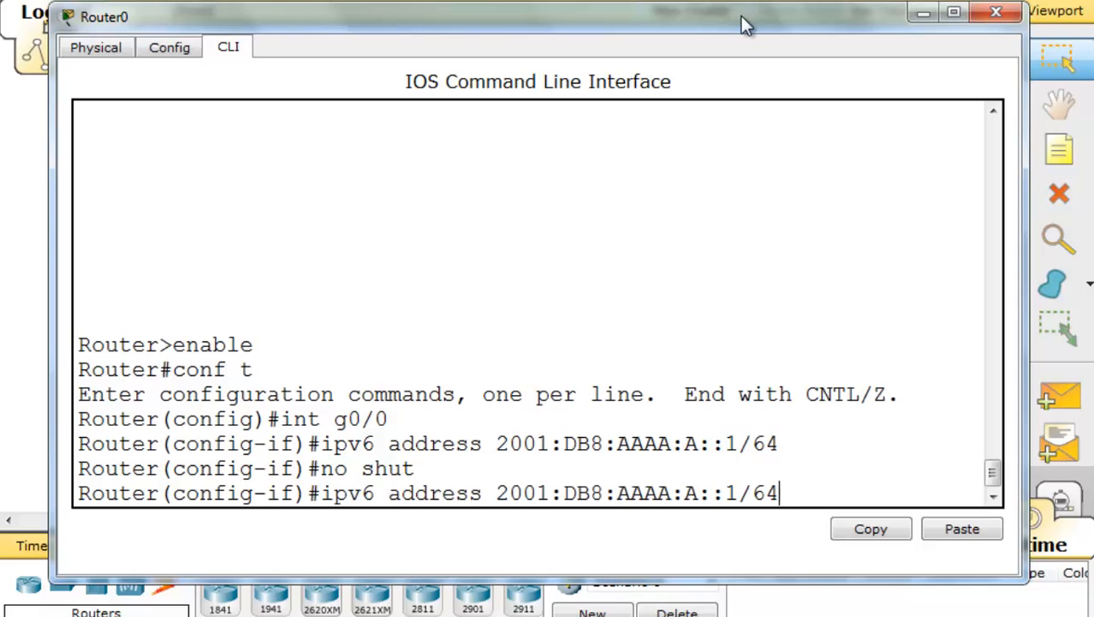
pyautogui.write('int g0/0')
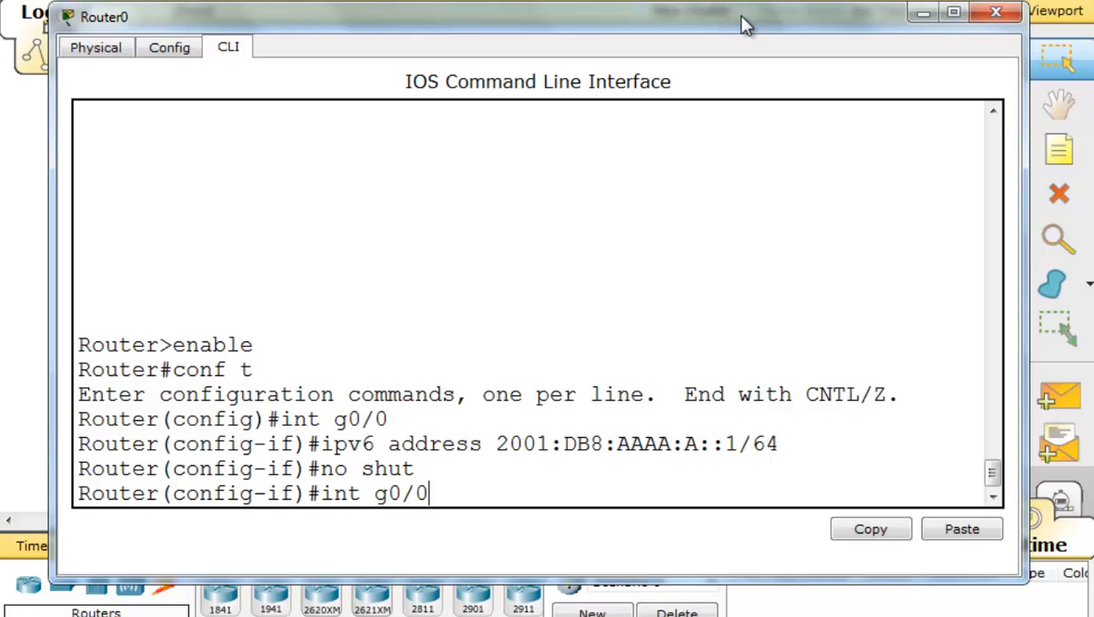
pyautogui.write('1')
pyautogui.press('Return')
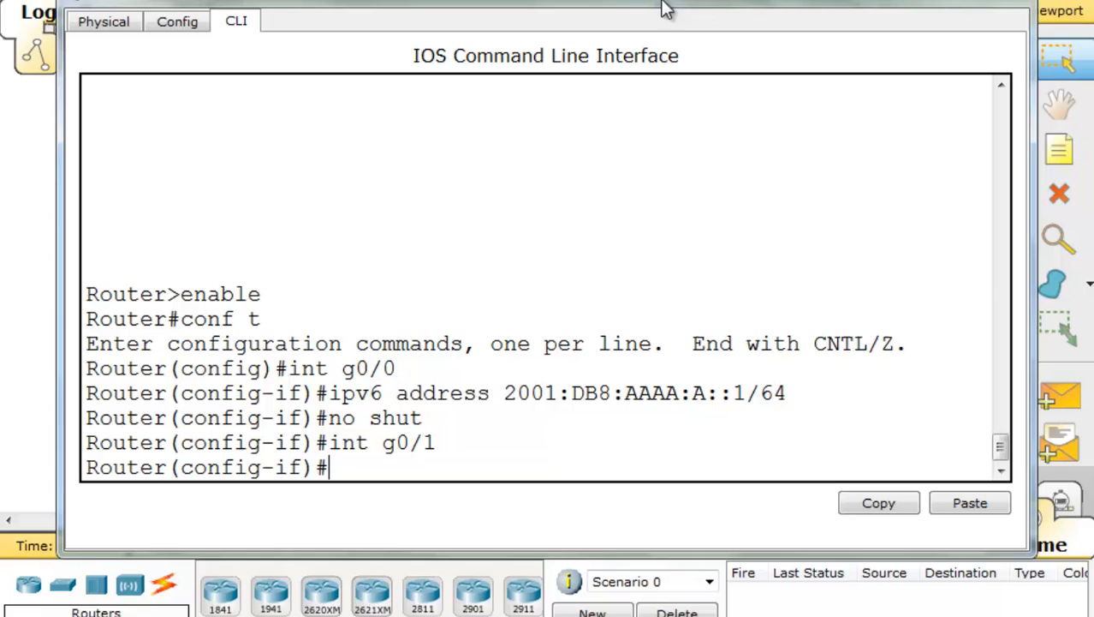
pyautogui.write('ipv6 address 2001:DB8:AAAA:A::1/64')
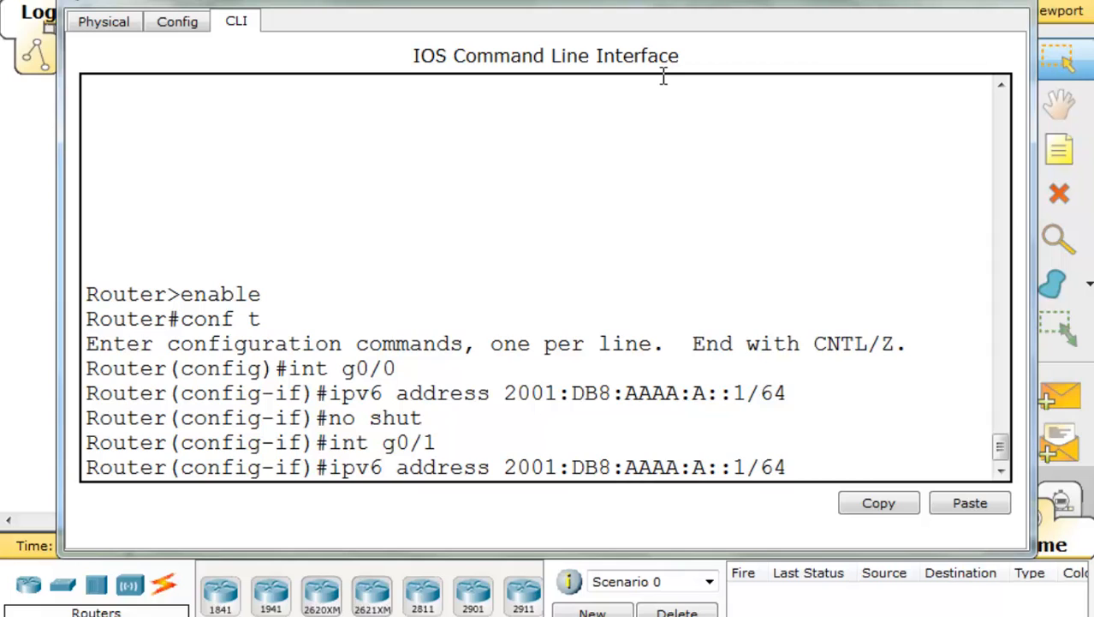
pyautogui.write('B')
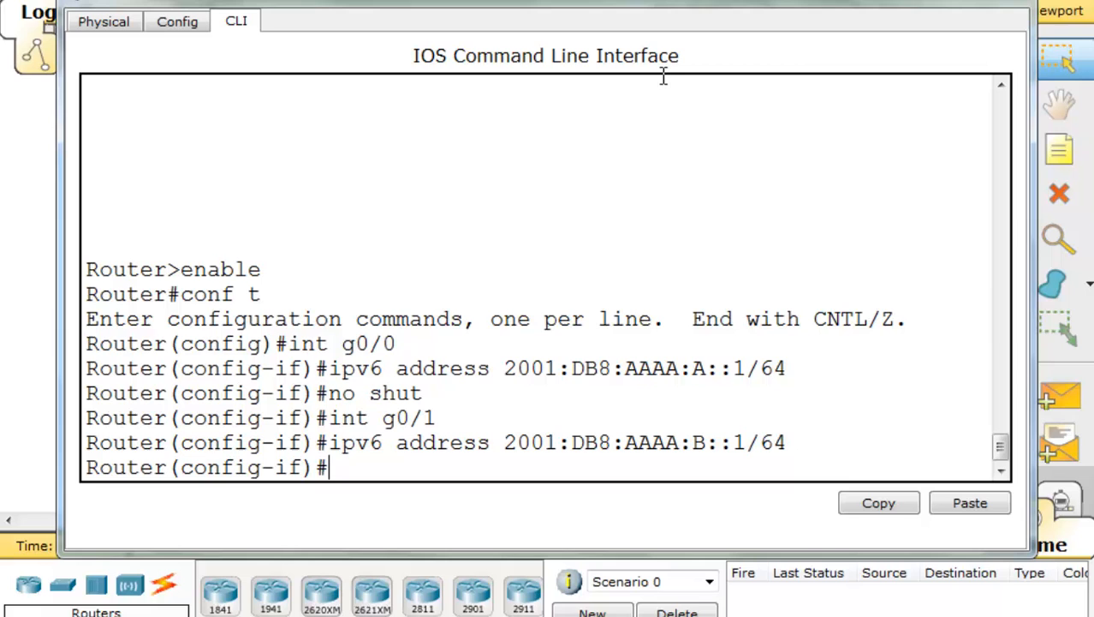
pyautogui.moveTo(457, 447)
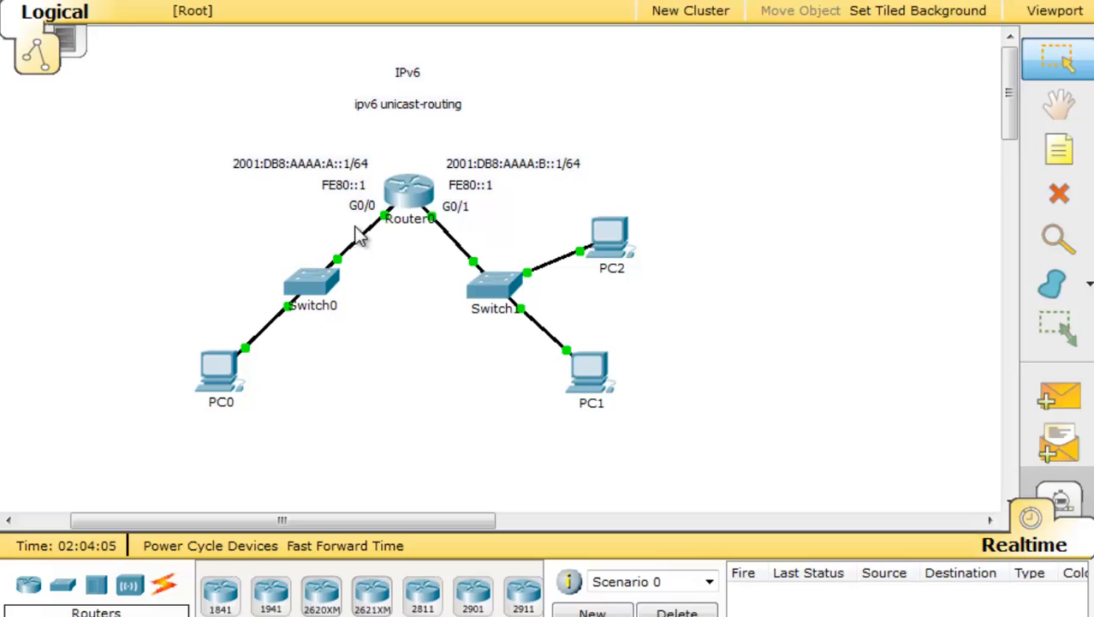
pyautogui.moveTo(441, 221)
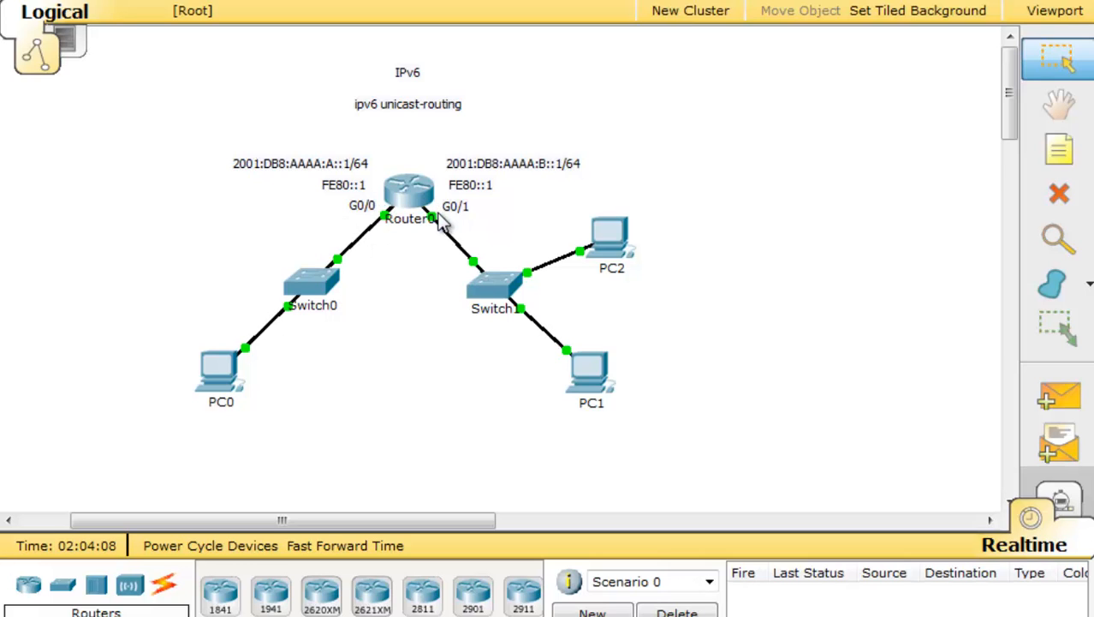
pyautogui.moveTo(595, 377)
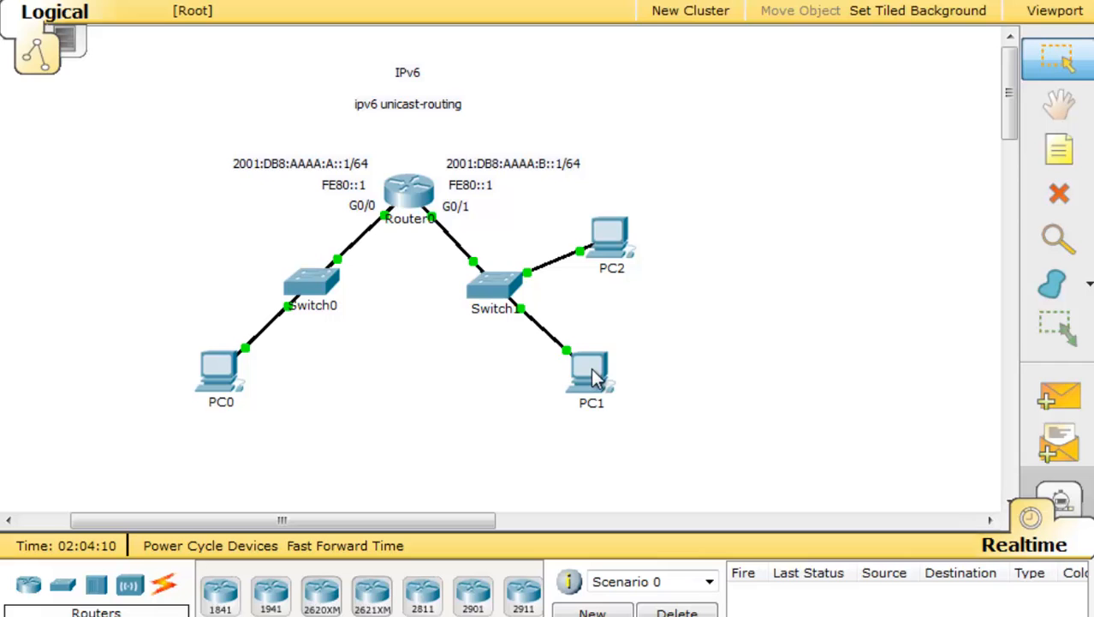
# Set PC1's IPv6 configuration to Auto Config in IP Configuration.
pyautogui.doubleClick(591, 372)
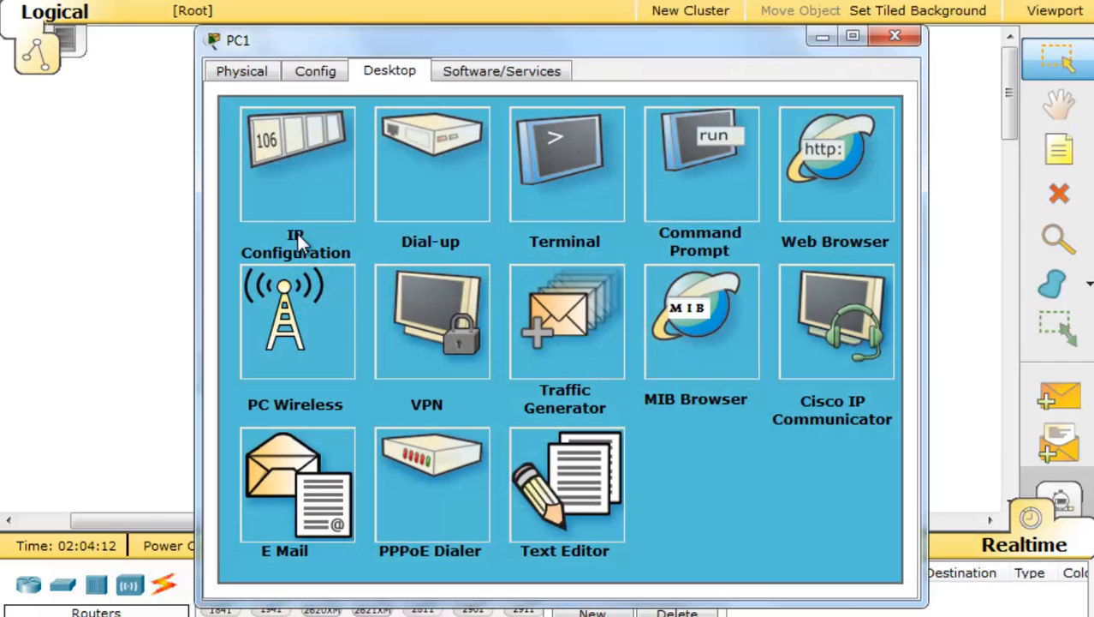
pyautogui.click(296, 163)
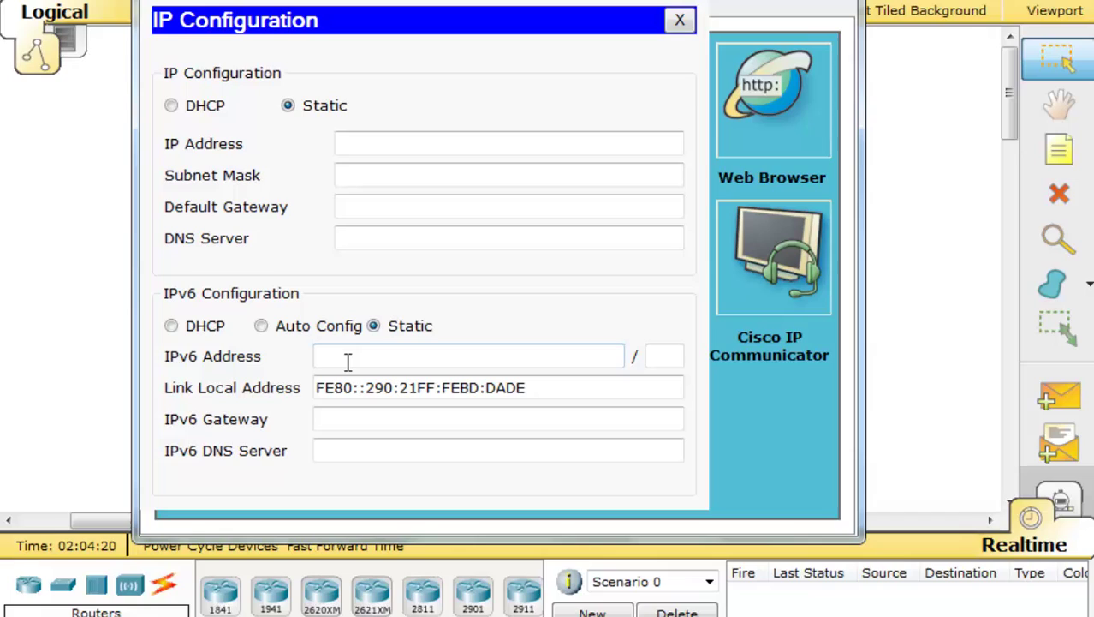
pyautogui.moveTo(266, 334)
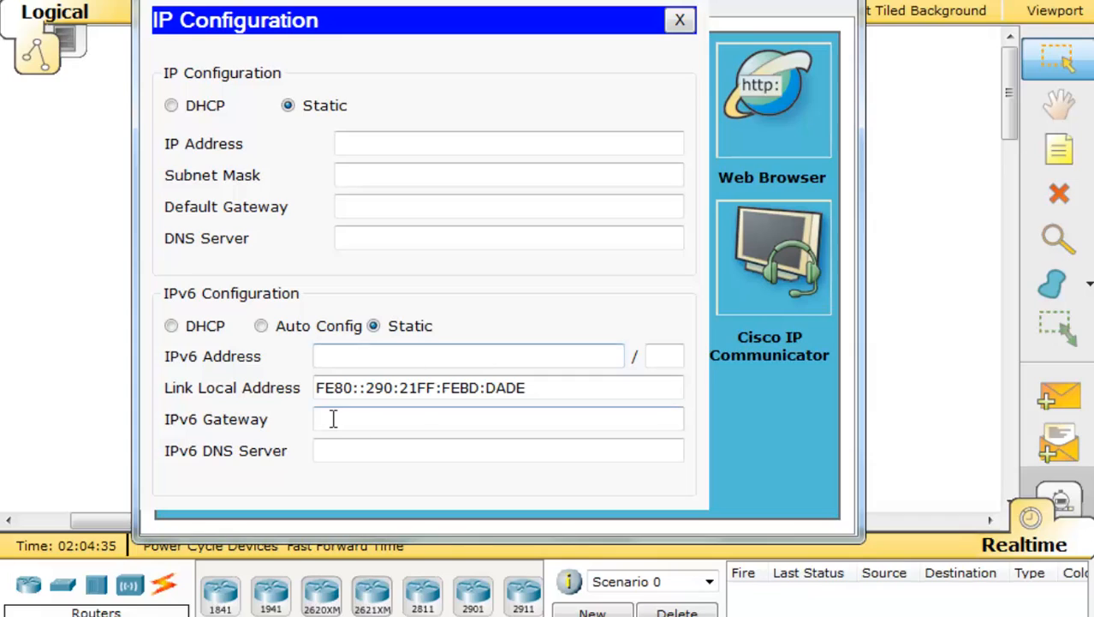
pyautogui.moveTo(396, 422)
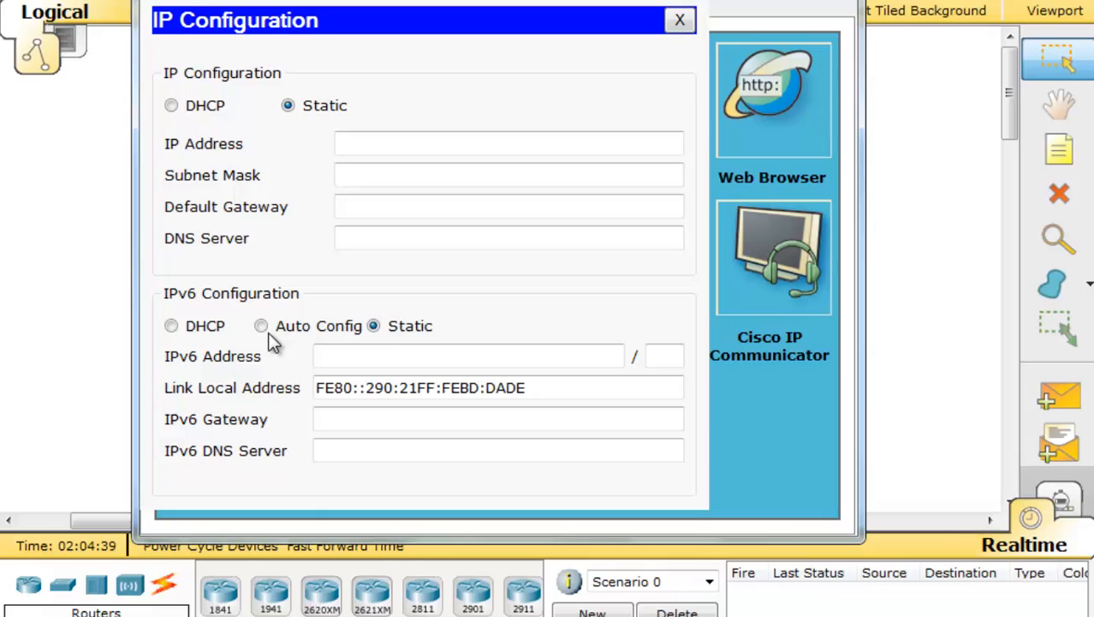
pyautogui.click(261, 326)
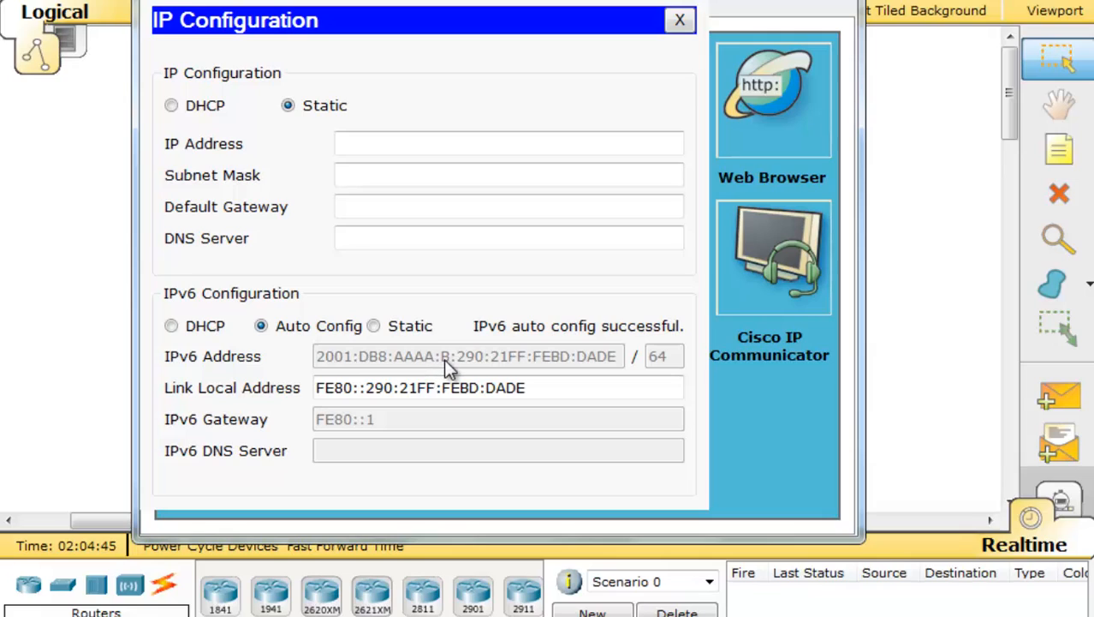
pyautogui.moveTo(468, 375)
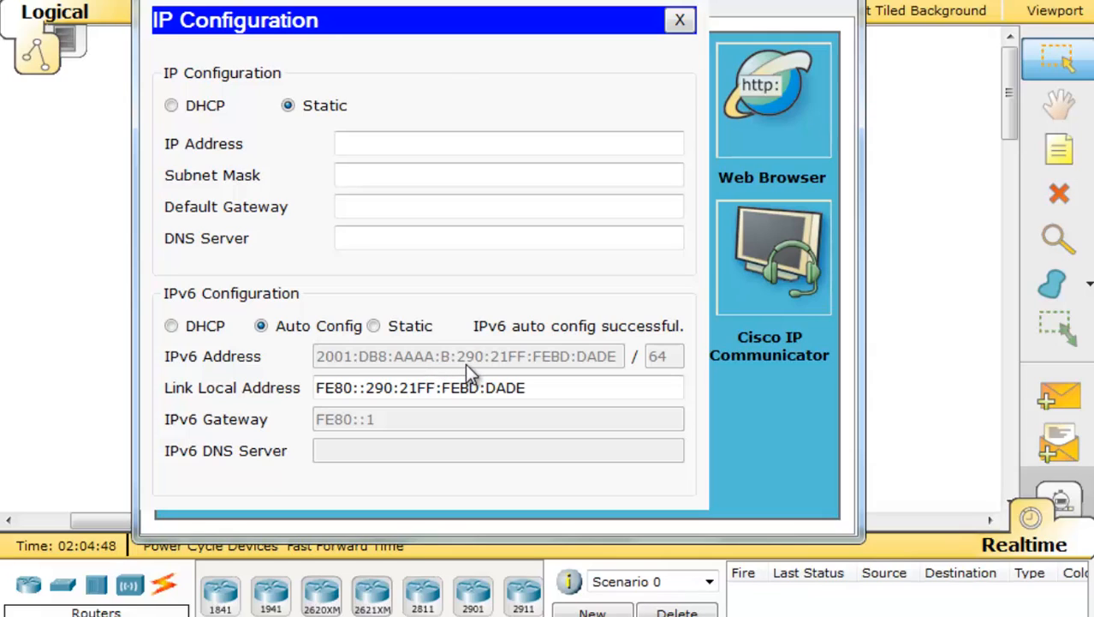
pyautogui.moveTo(618, 368)
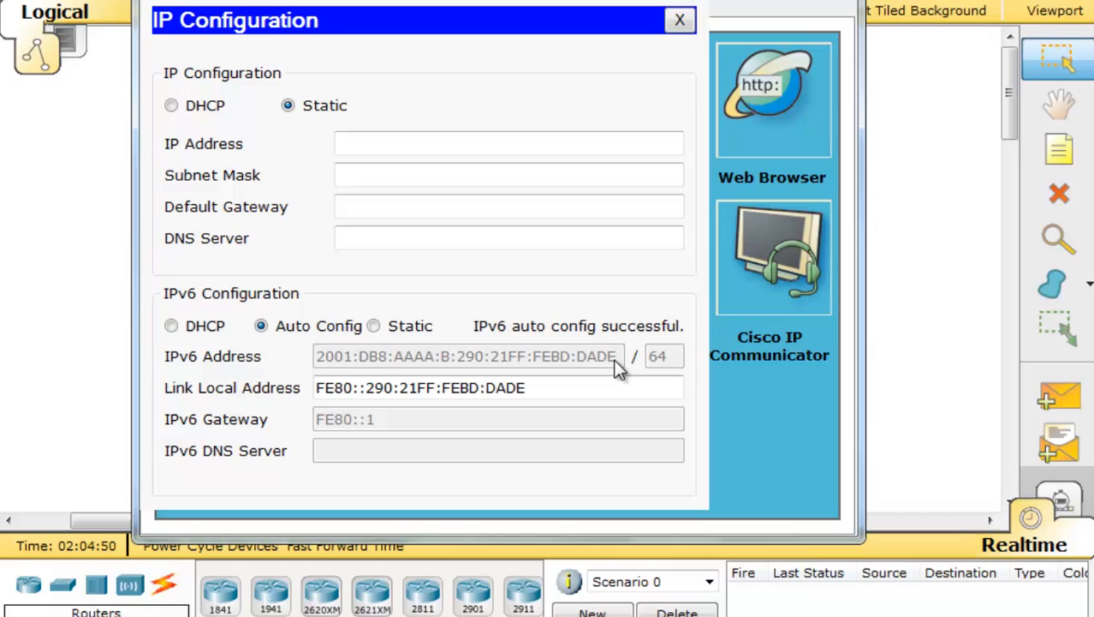
pyautogui.moveTo(604, 373)
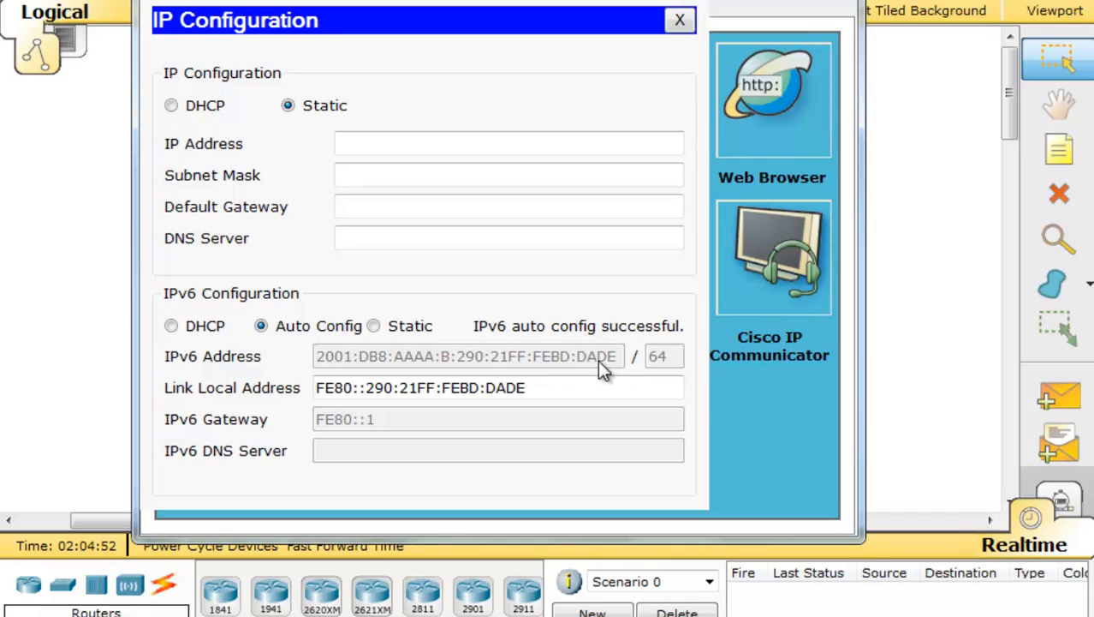
pyautogui.moveTo(552, 372)
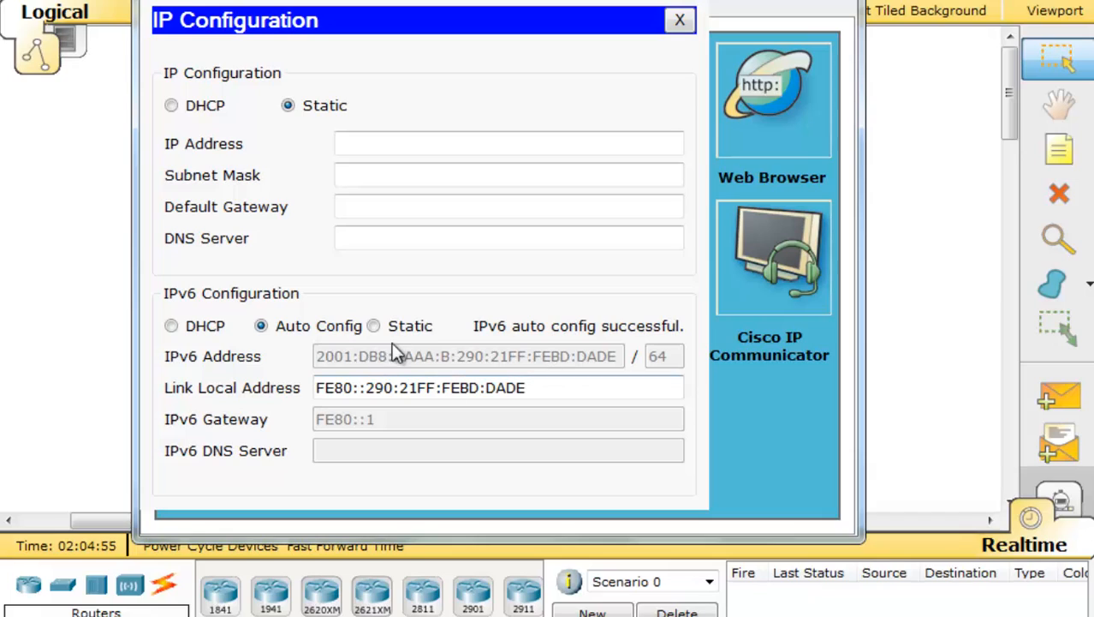
pyautogui.moveTo(458, 380)
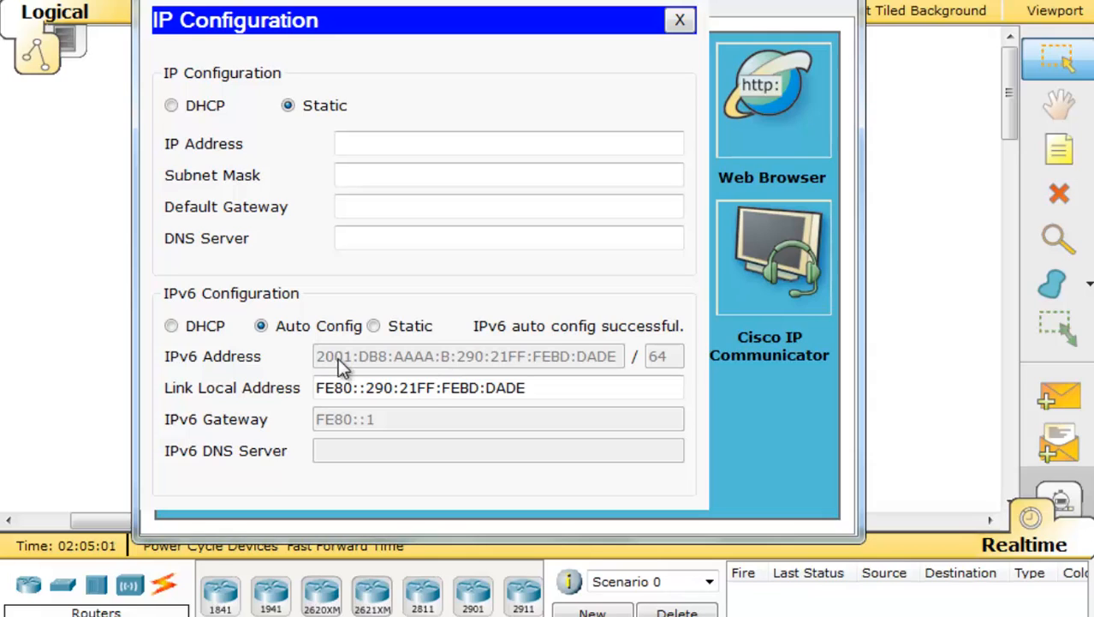
pyautogui.moveTo(281, 469)
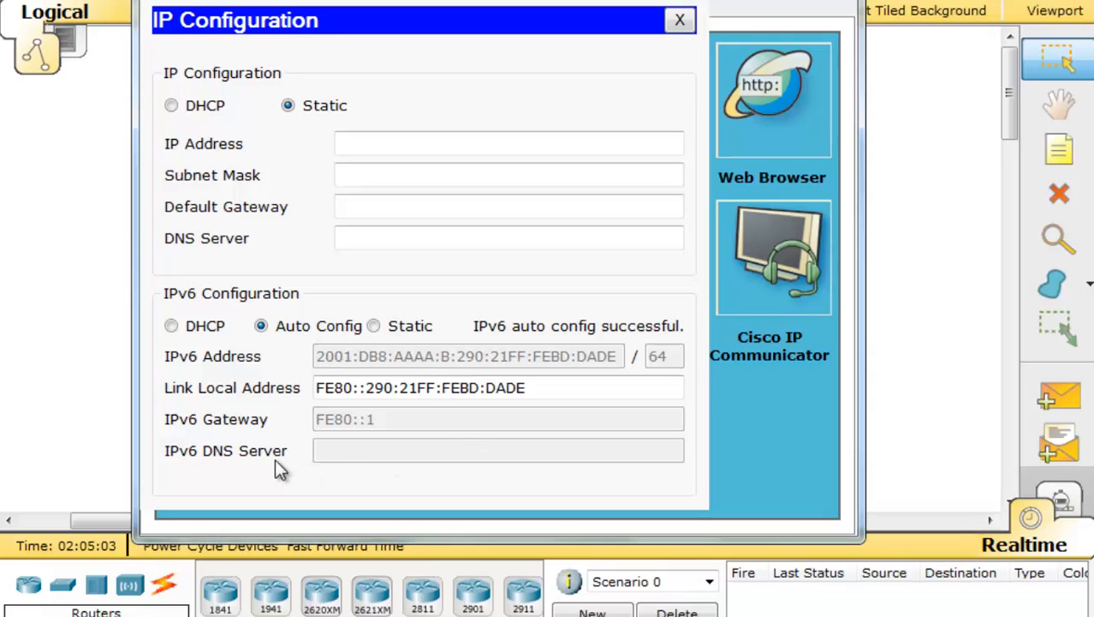
pyautogui.moveTo(244, 433)
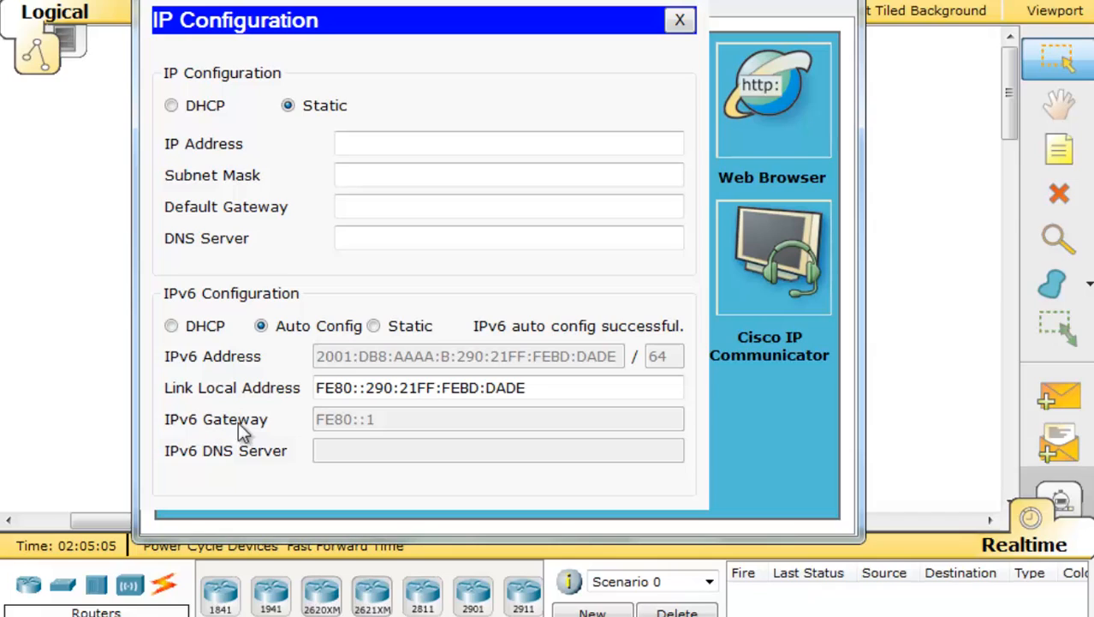
pyautogui.moveTo(385, 428)
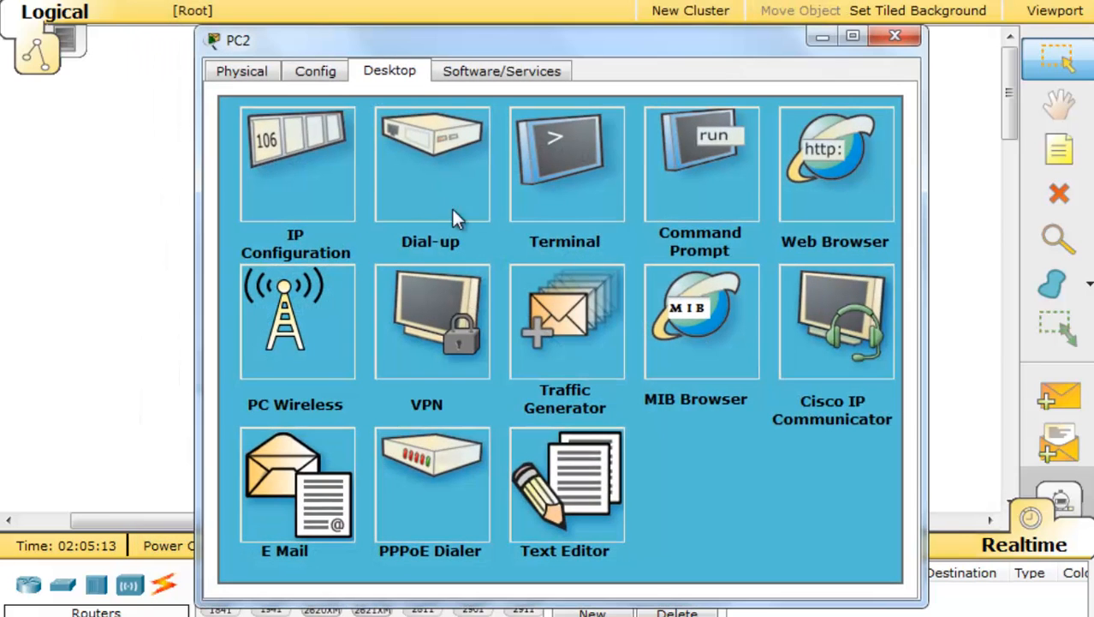
# Review PC2's IP Configuration, then switch PC0's IPv6 to Auto Config.
pyautogui.click(295, 162)
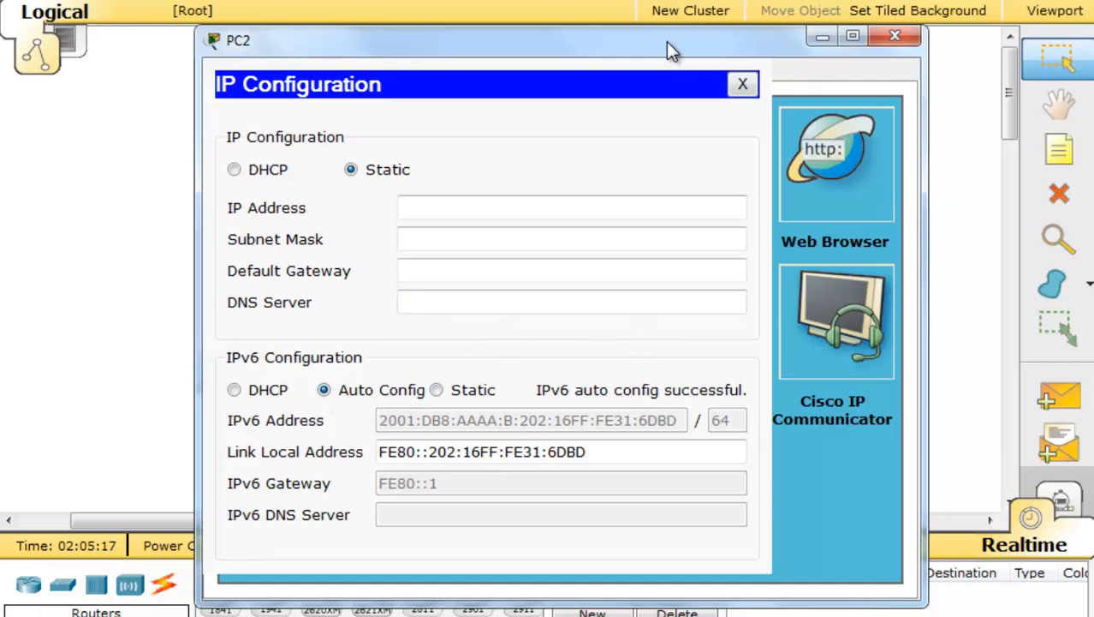
pyautogui.click(741, 84)
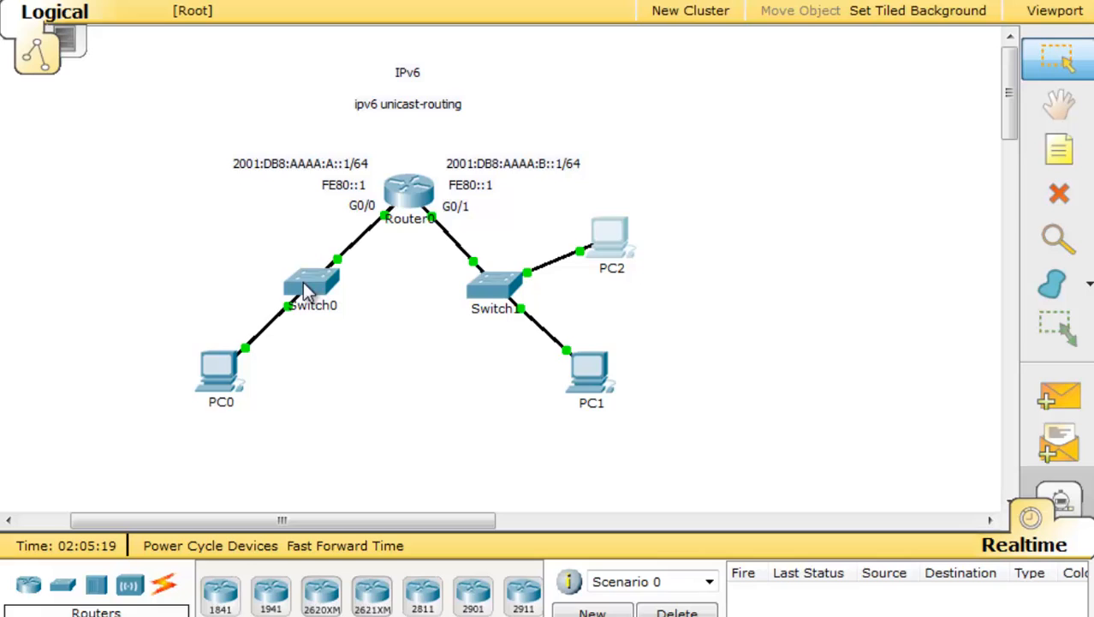
pyautogui.doubleClick(221, 368)
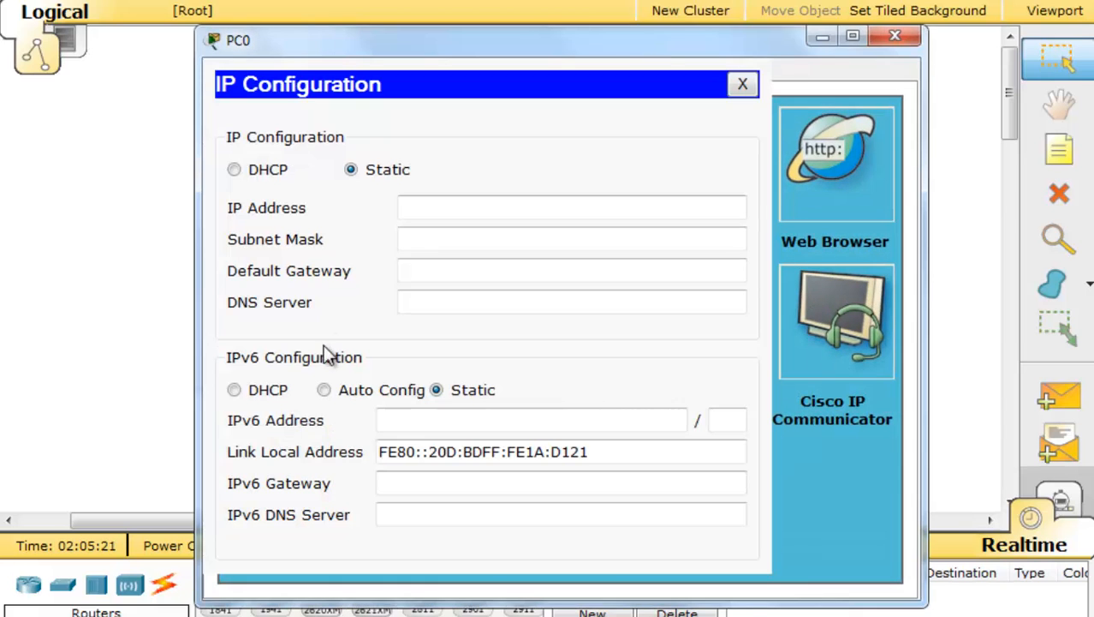
pyautogui.click(324, 390)
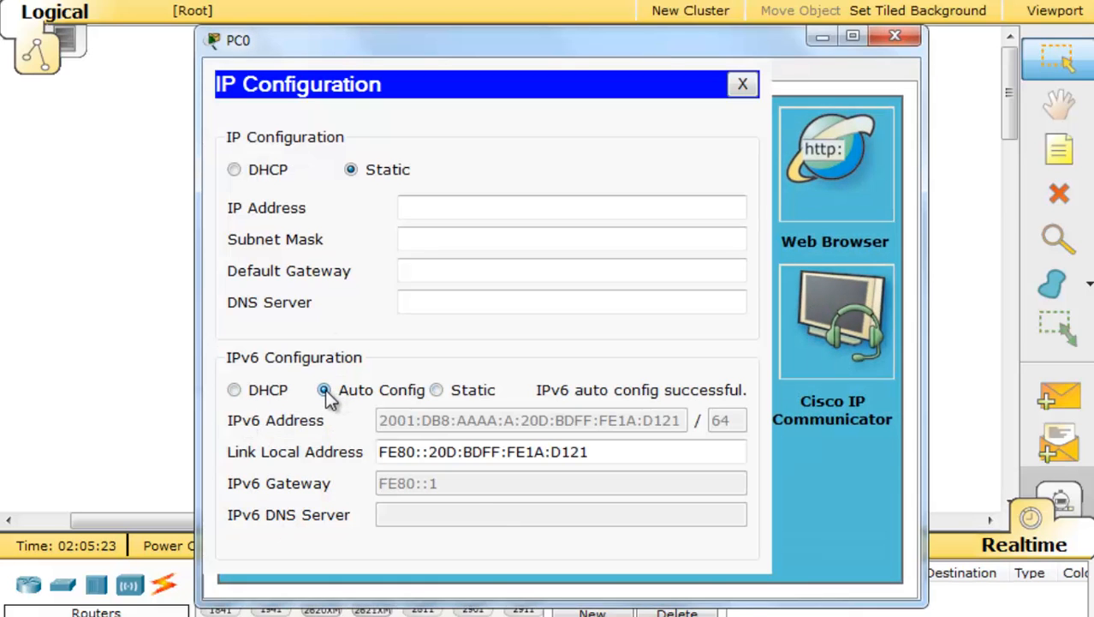
pyautogui.moveTo(513, 439)
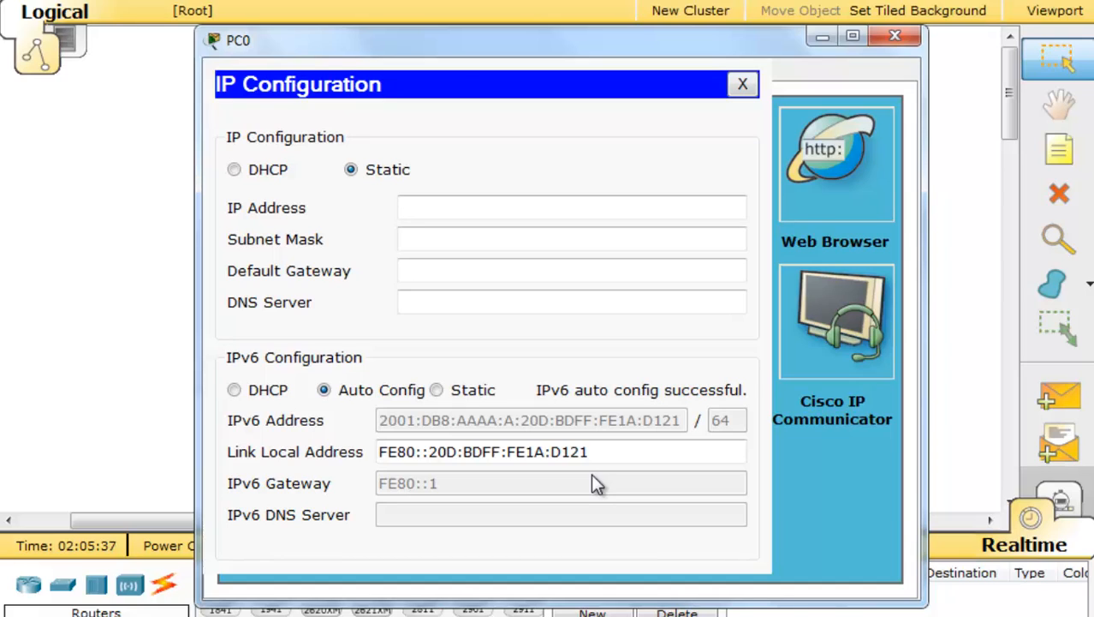
pyautogui.moveTo(573, 433)
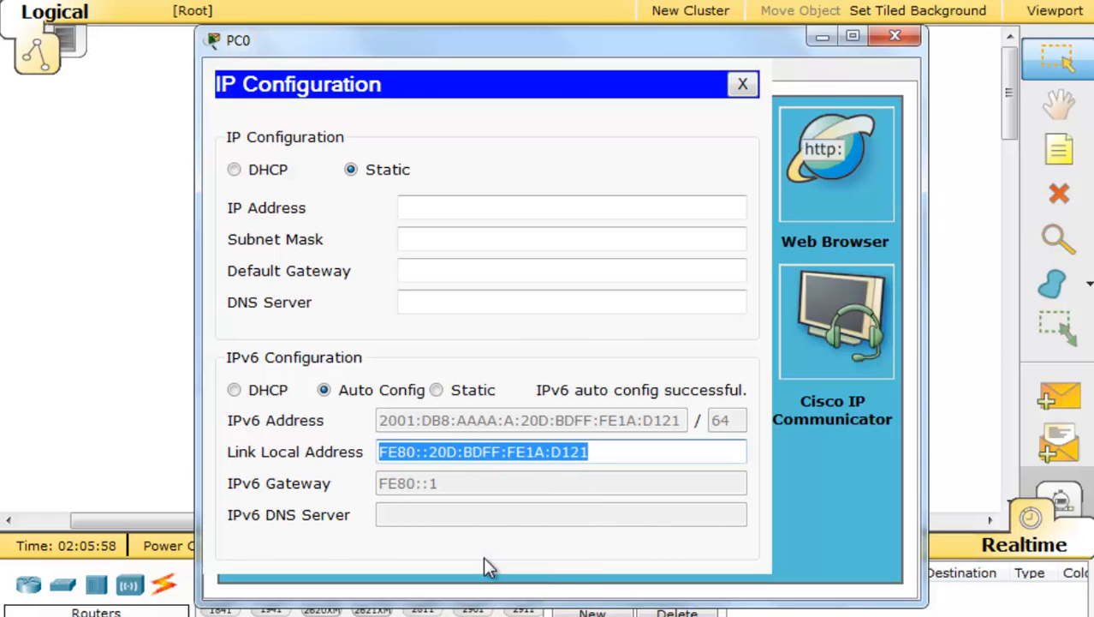
pyautogui.click(742, 83)
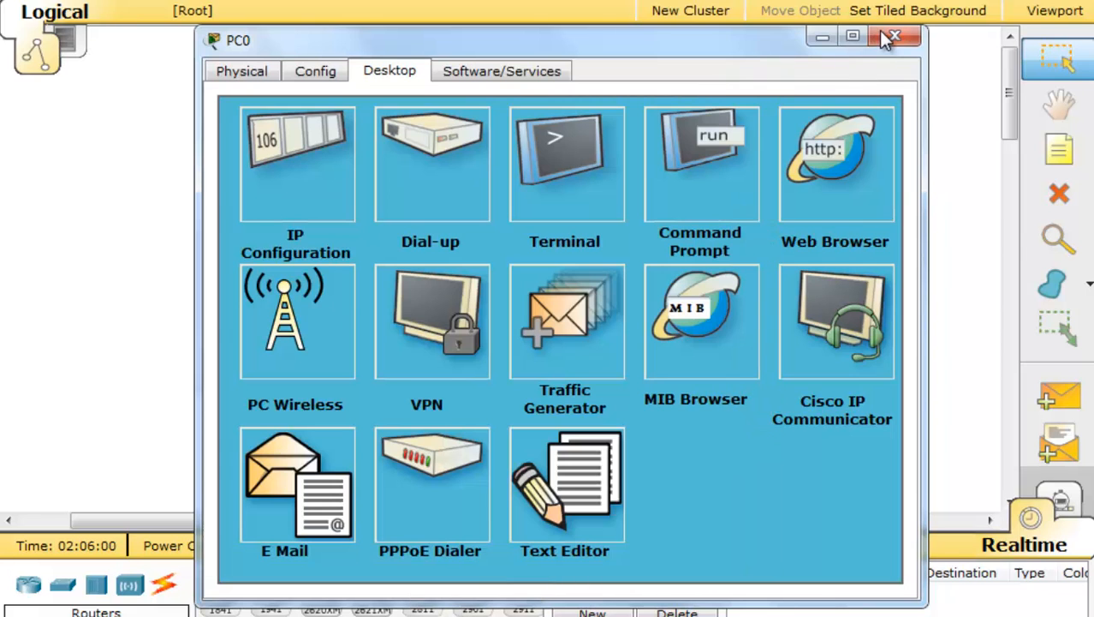
pyautogui.click(894, 36)
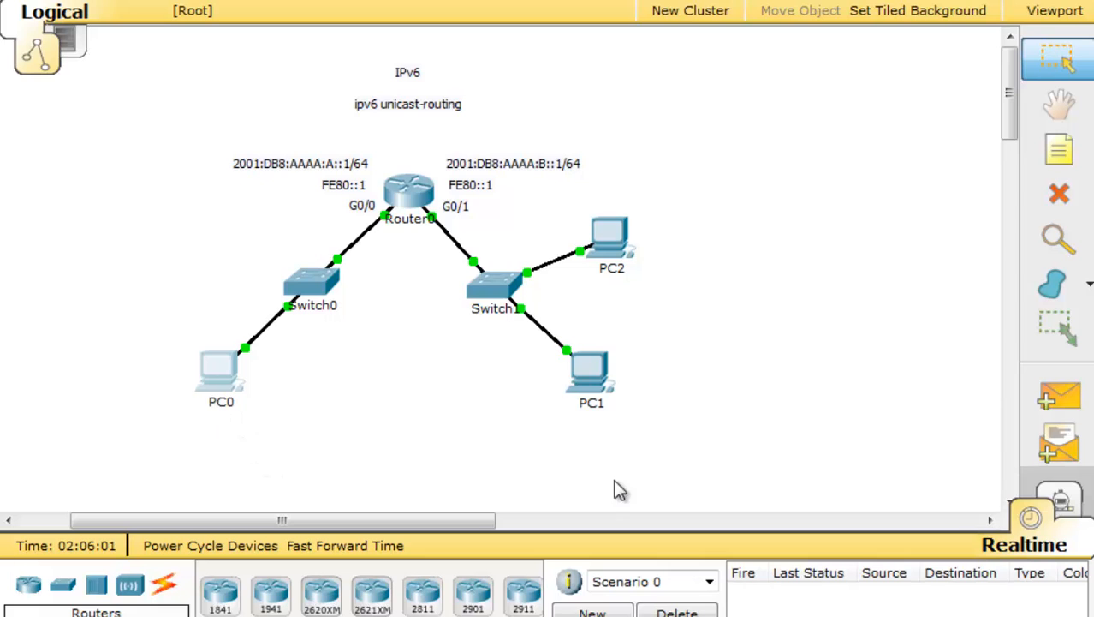
# From PC1's Command Prompt, ping FE80::20D:BDFF:FE1A:D121, then start pinging PC0's 2001:DB8:AAAA:A: global address.
pyautogui.doubleClick(591, 368)
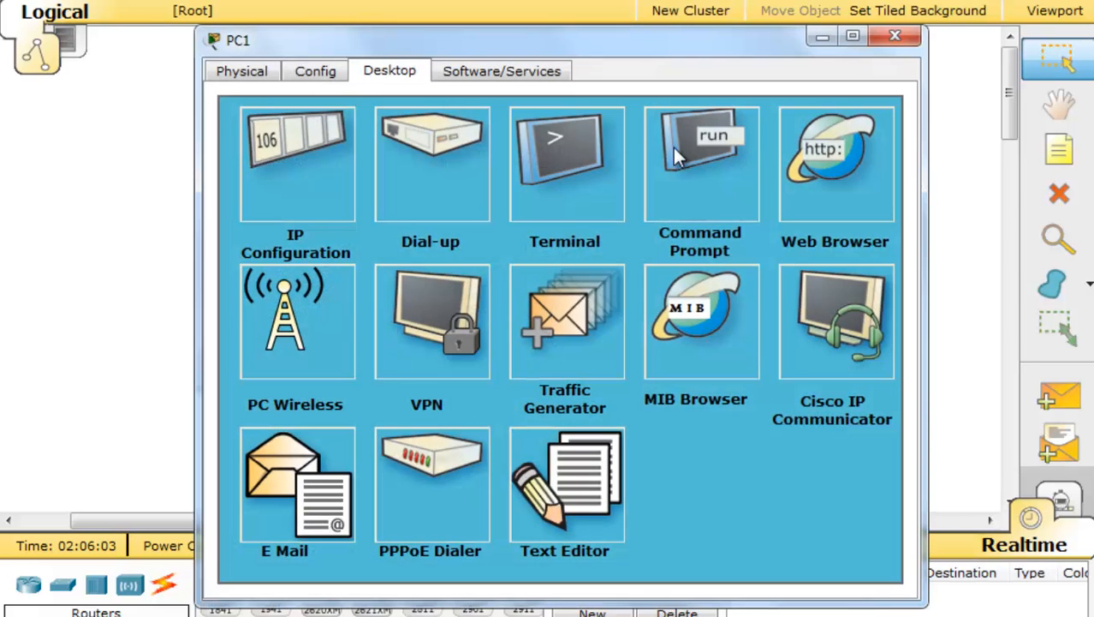
pyautogui.click(700, 163)
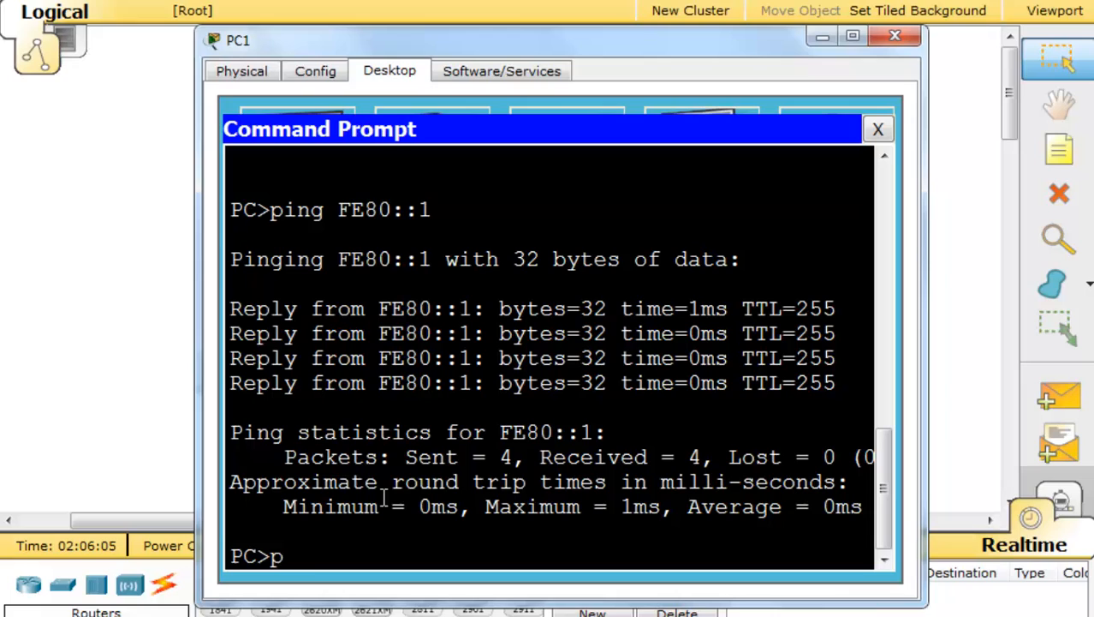
pyautogui.write('ing')
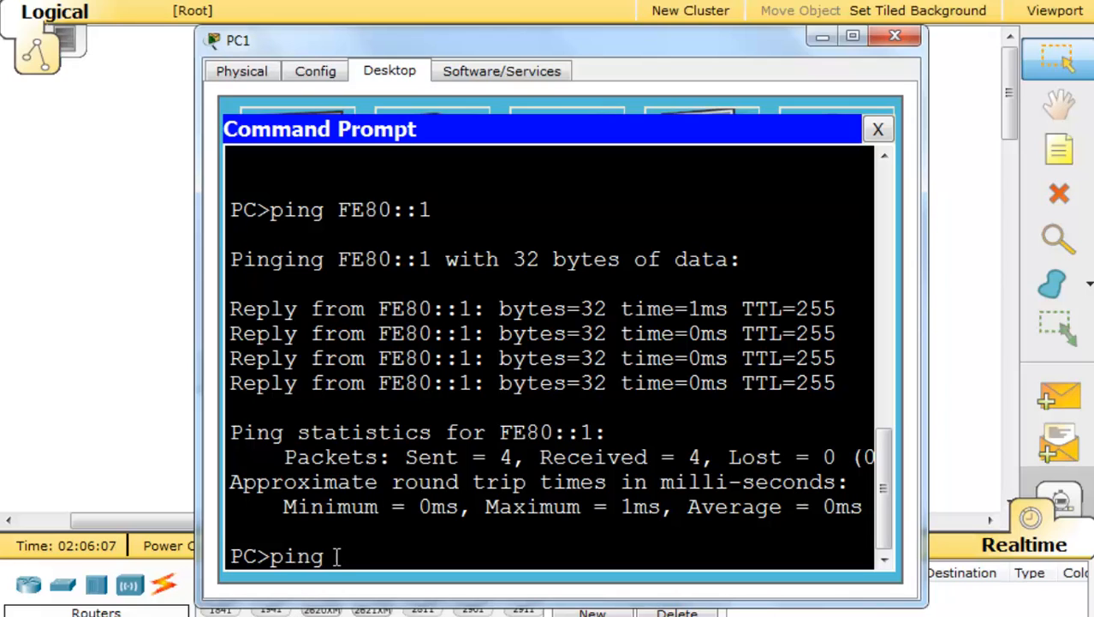
pyautogui.write('FE80::20D:BDFF:FE1A:D121')
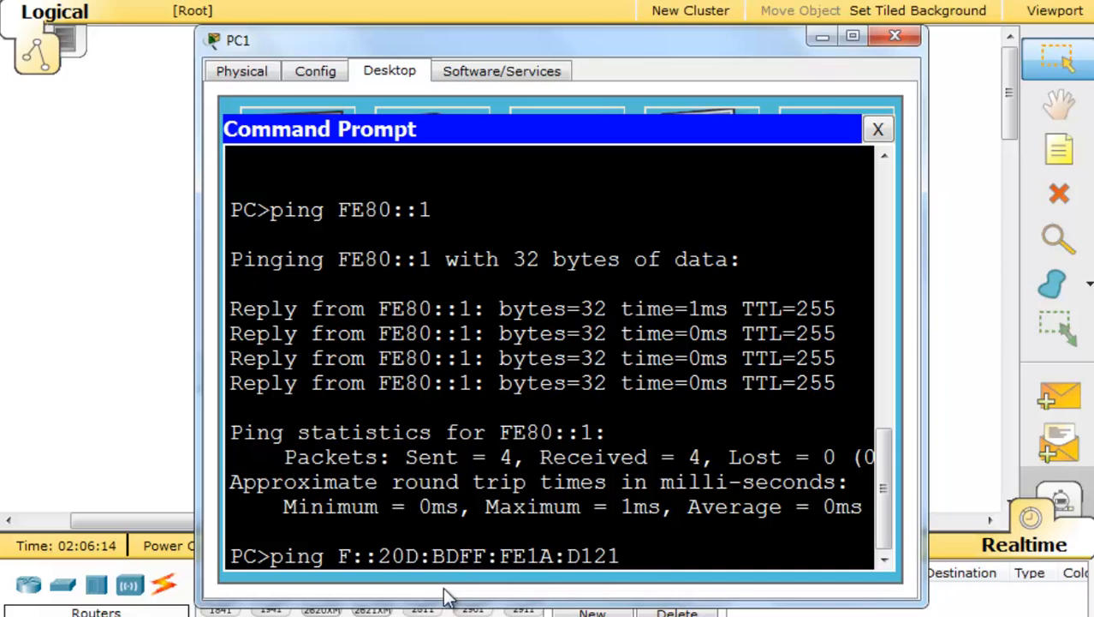
pyautogui.write('200')
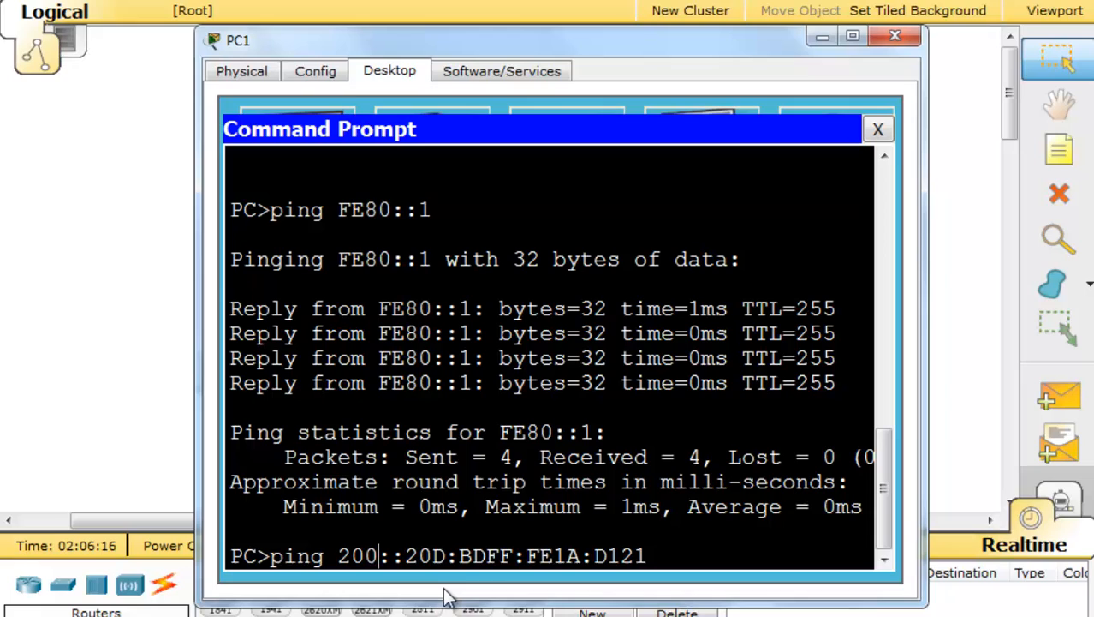
pyautogui.write('1')
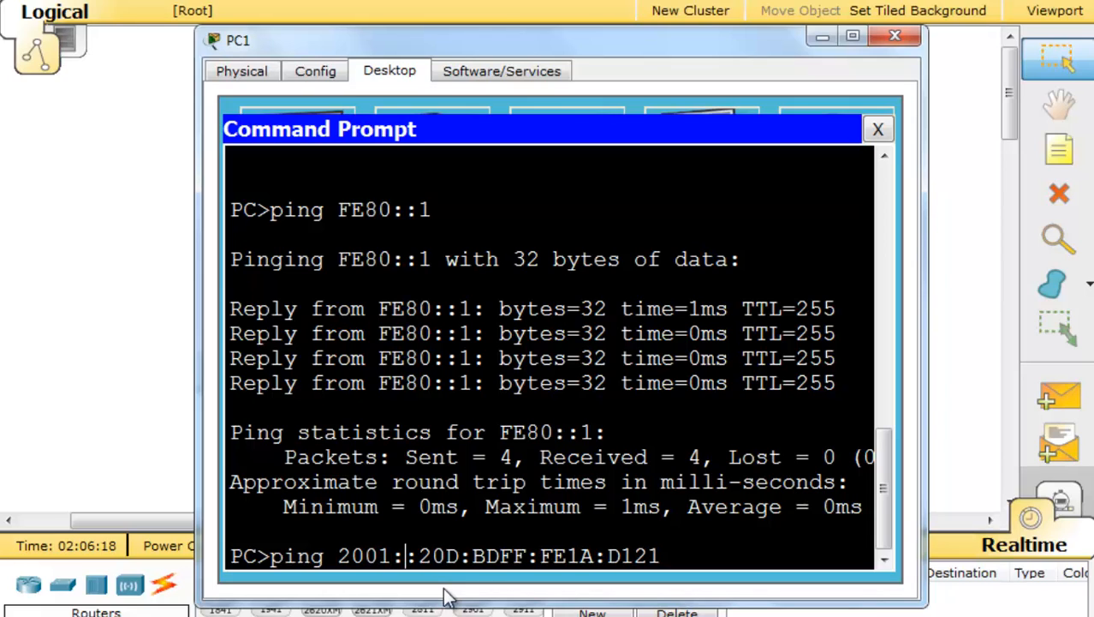
pyautogui.write('DB8:')
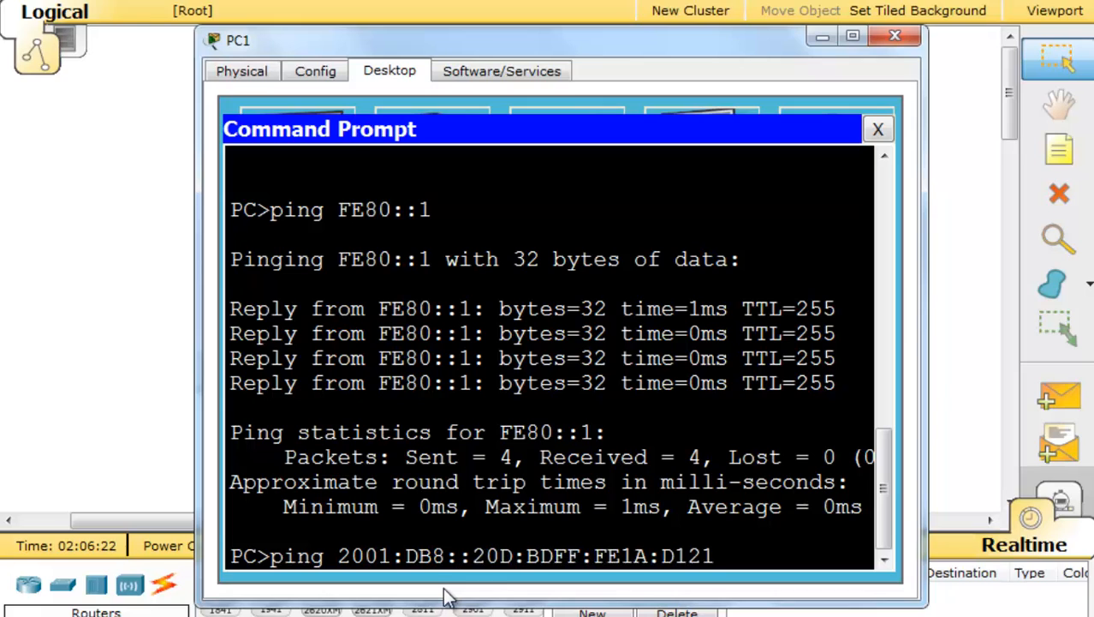
pyautogui.write('AAAA:')
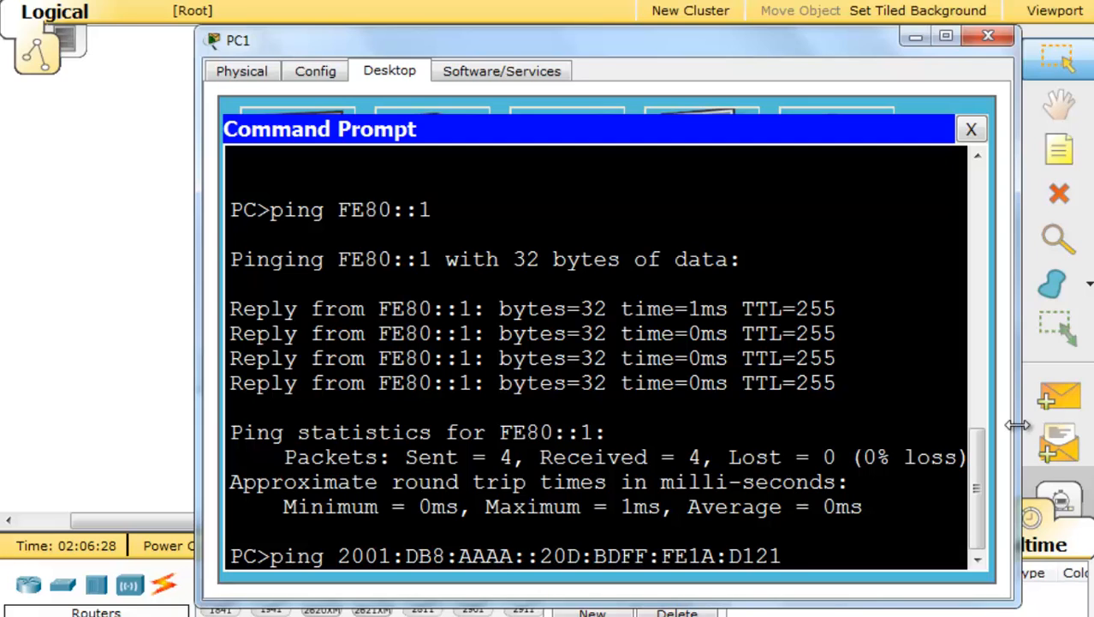
pyautogui.write('A:')
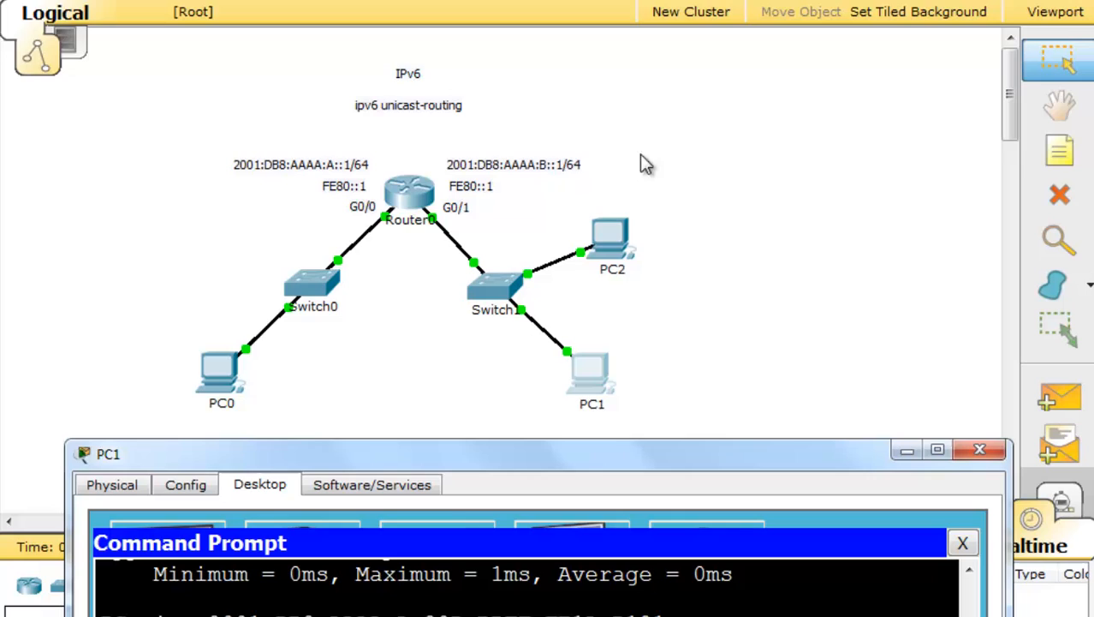
pyautogui.moveTo(484, 287)
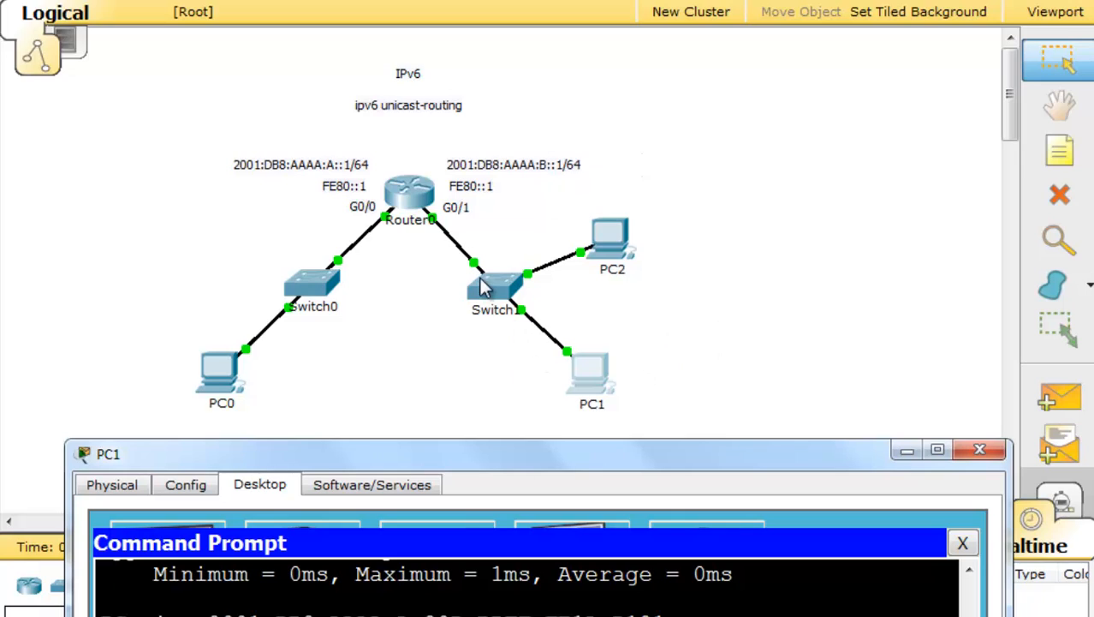
pyautogui.moveTo(223, 432)
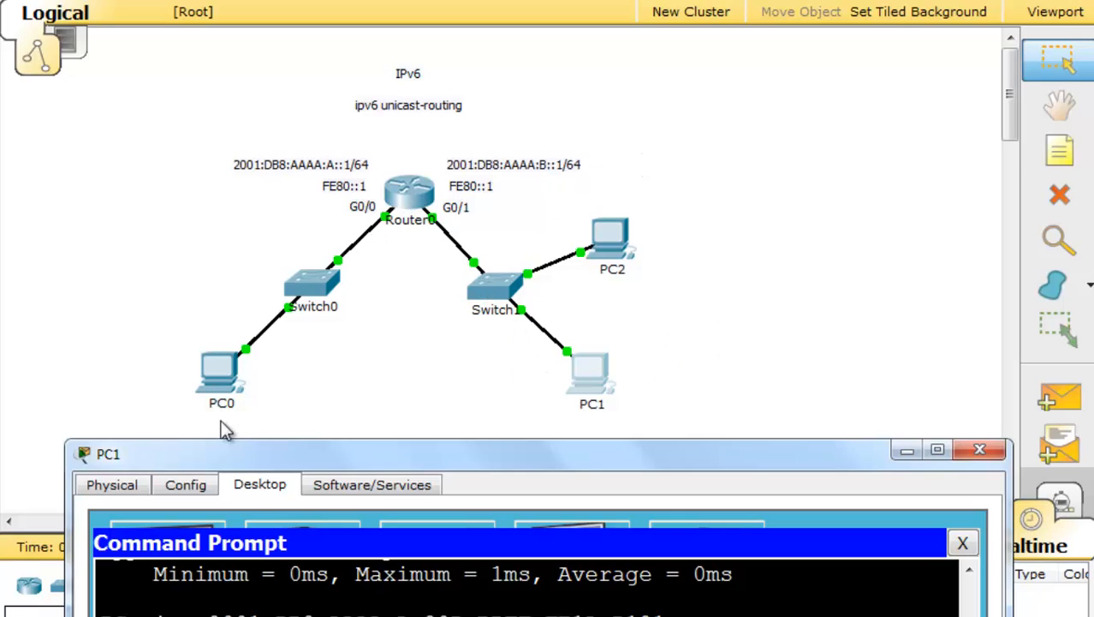
pyautogui.moveTo(239, 425)
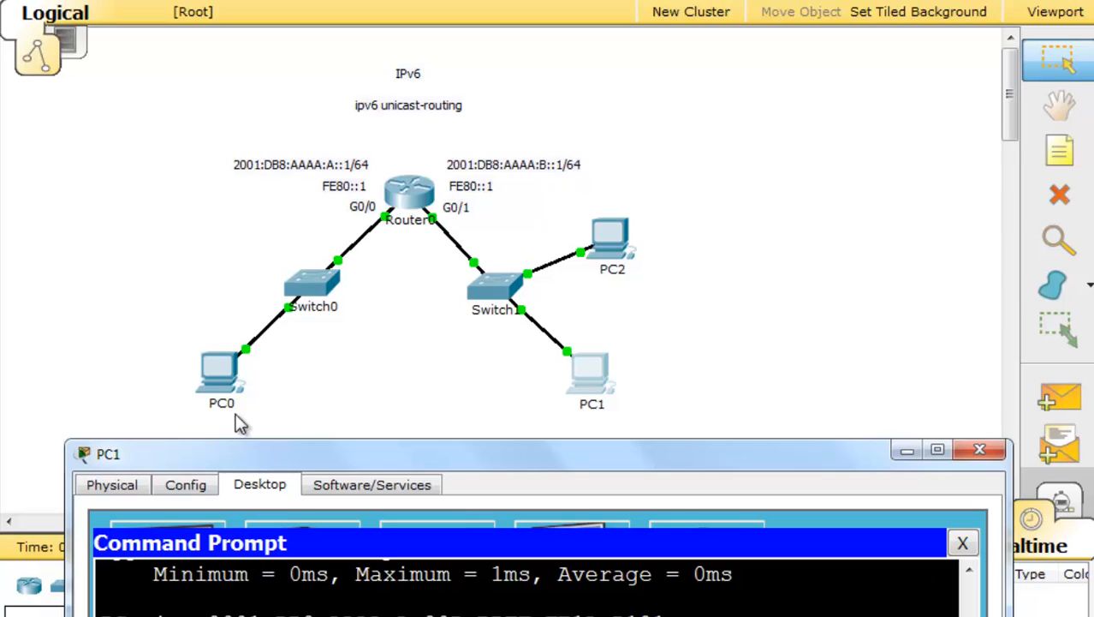
pyautogui.moveTo(417, 336)
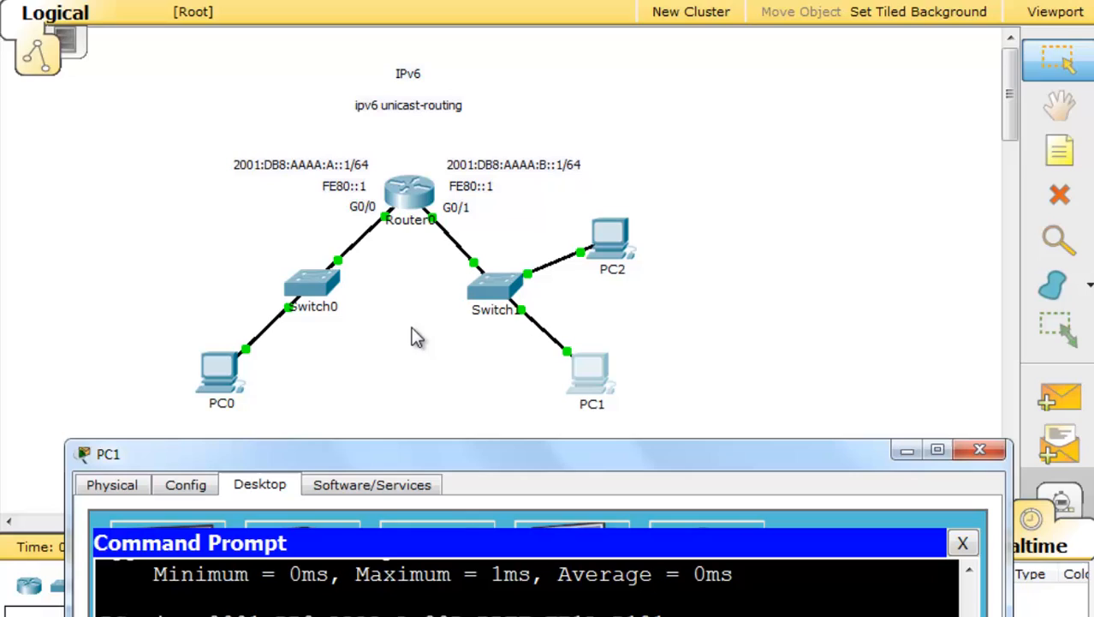
pyautogui.moveTo(420, 307)
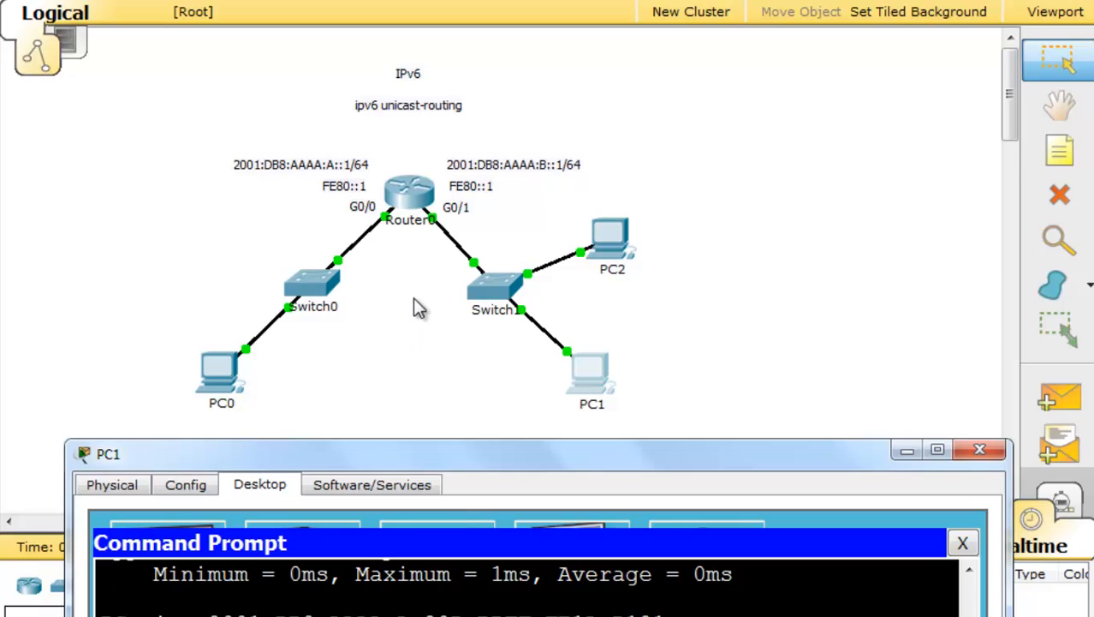
pyautogui.moveTo(413, 291)
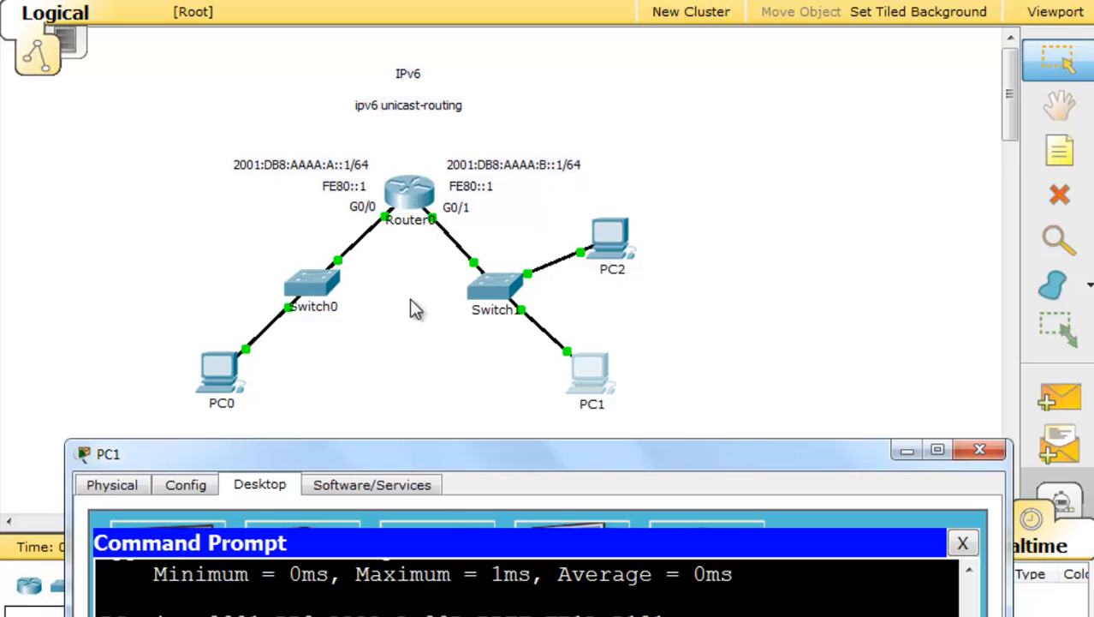
pyautogui.moveTo(408, 267)
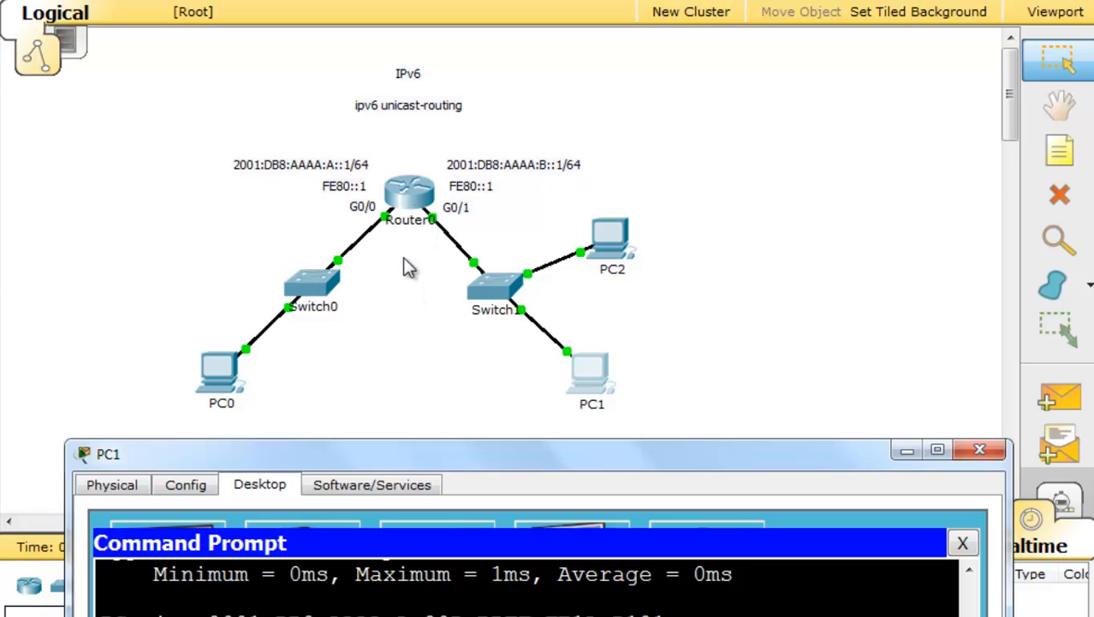
pyautogui.moveTo(188, 270)
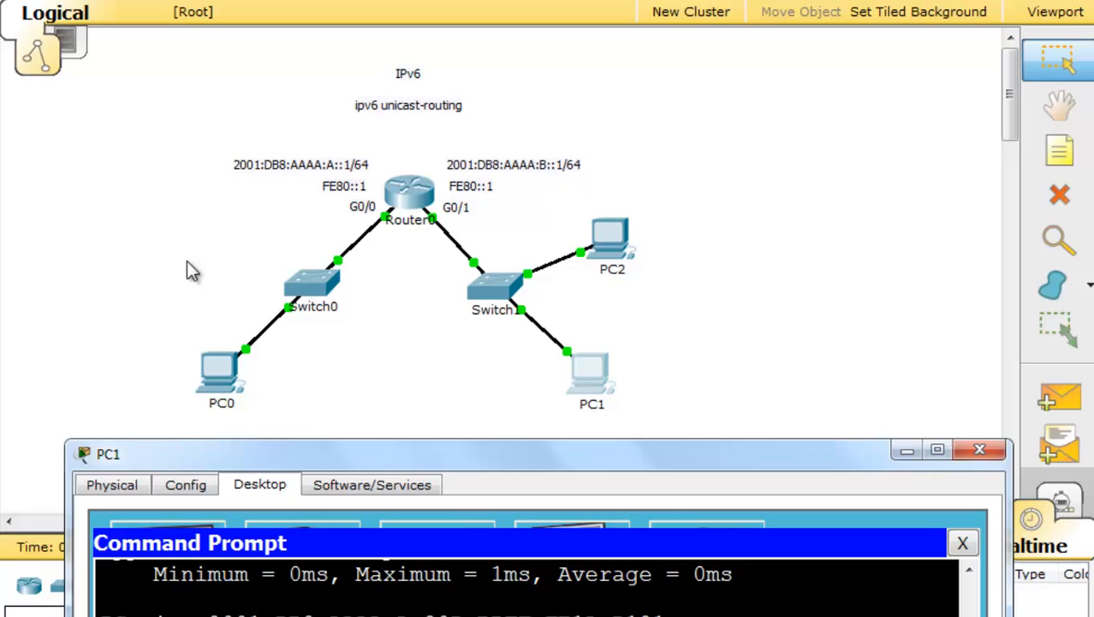
pyautogui.moveTo(409, 190)
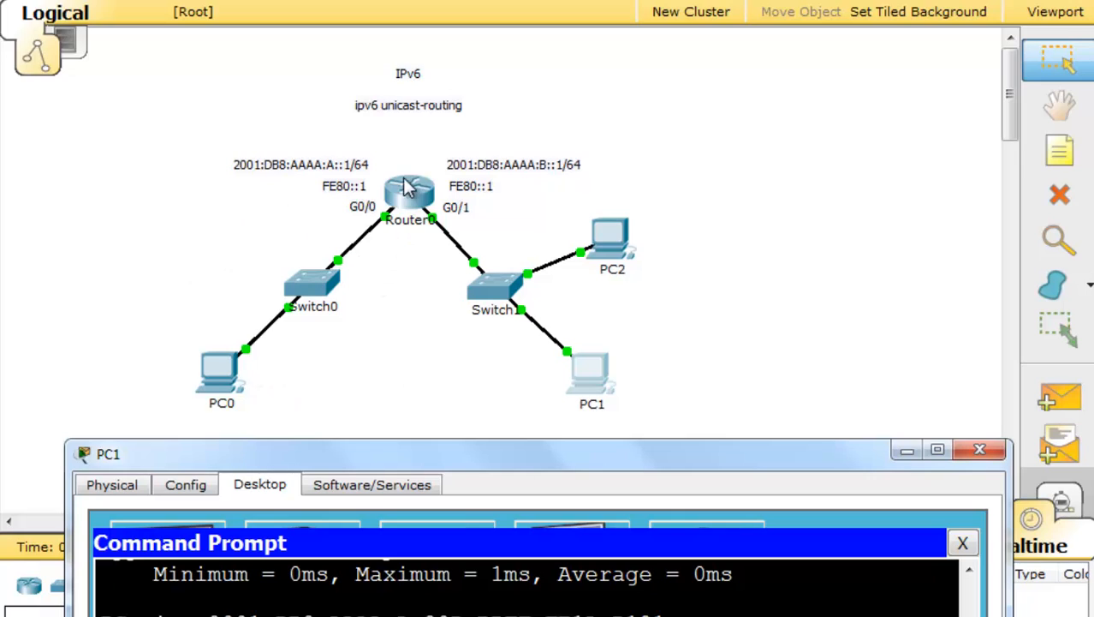
pyautogui.moveTo(484, 321)
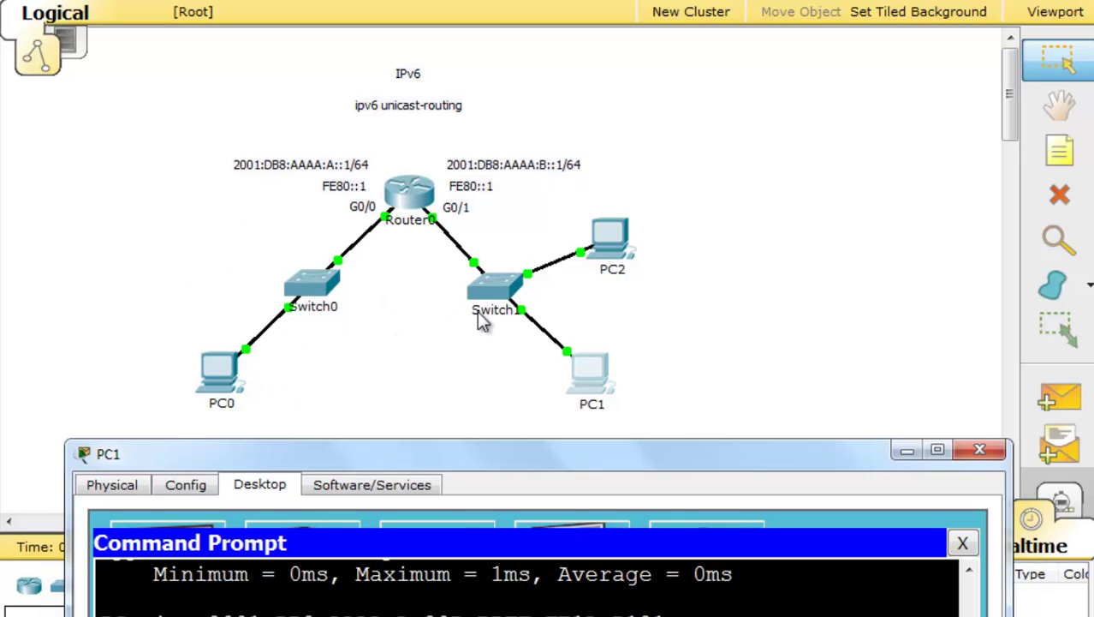
pyautogui.moveTo(426, 351)
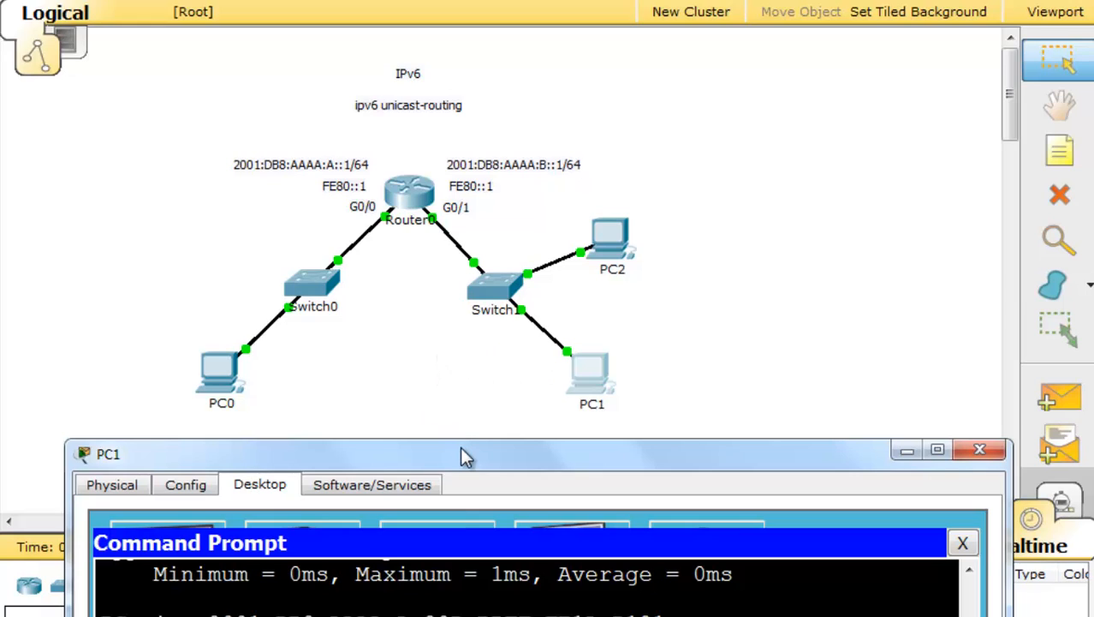
pyautogui.moveTo(324, 370)
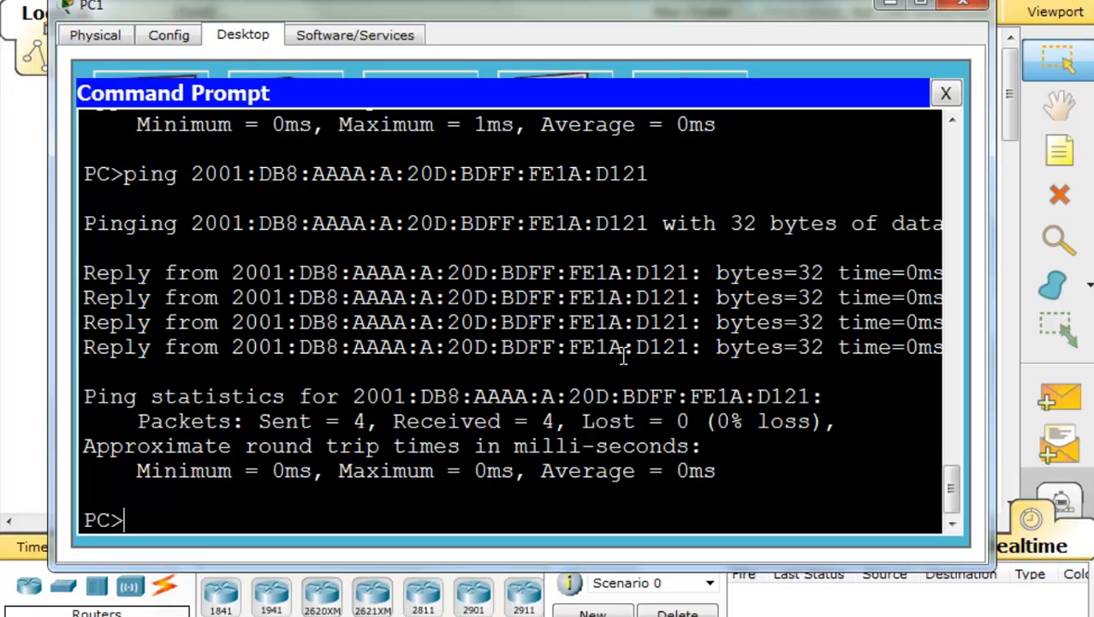
# From PC1, ping Router0's G0/1 address 2001:DB8:AAAA:B::1 and scroll to view the replies.
pyautogui.write('ping')
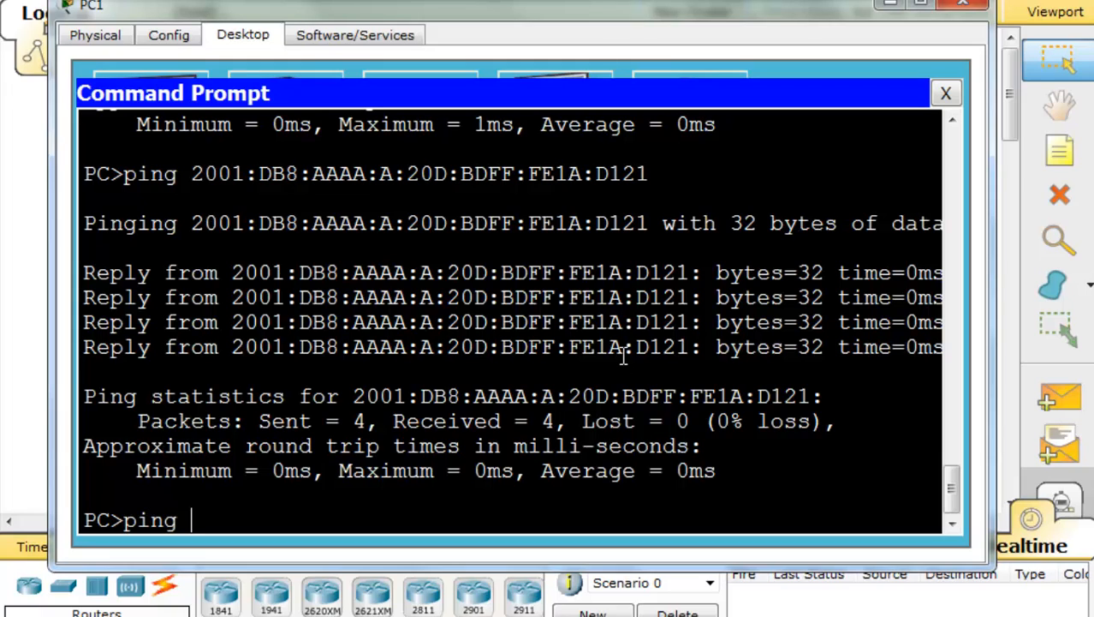
pyautogui.write('200')
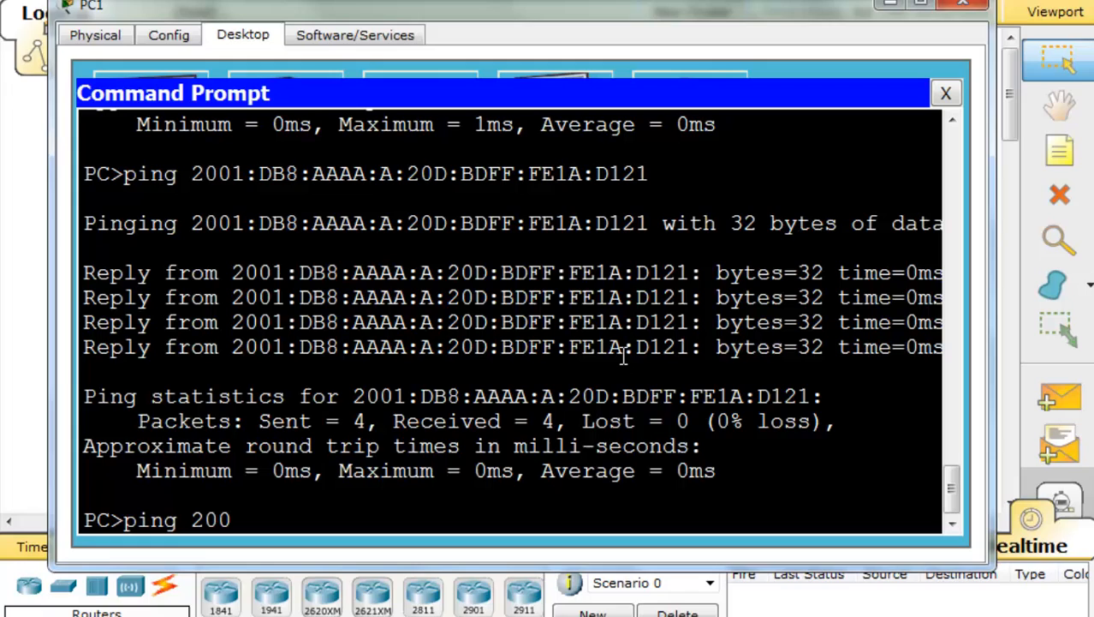
pyautogui.write('1:')
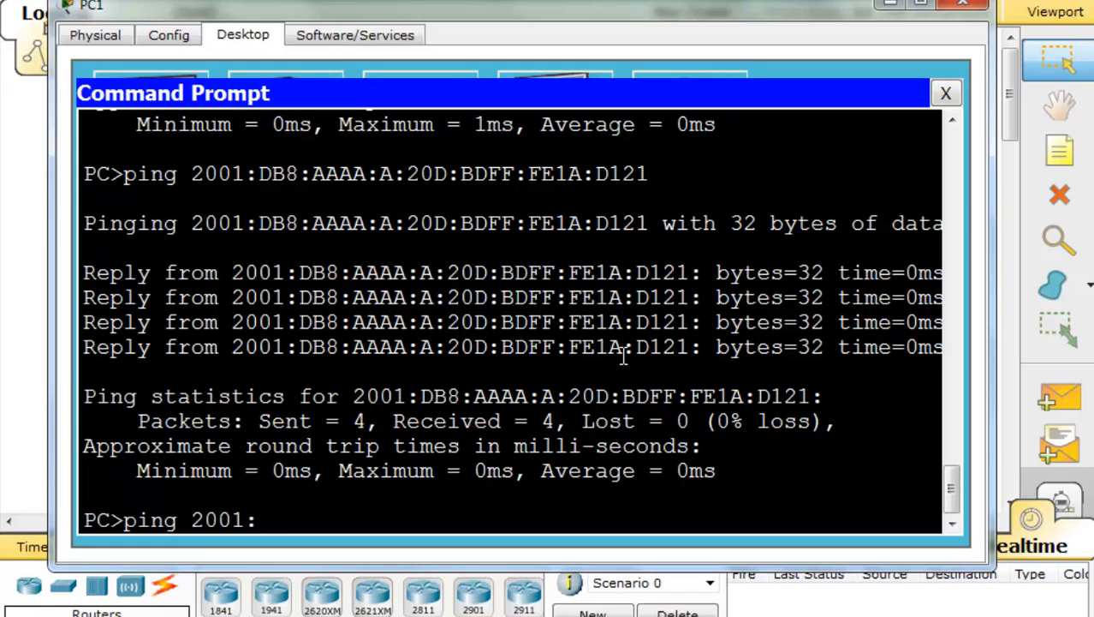
pyautogui.write('DB8')
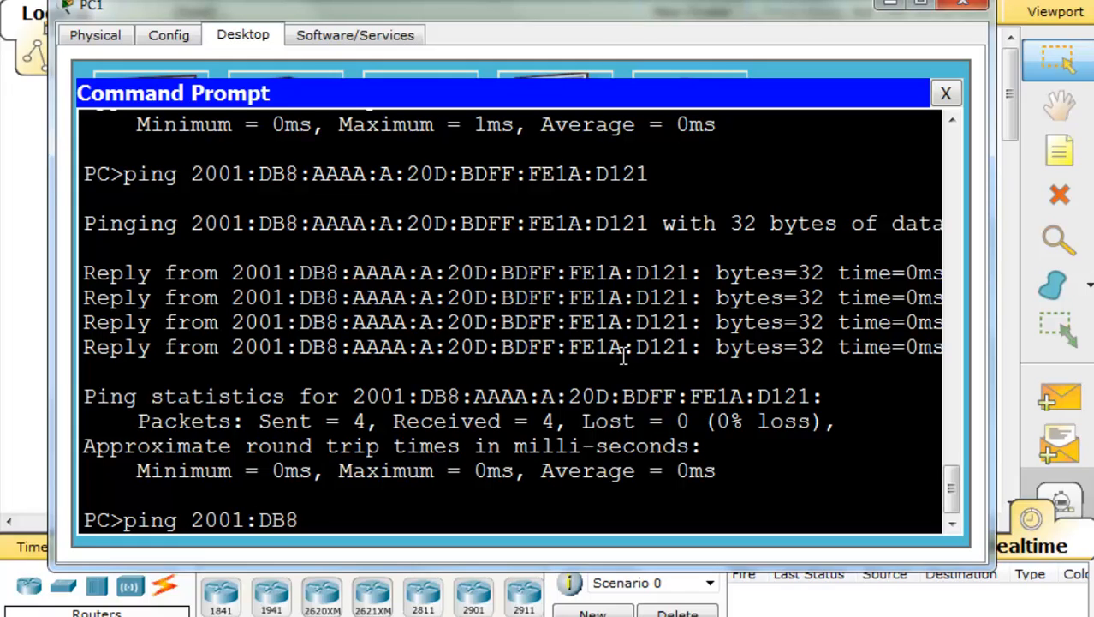
pyautogui.write(':AAAA')
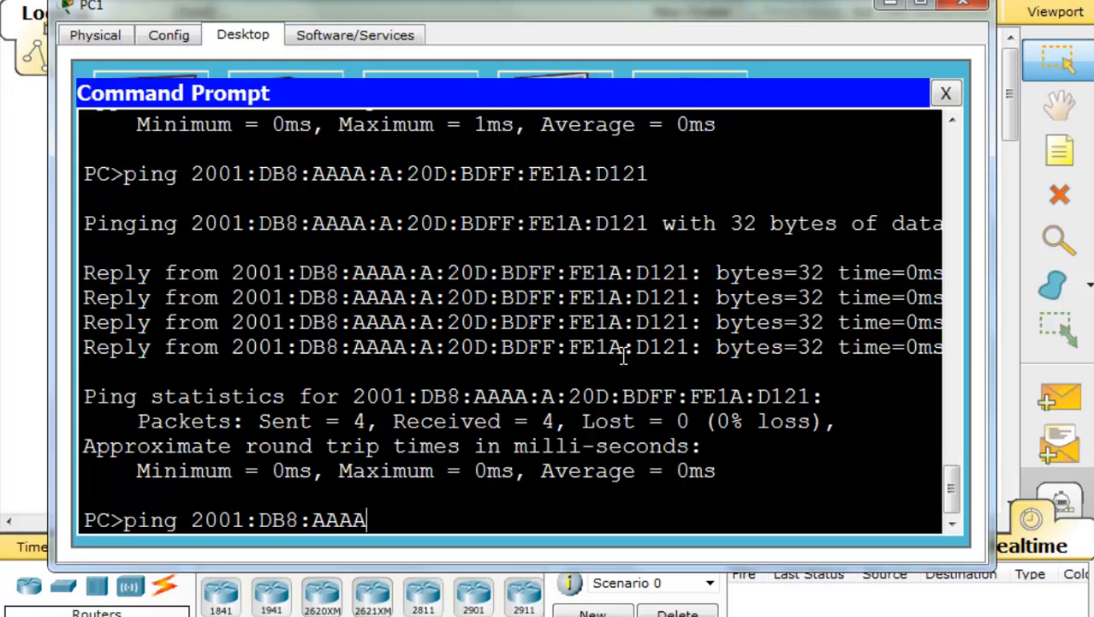
pyautogui.write(':B')
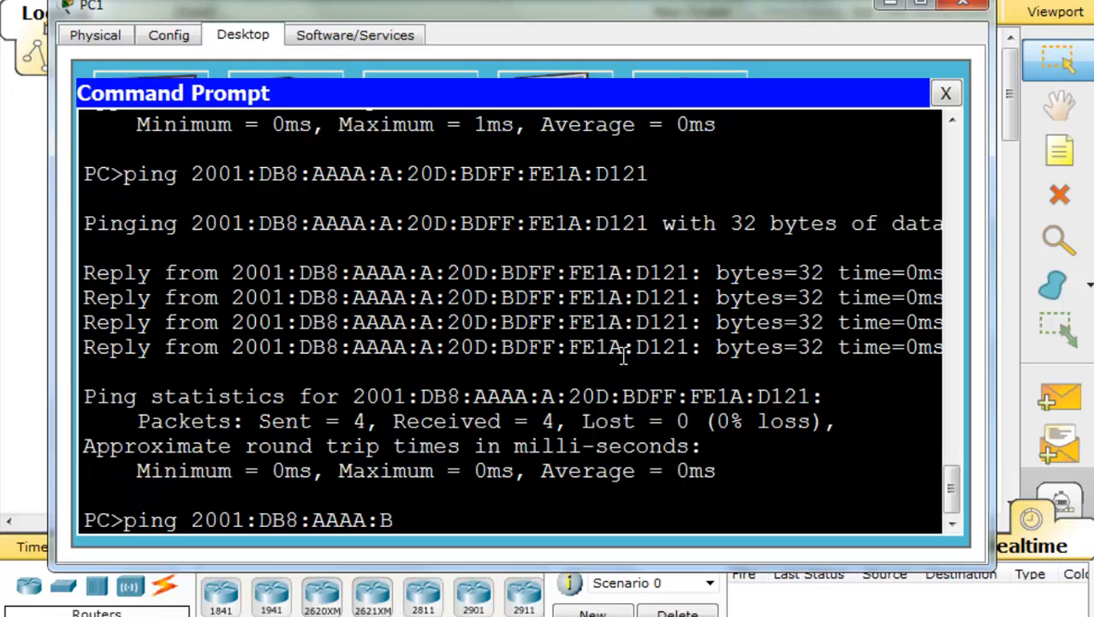
pyautogui.write('::1')
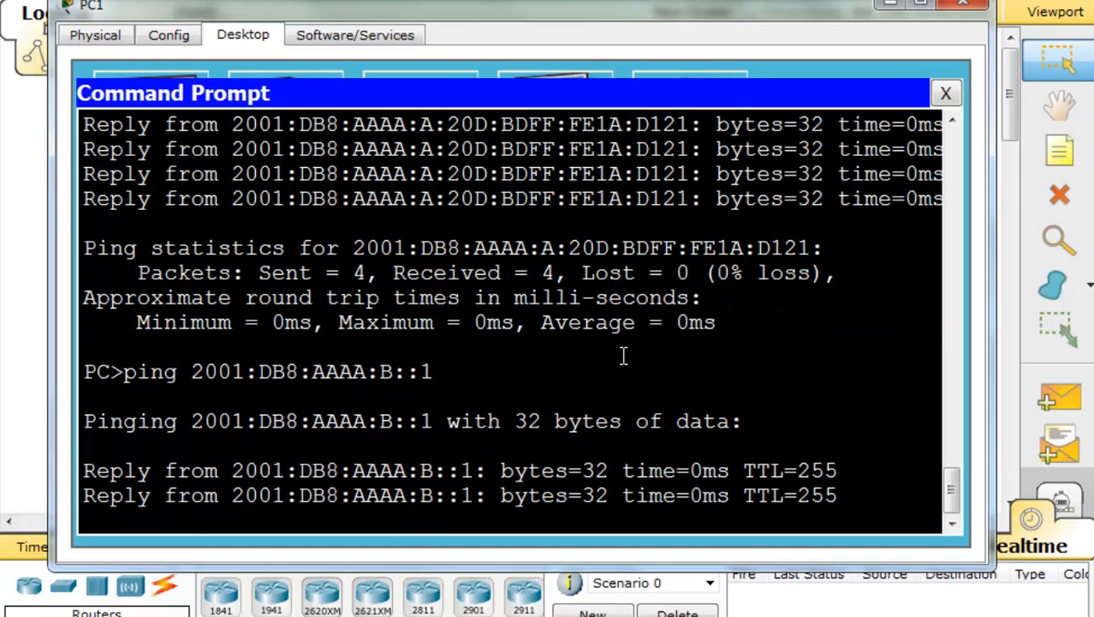
pyautogui.scroll(-3)
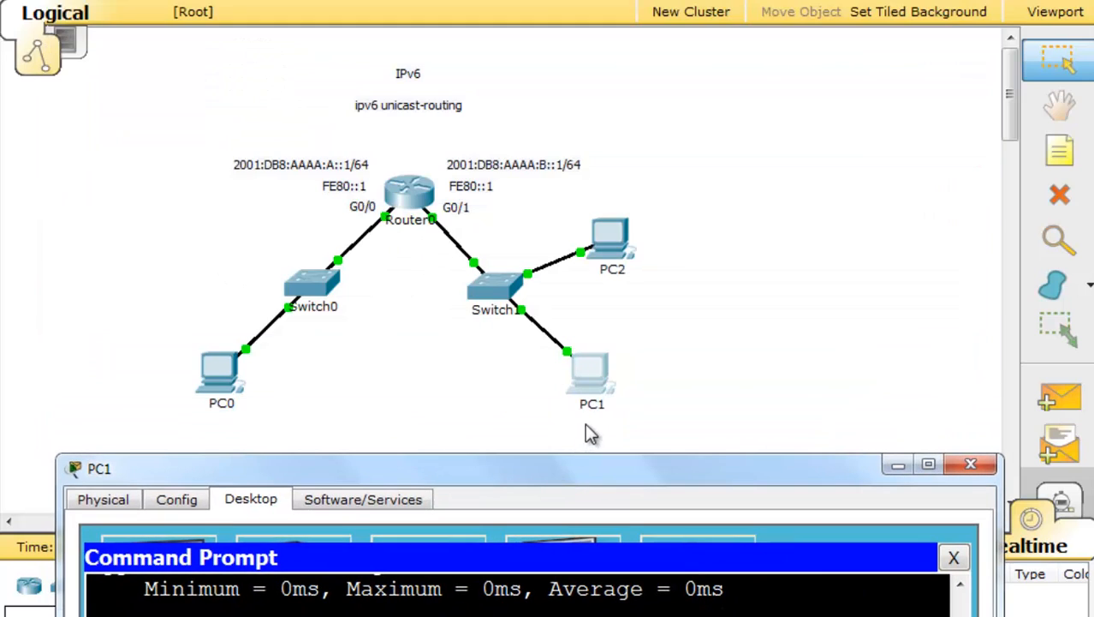
pyautogui.moveTo(548, 476)
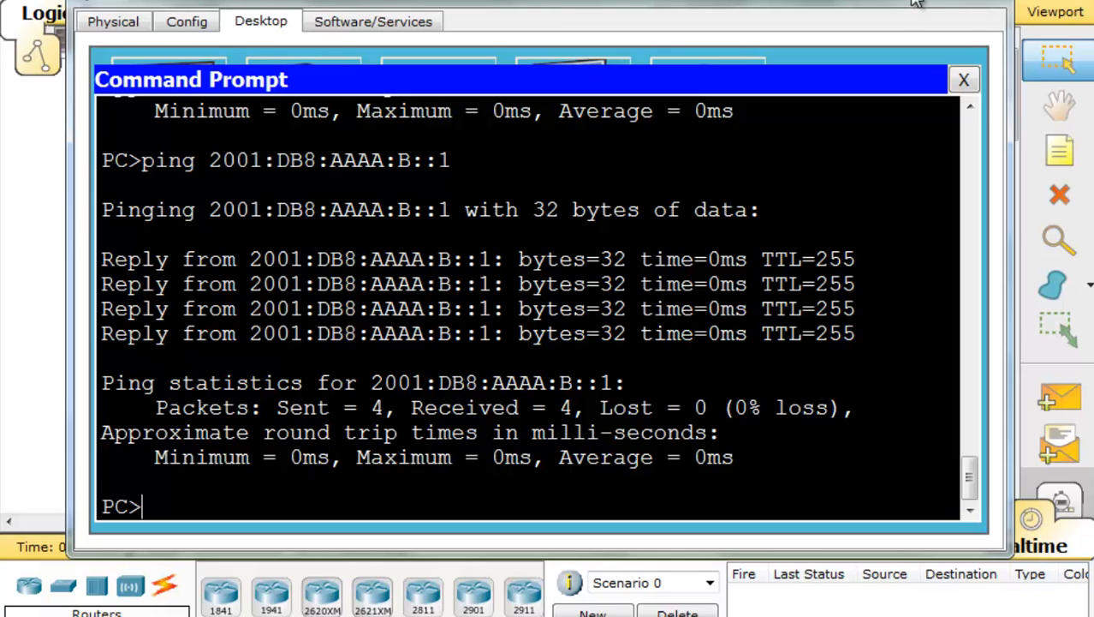
# Re-run IPv6 auto configuration on PC0 and close the IP Configuration panel.
pyautogui.click(964, 79)
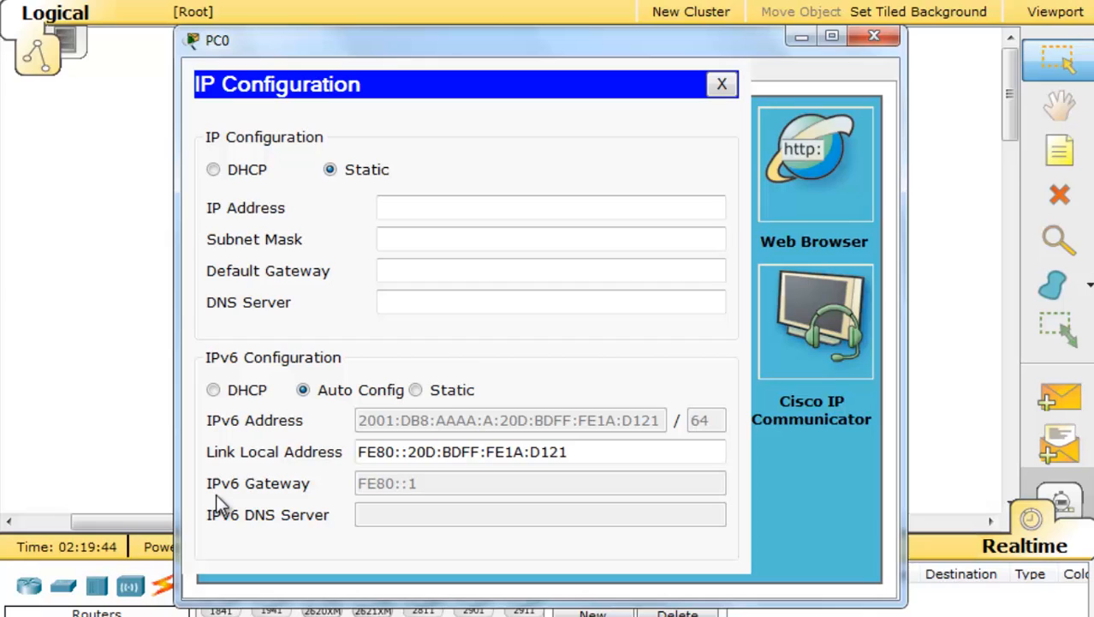
pyautogui.moveTo(426, 491)
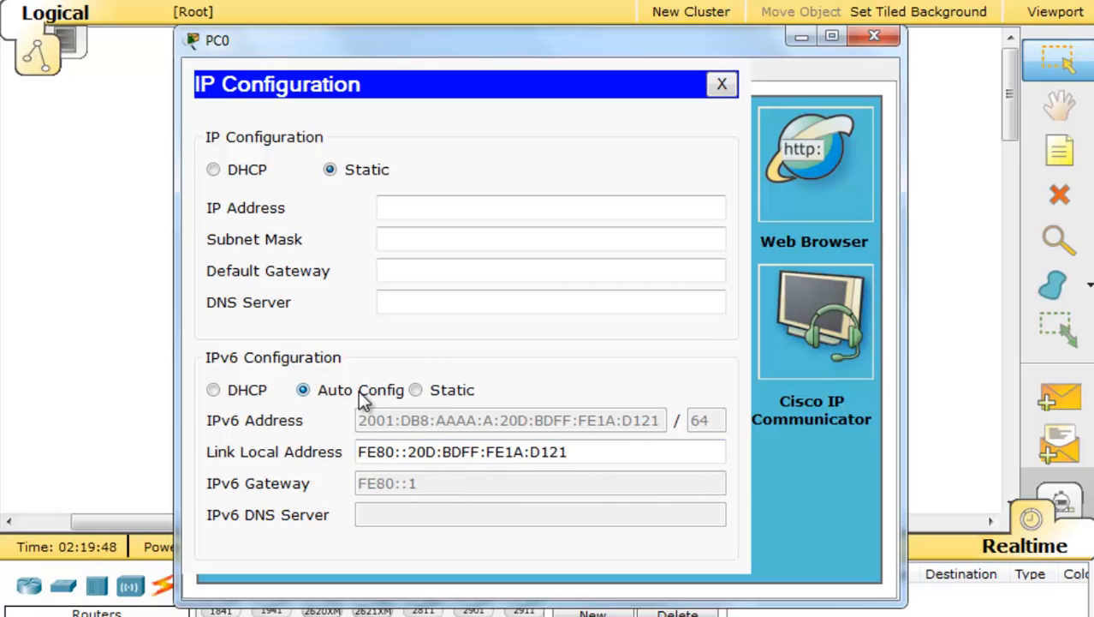
pyautogui.moveTo(249, 523)
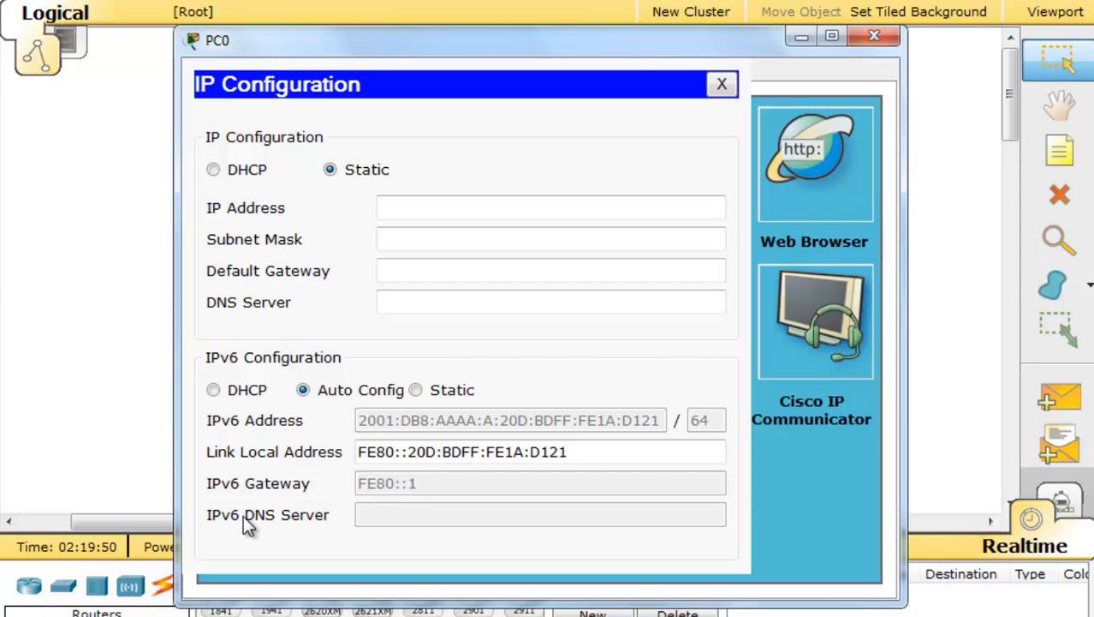
pyautogui.moveTo(355, 505)
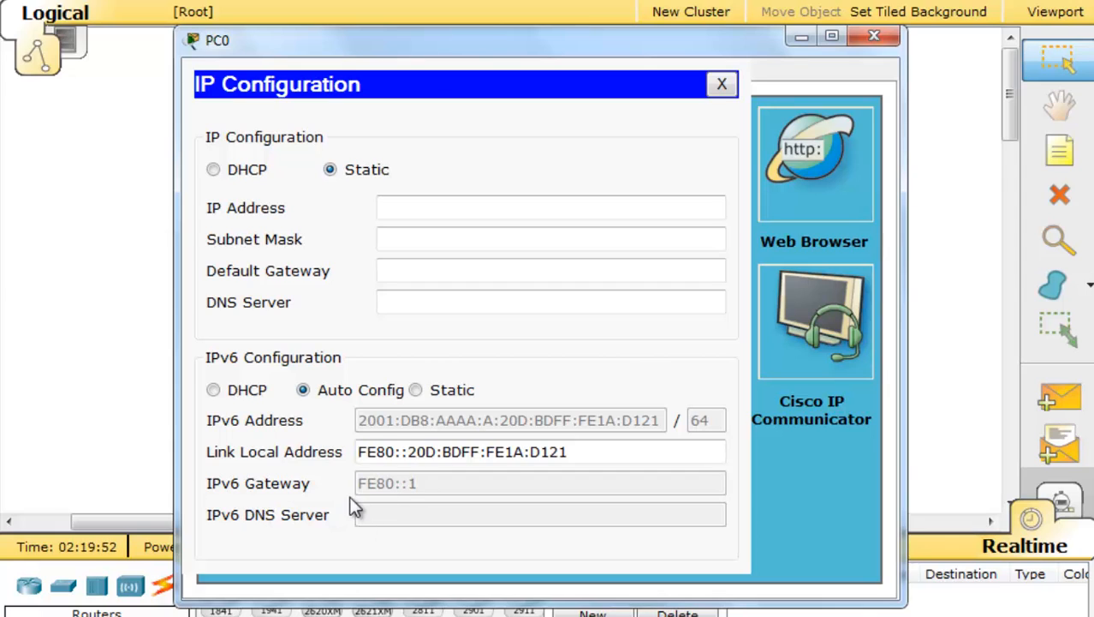
pyautogui.moveTo(334, 484)
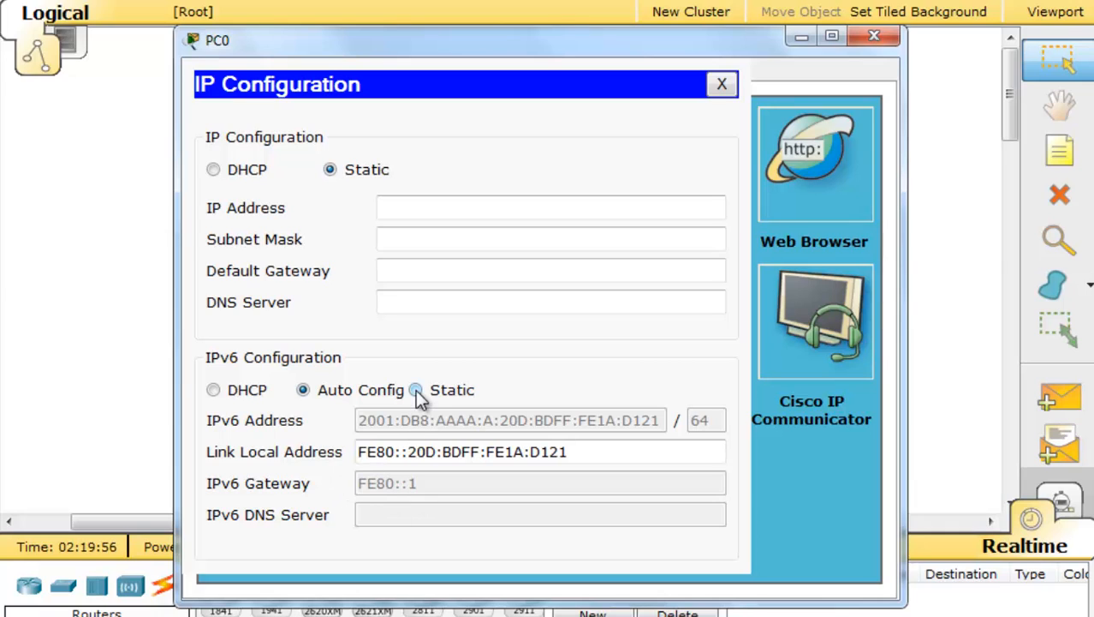
pyautogui.click(303, 389)
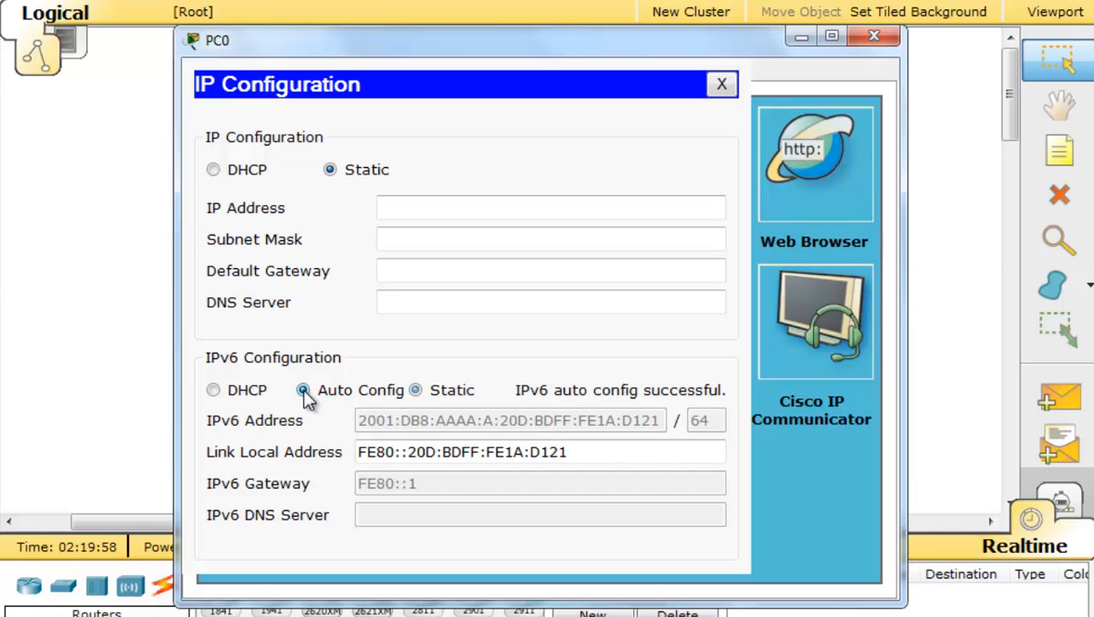
pyautogui.click(304, 389)
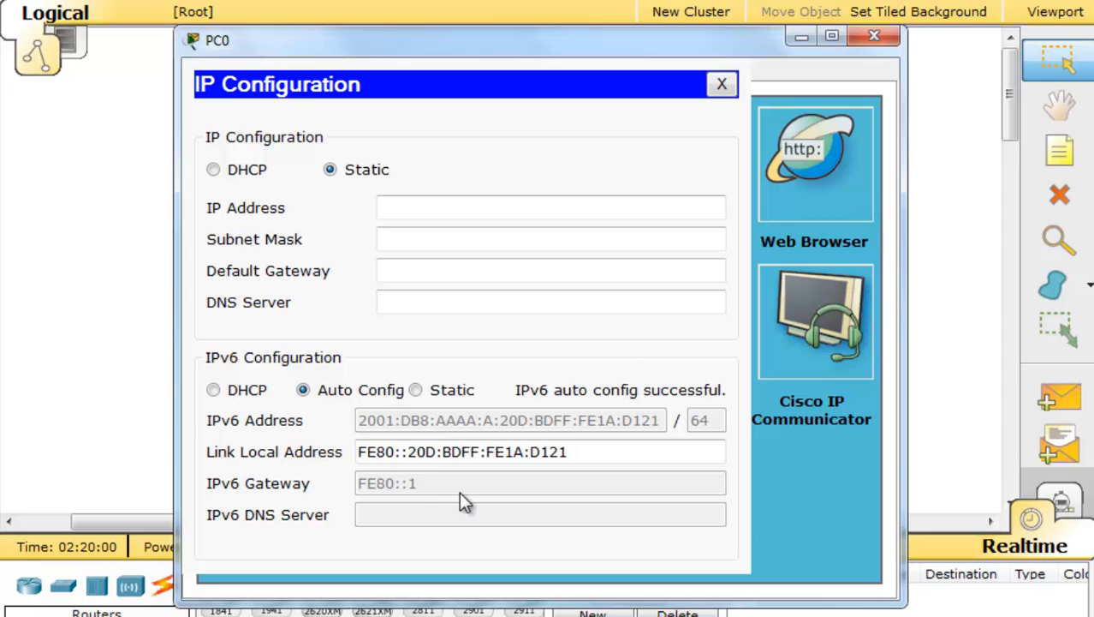
pyautogui.click(721, 84)
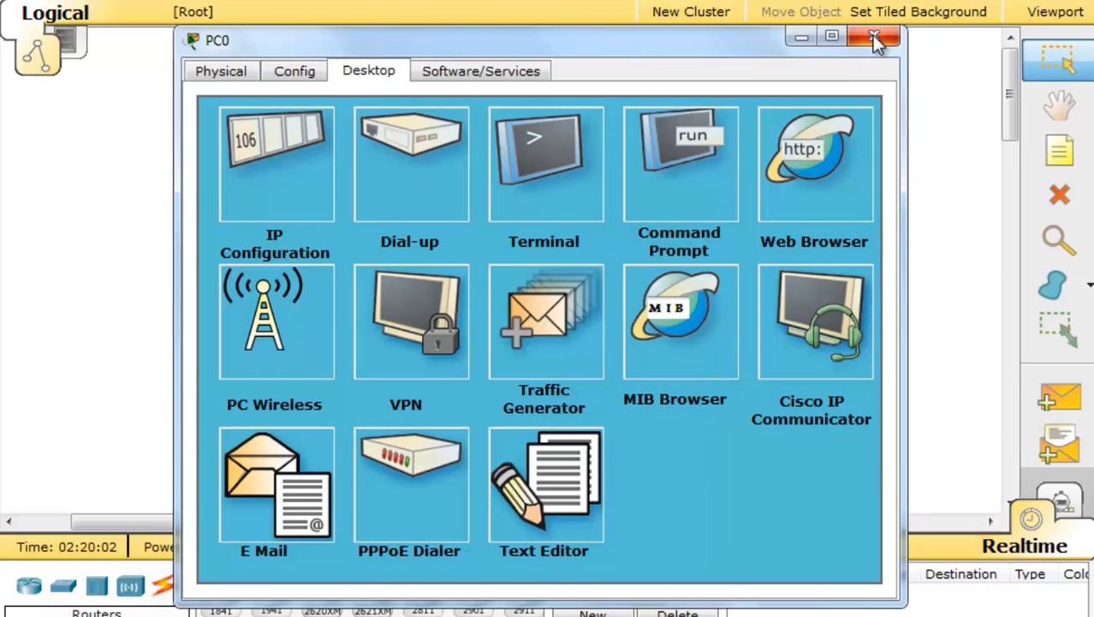
# Dismiss the PC Wireless error, then toggle PC0 between static IPv6 and Auto Config.
pyautogui.click(874, 39)
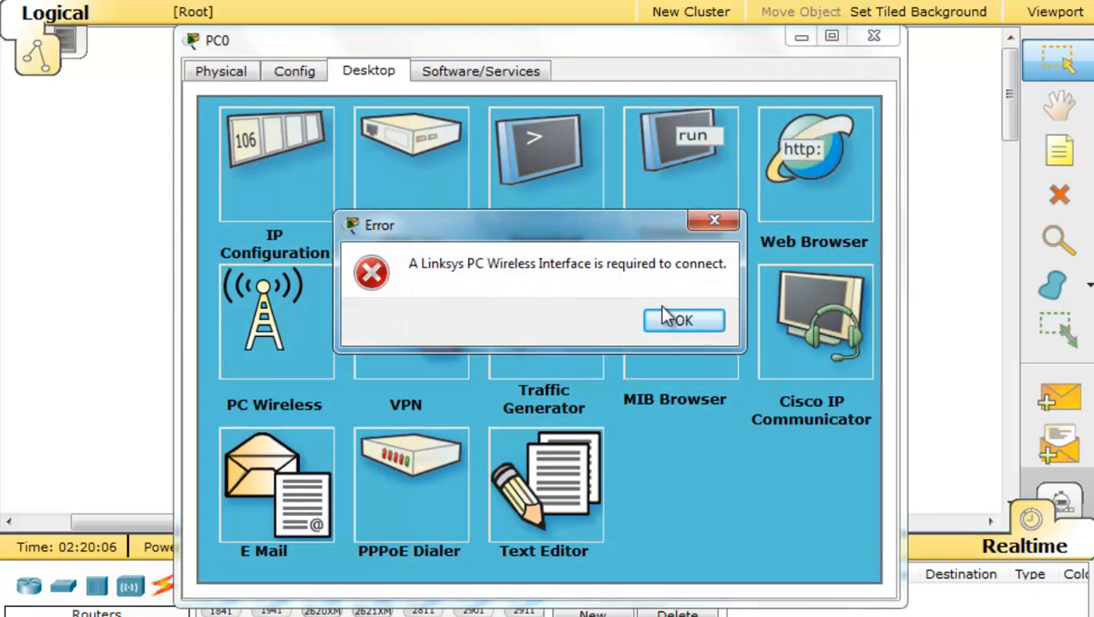
pyautogui.click(682, 319)
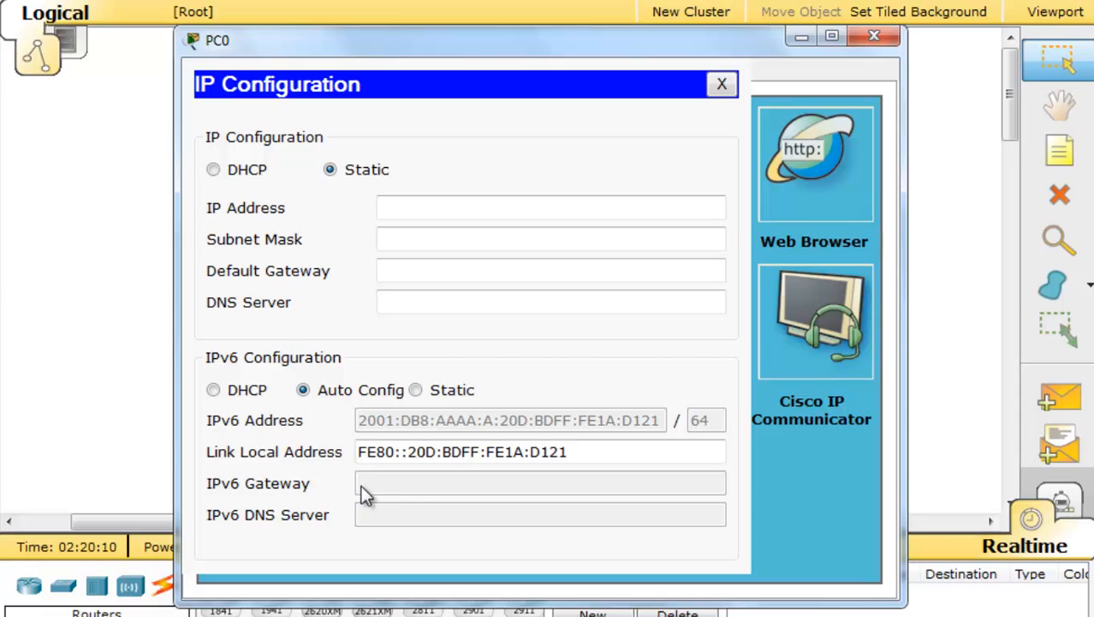
pyautogui.click(416, 389)
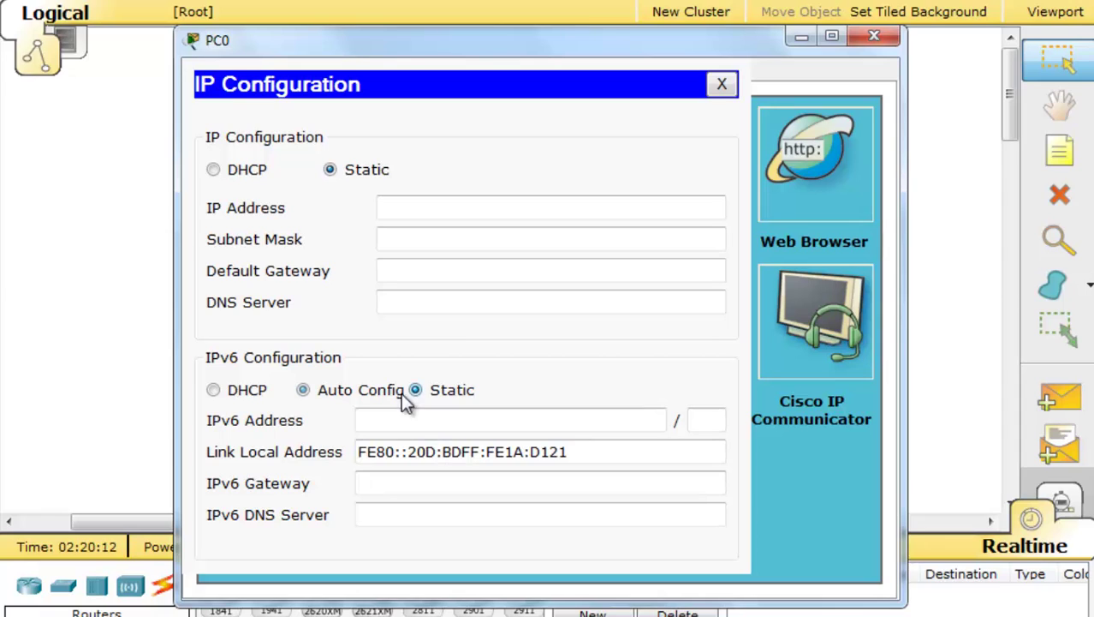
pyautogui.click(303, 390)
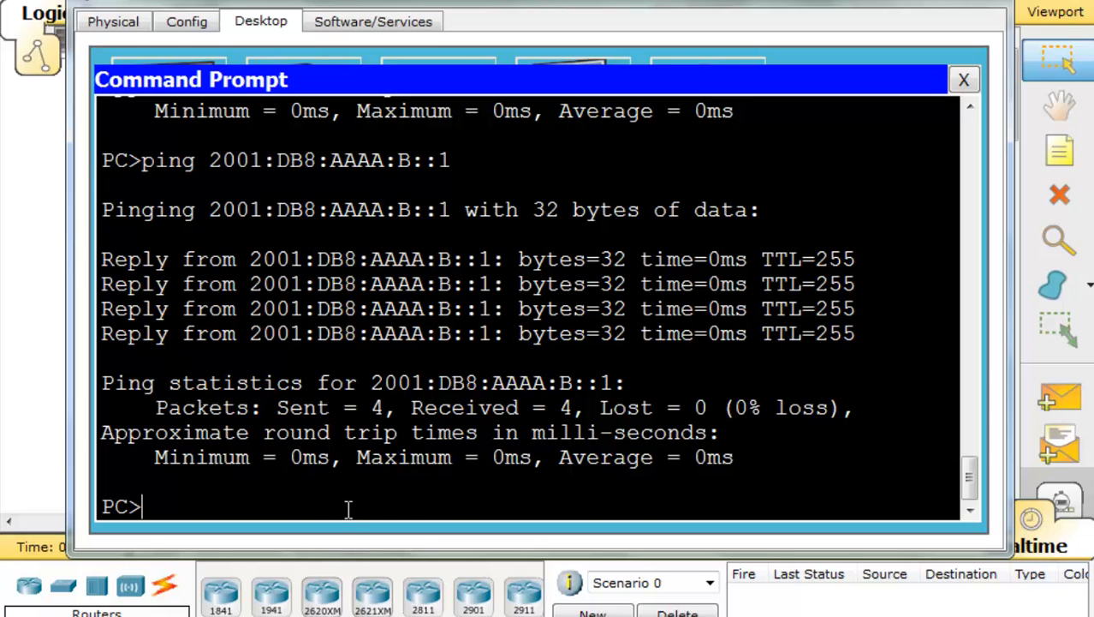
# Ping PC0's global address 2001:DB8:AAAA:A:20D:BDFF:FE1A:D121, review the replies, and close the PC window.
pyautogui.write('ping 2001:DB8:AAAA:A:20D:BDFF:FE1A:D121')
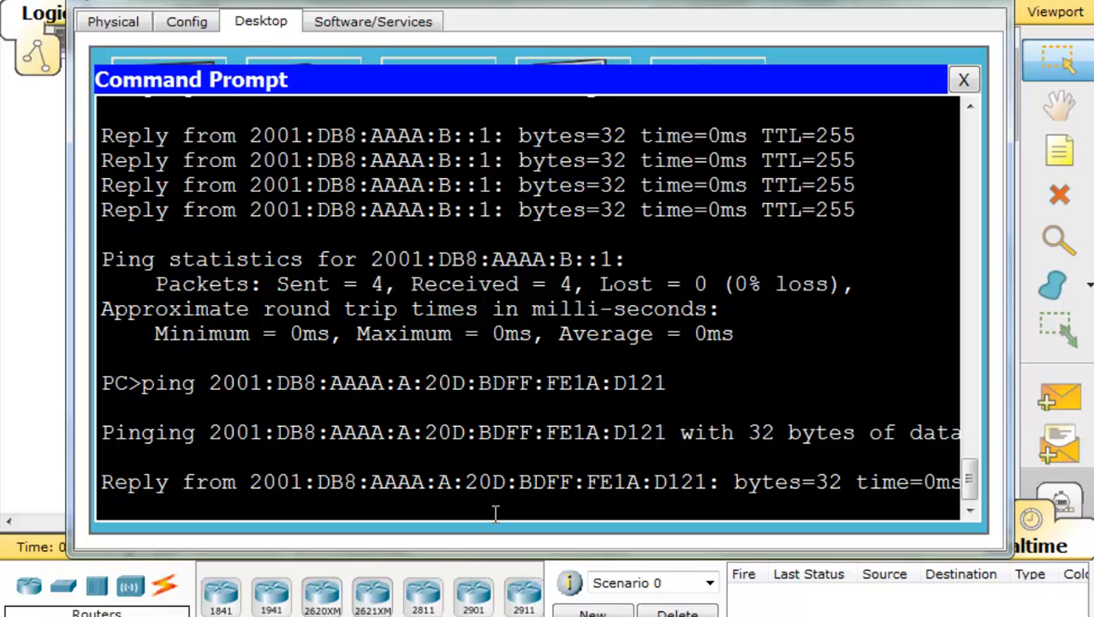
pyautogui.scroll(-3)
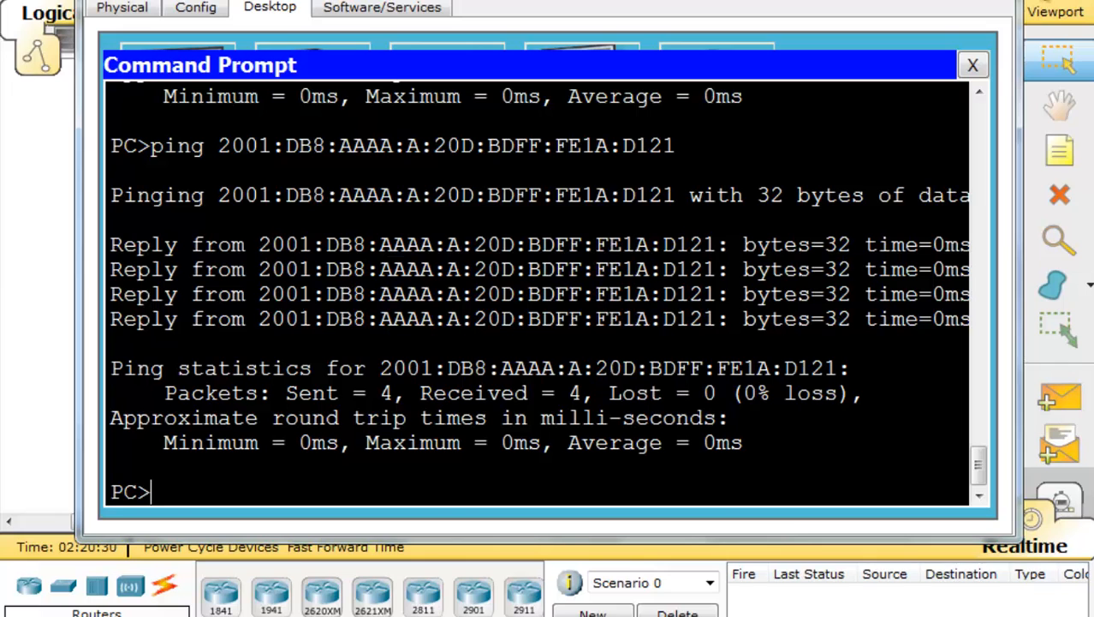
pyautogui.click(973, 64)
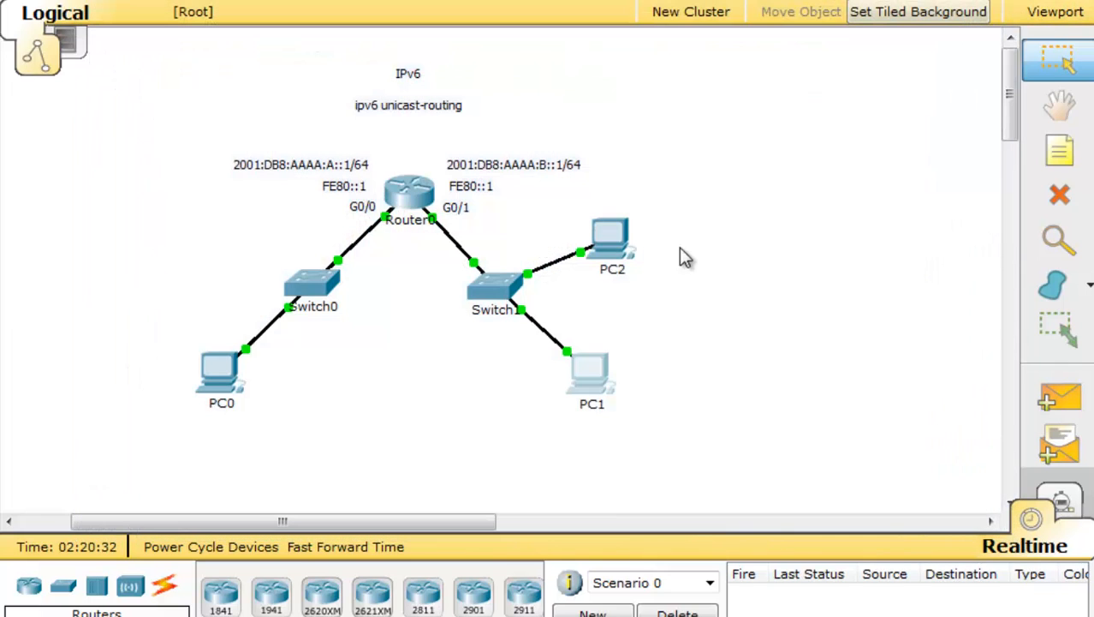
pyautogui.moveTo(702, 289)
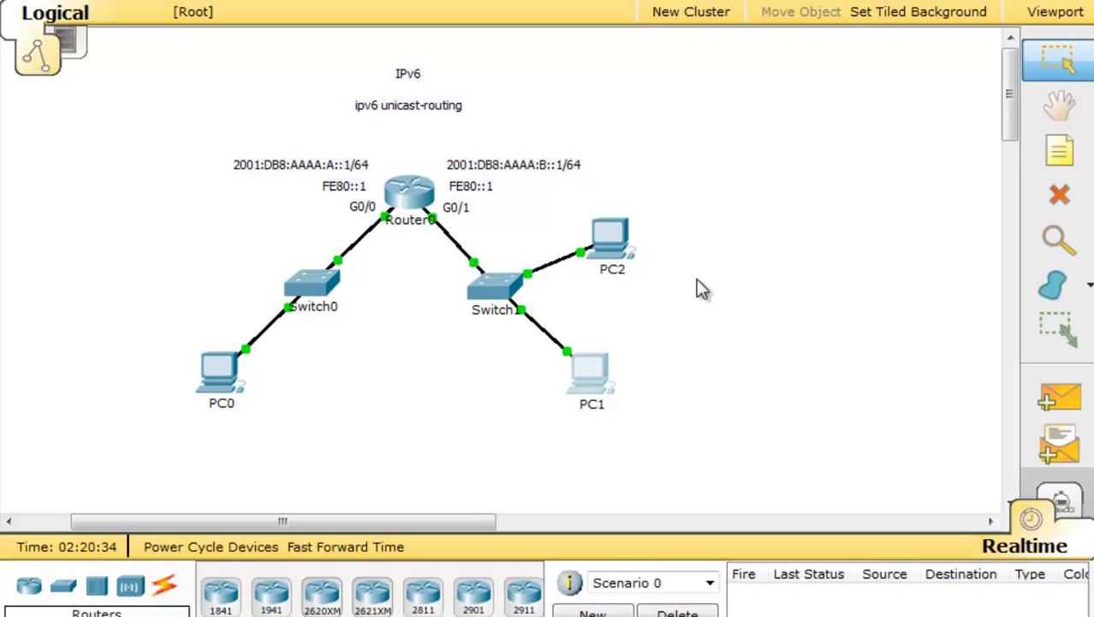
pyautogui.moveTo(614, 231)
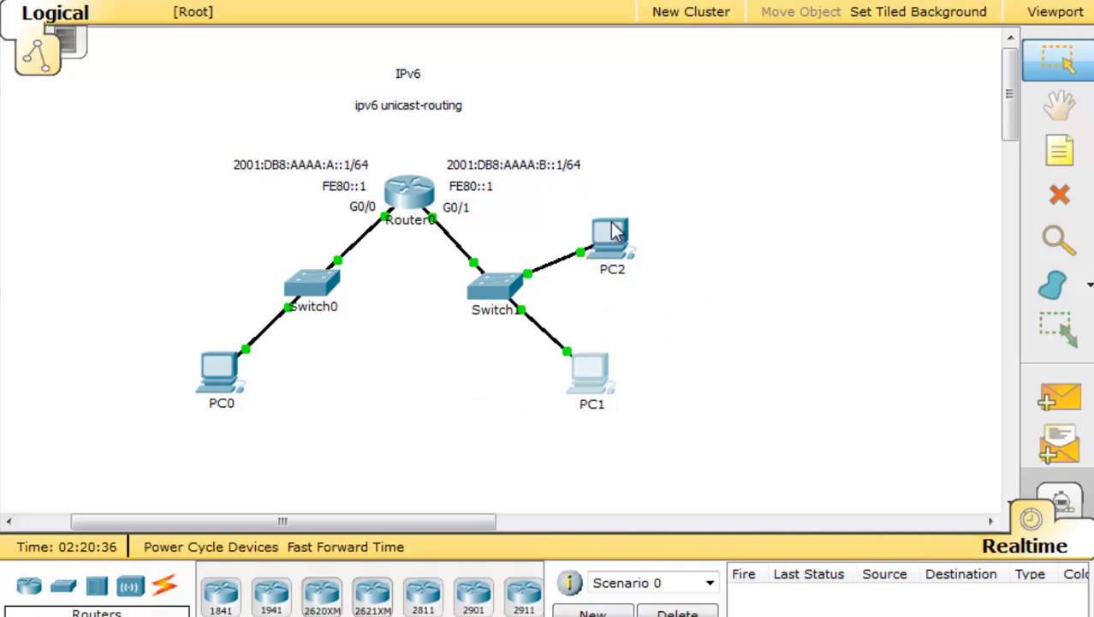
pyautogui.moveTo(420, 253)
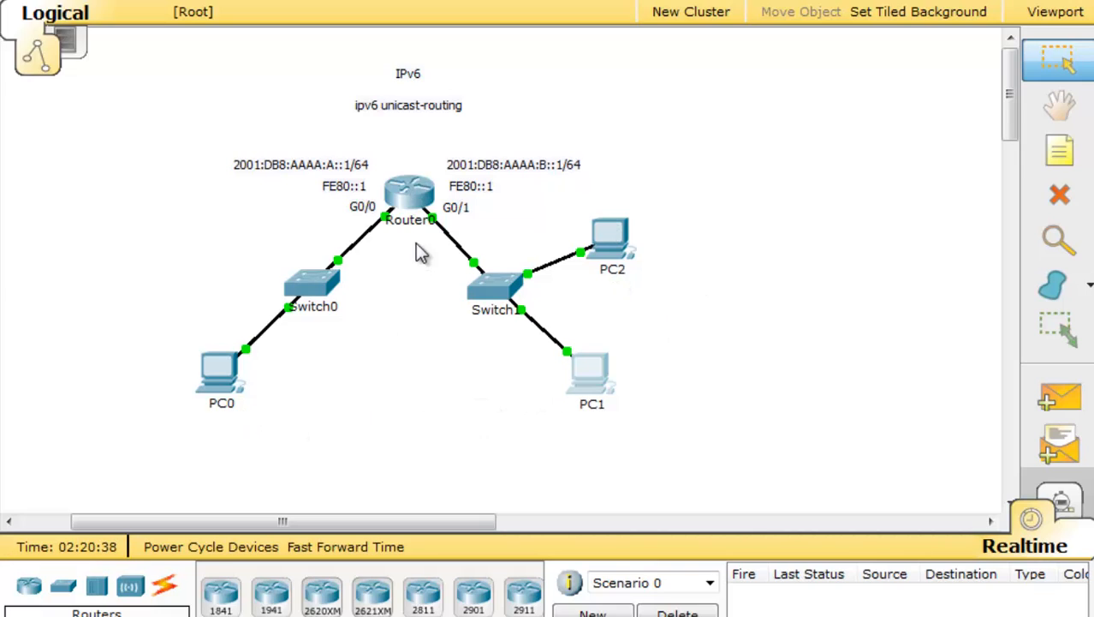
pyautogui.moveTo(415, 312)
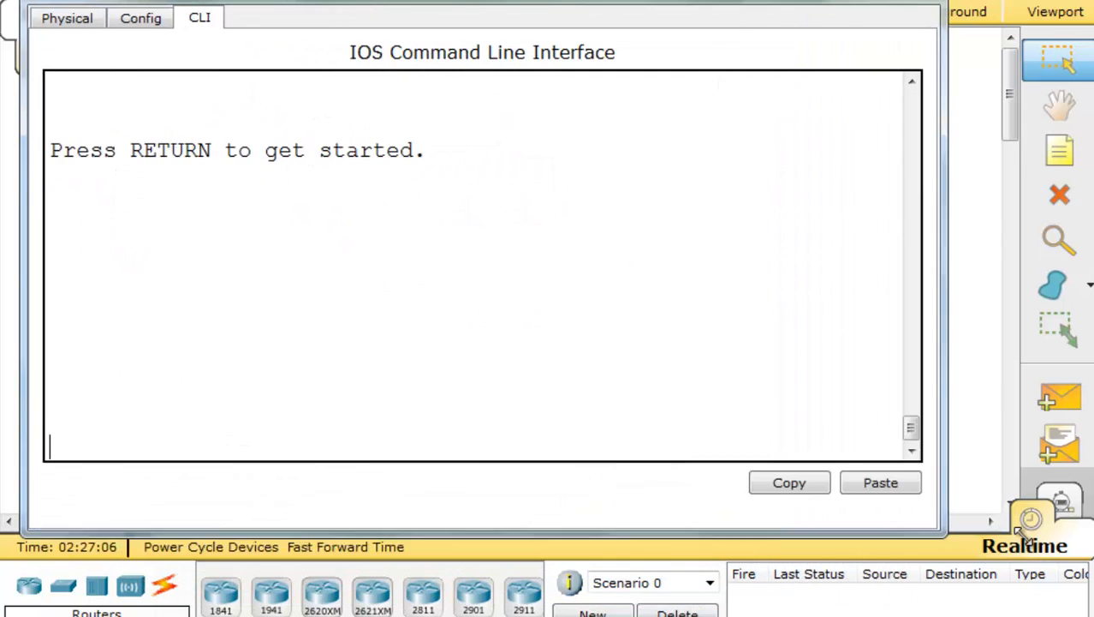
# Start Router0's console session, run show run, and scroll to confirm ipv6 unicast-routing.
pyautogui.press('Return')
pyautogui.write('en')
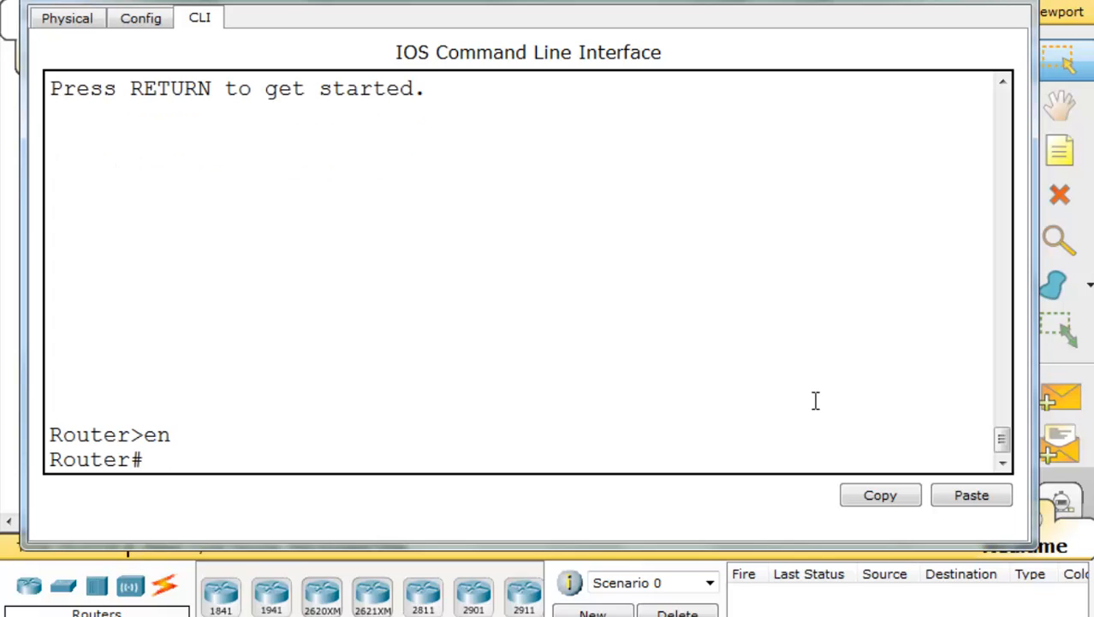
pyautogui.write('show run')
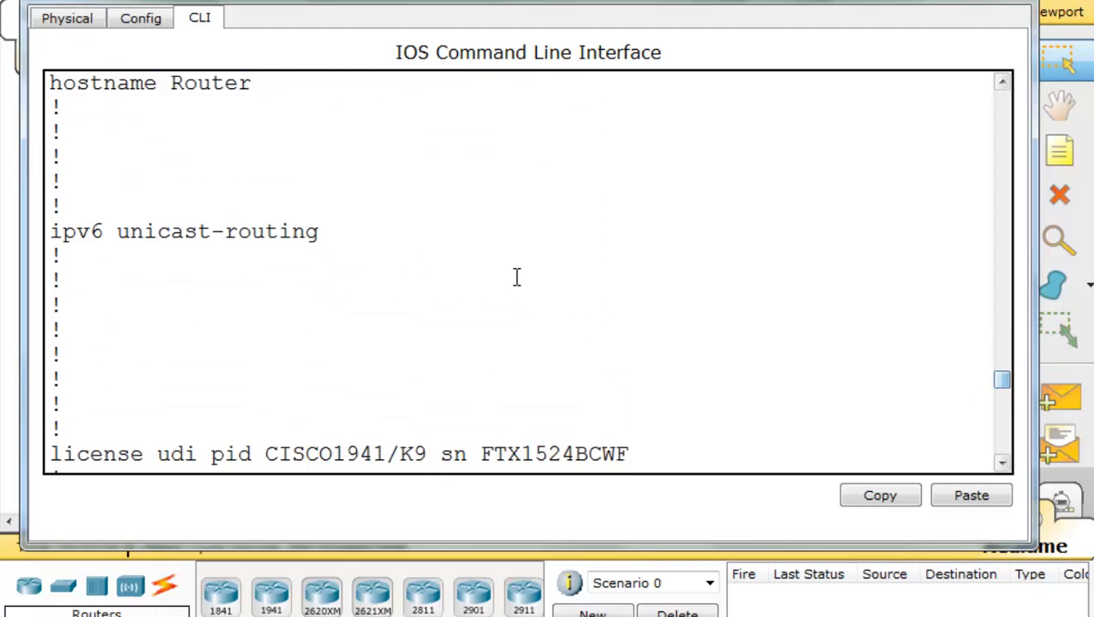
pyautogui.moveTo(460, 266)
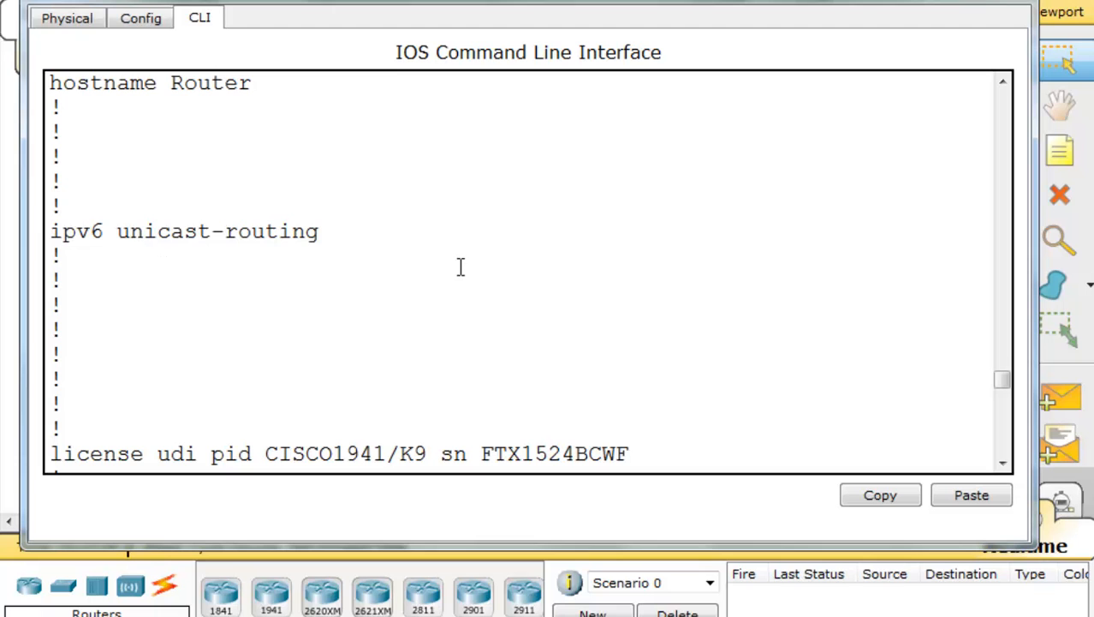
pyautogui.scroll(-3)
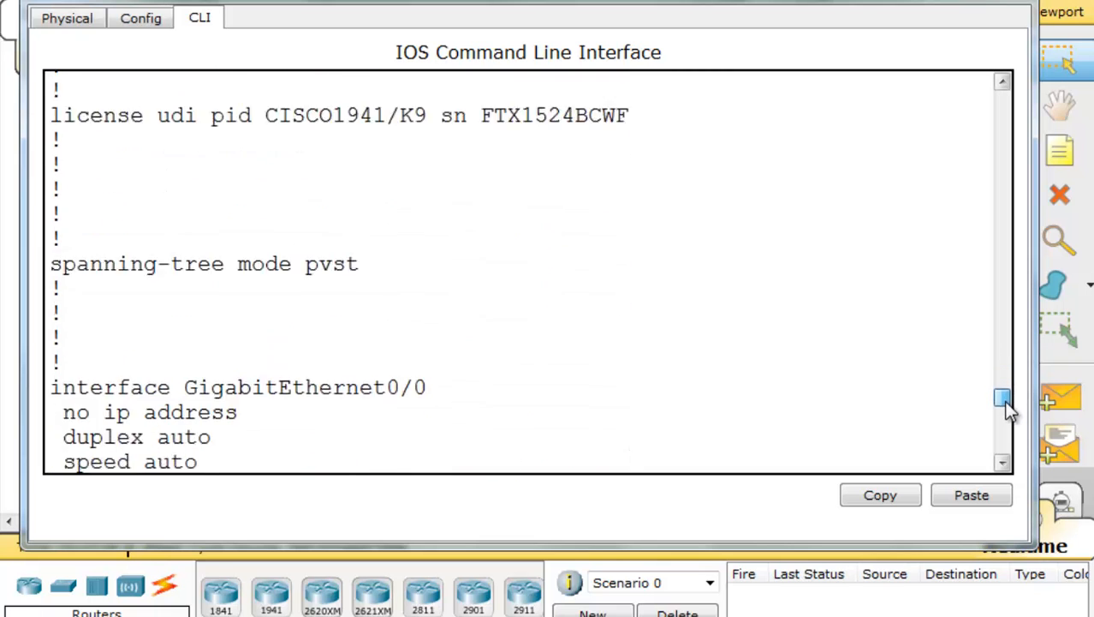
pyautogui.scroll(-3)
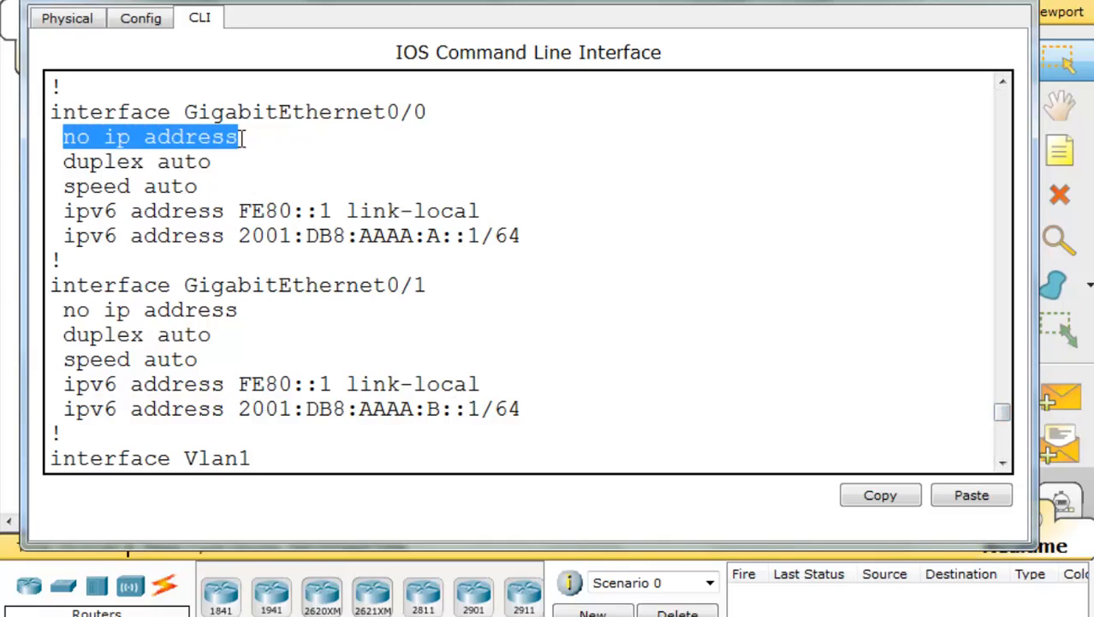
# Highlight the 'no ip address' line under GigabitEthernet0/1 in the running configuration.
pyautogui.doubleClick(150, 309)
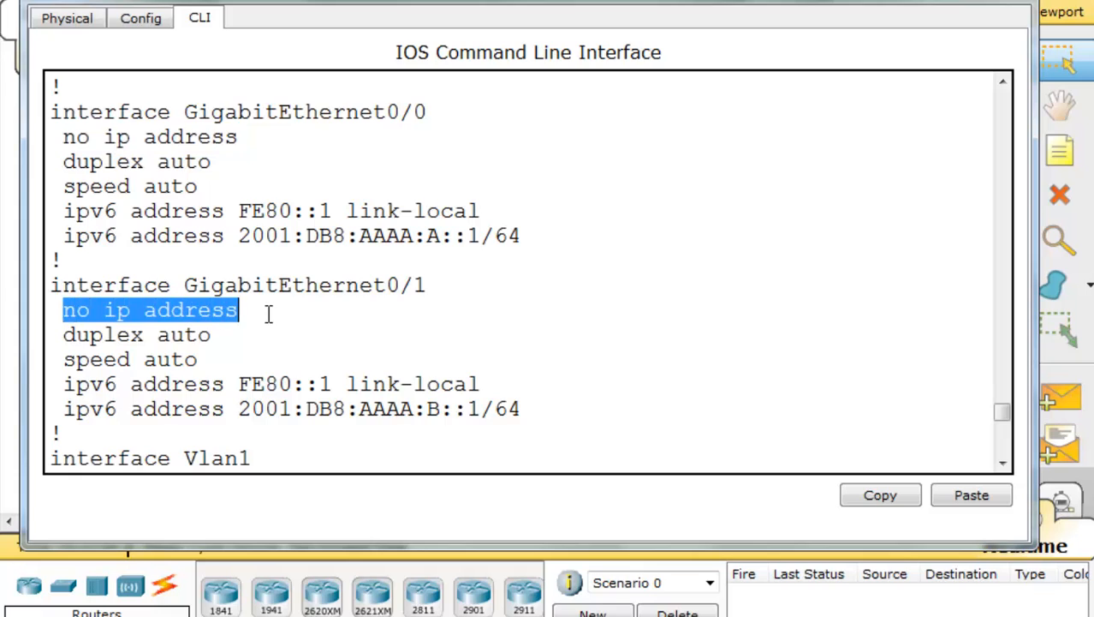
pyautogui.moveTo(123, 218)
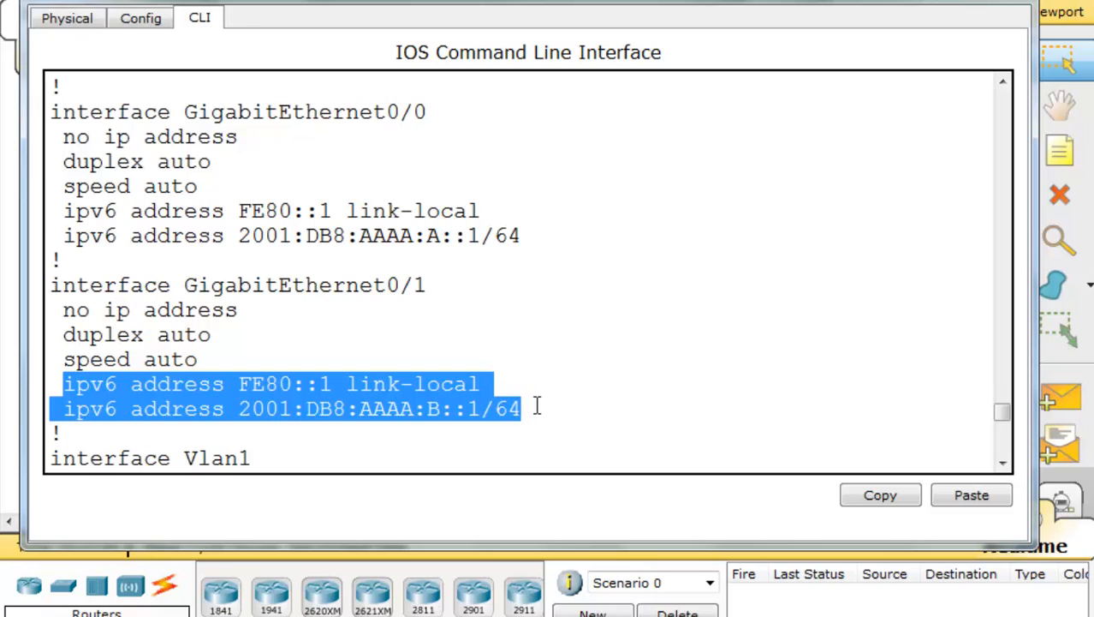
pyautogui.moveTo(445, 285)
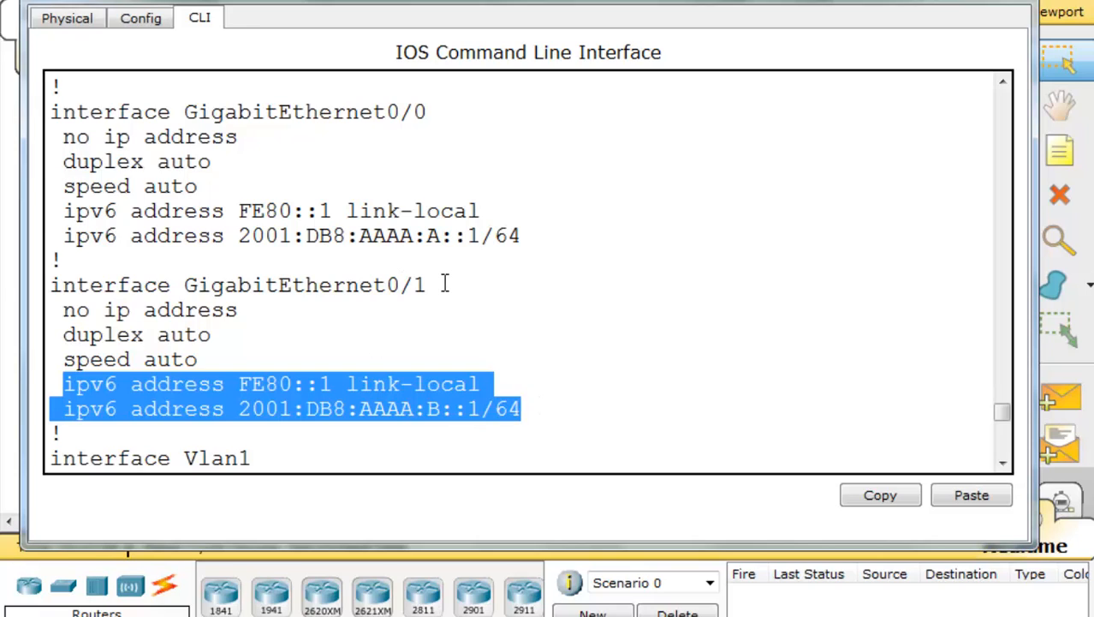
pyautogui.moveTo(839, 301)
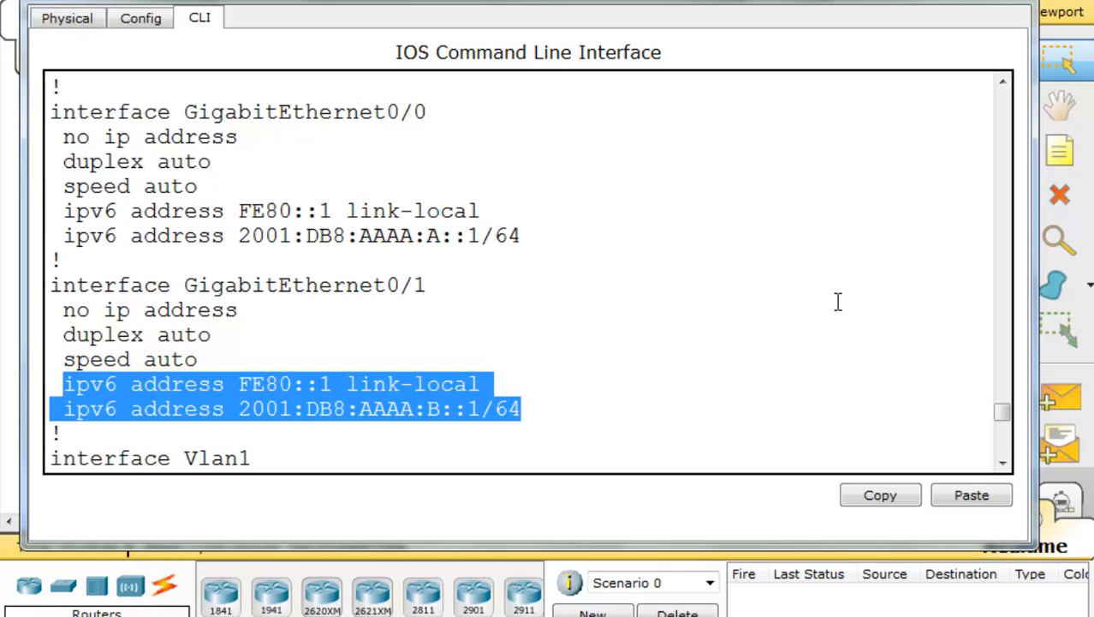